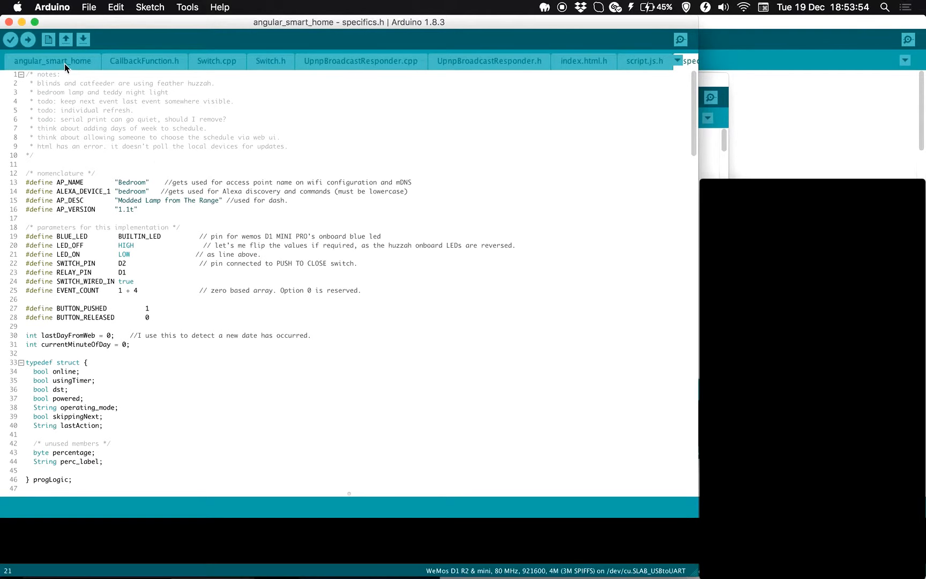
Review the setup routine in the main angular_smart_home sketch file.
click(52, 61)
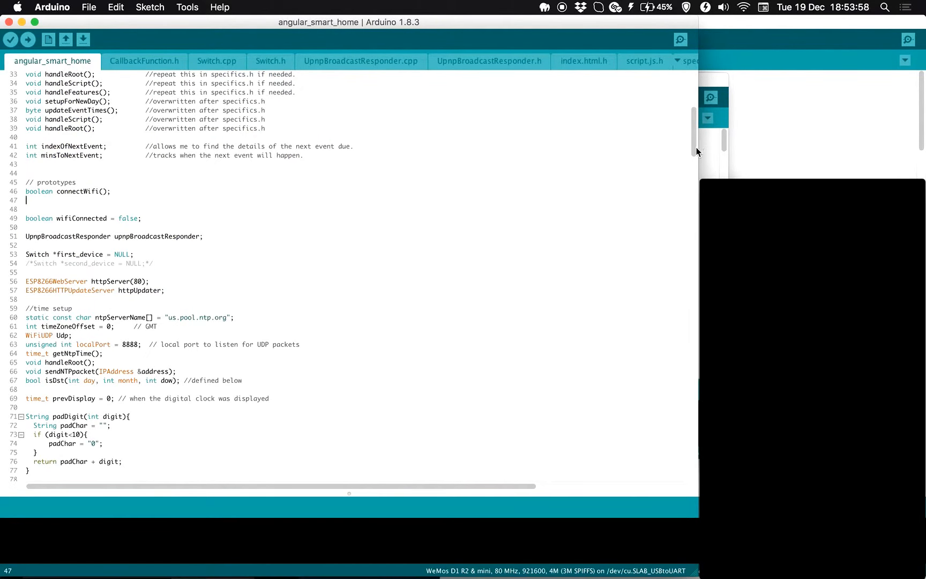
scroll(up, 3)
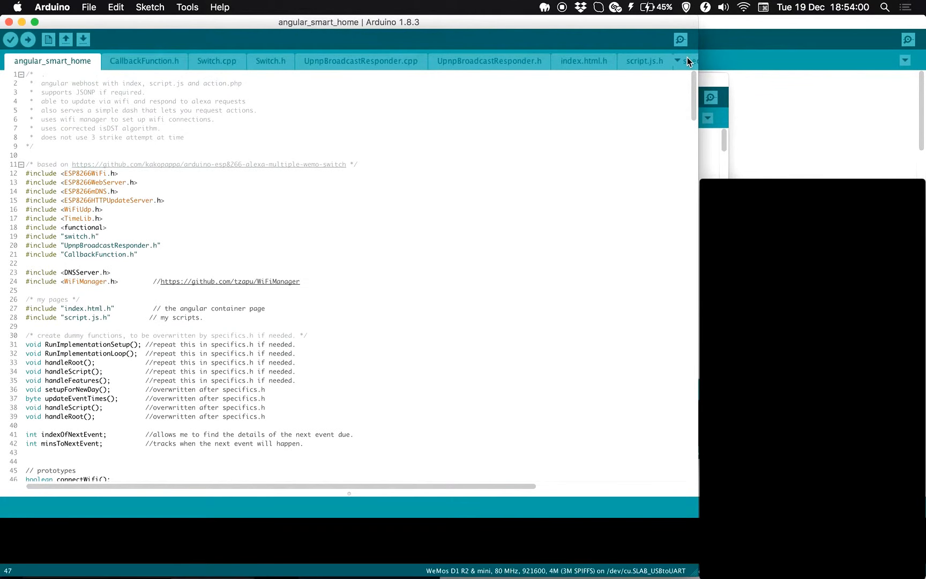
mouse_move(687, 77)
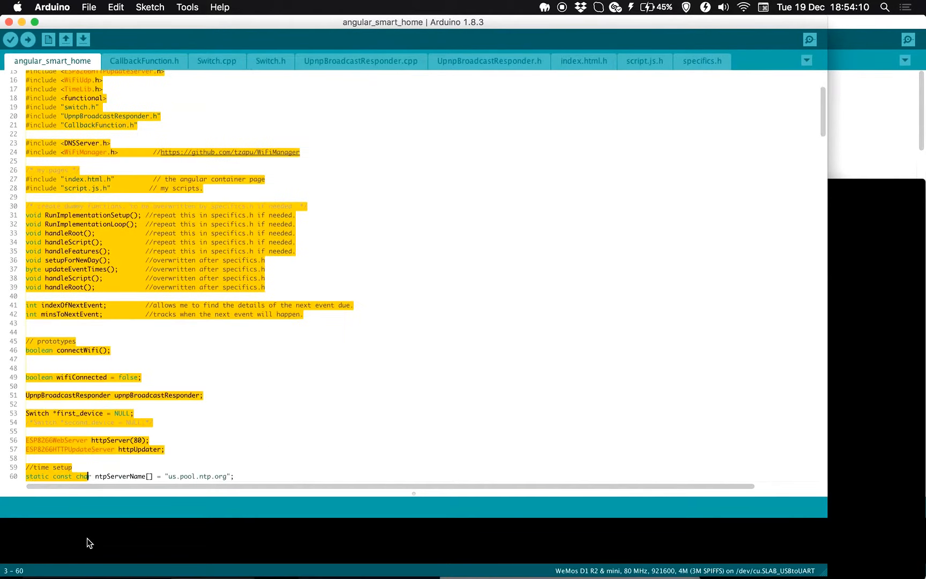
scroll(down, 3)
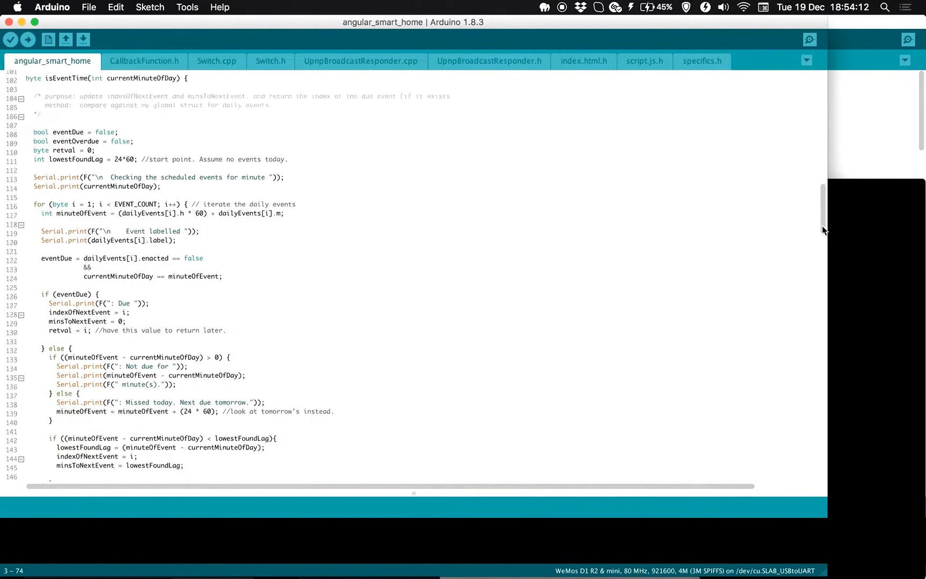
scroll(down, 3)
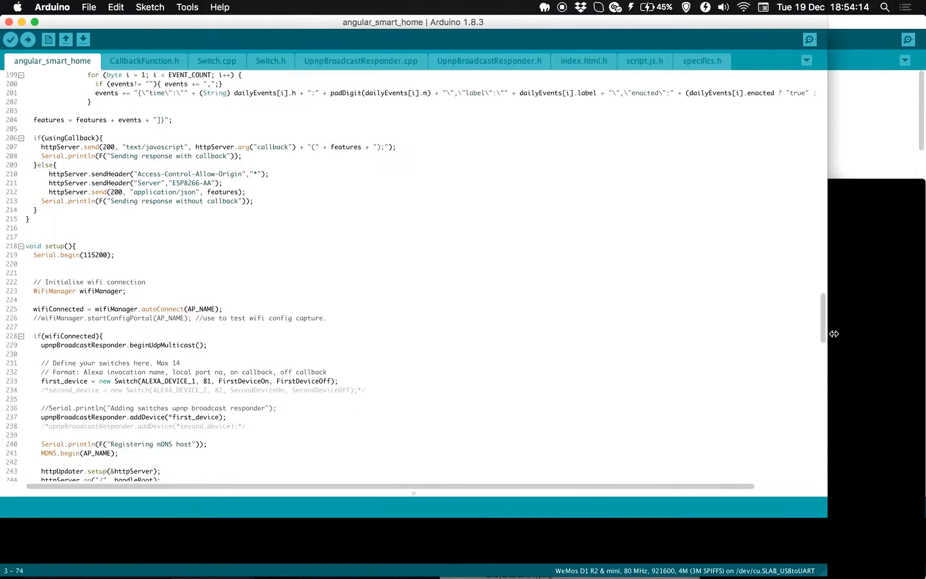
scroll(down, 3)
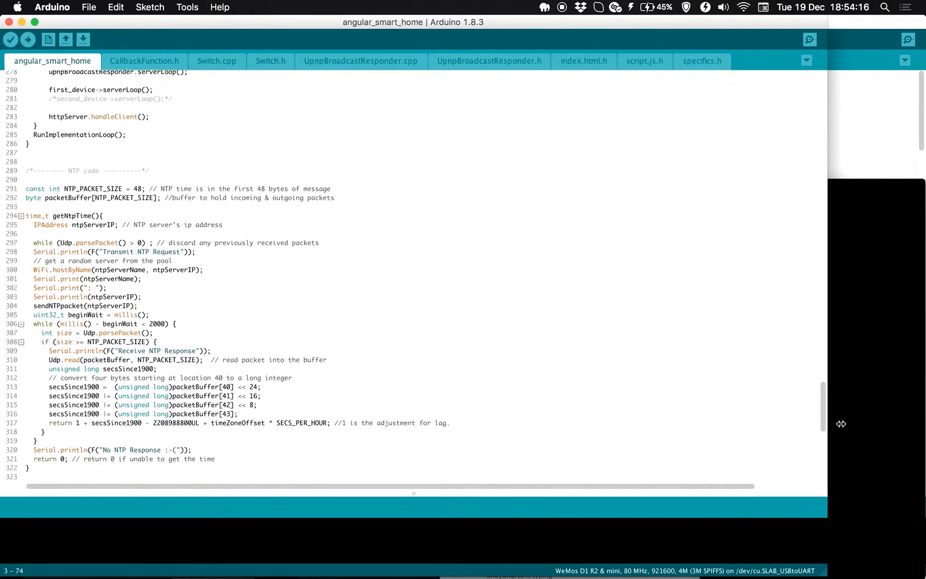
Glance through CallbackFunction.h, Switch, UpnpBroadcastResponder and index.html.h files, returning to specifics.h.
click(144, 61)
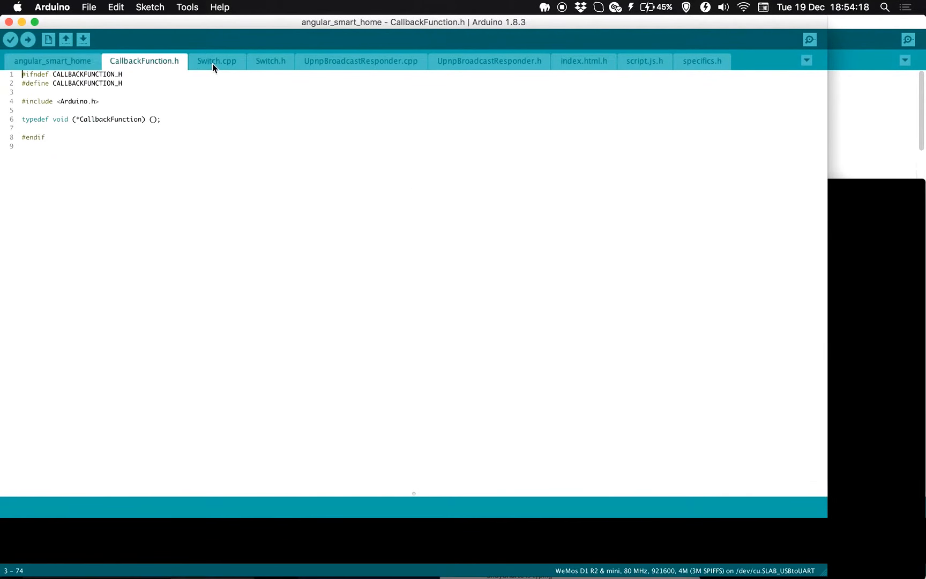
click(270, 61)
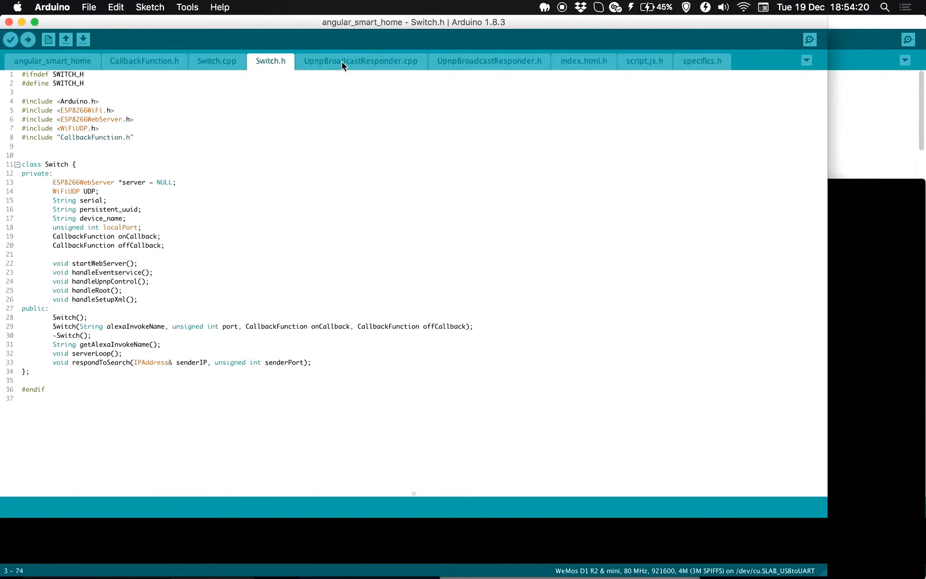
click(360, 61)
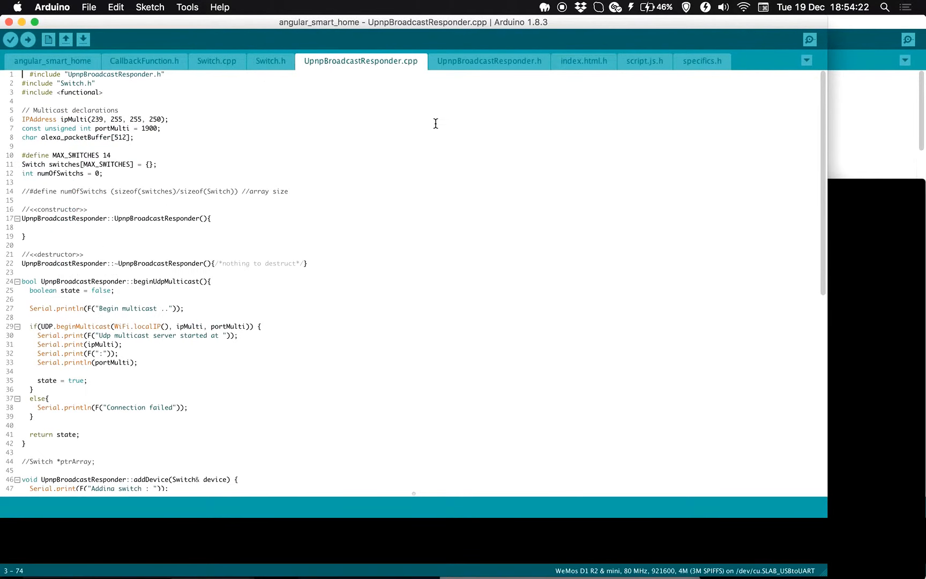
click(488, 61)
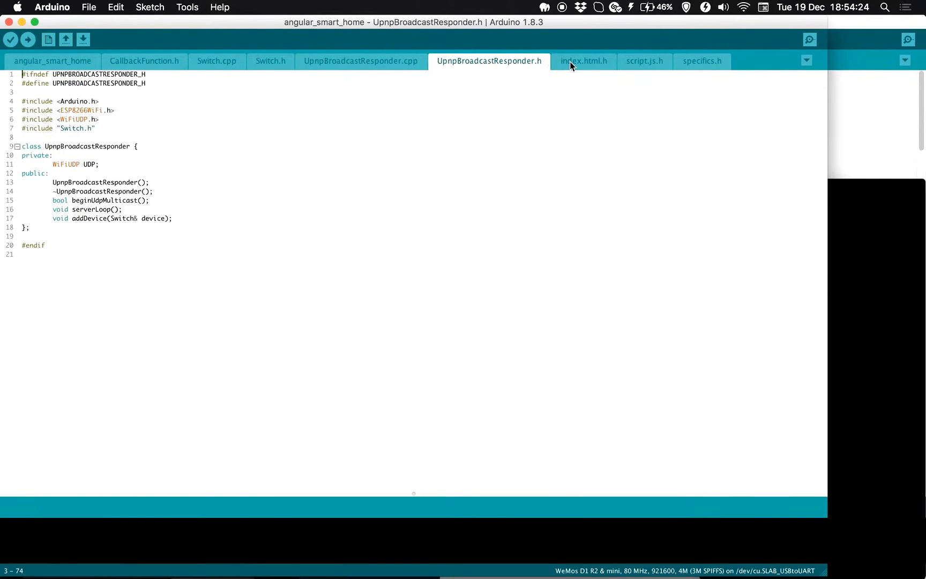
mouse_move(608, 67)
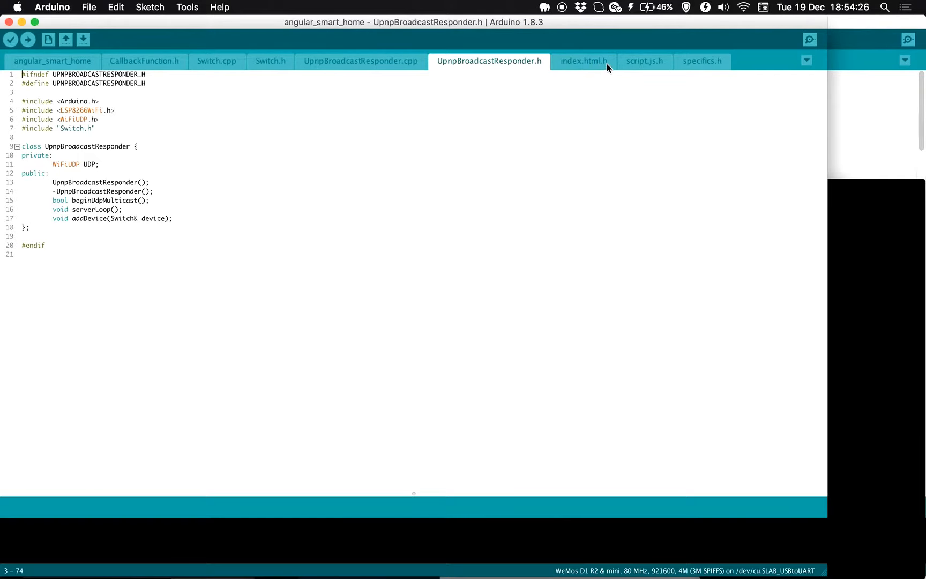
click(583, 61)
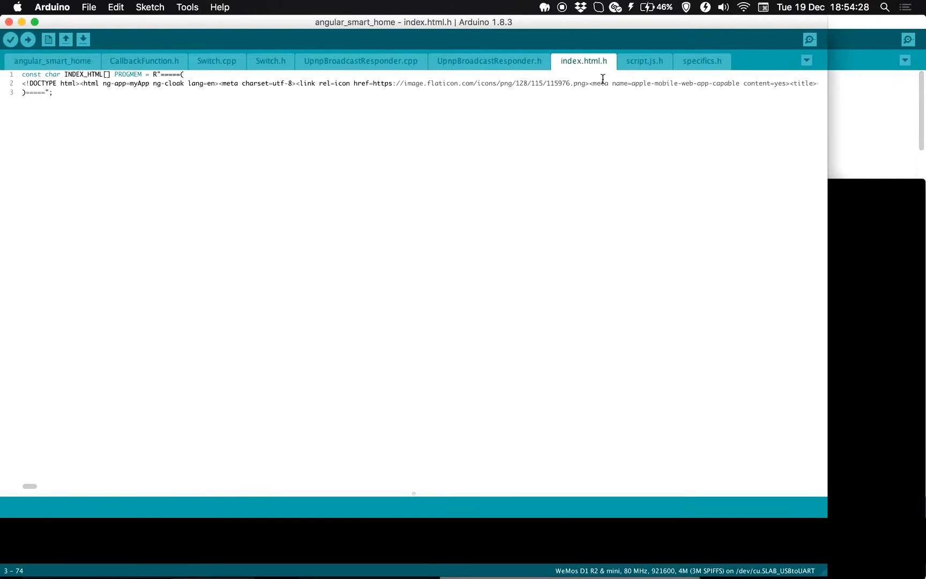
click(702, 61)
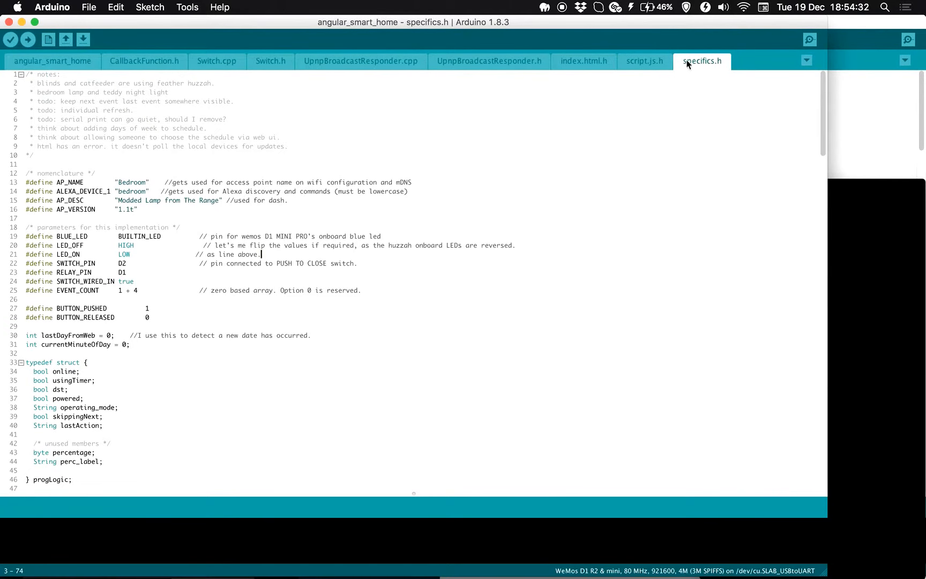
mouse_move(92, 102)
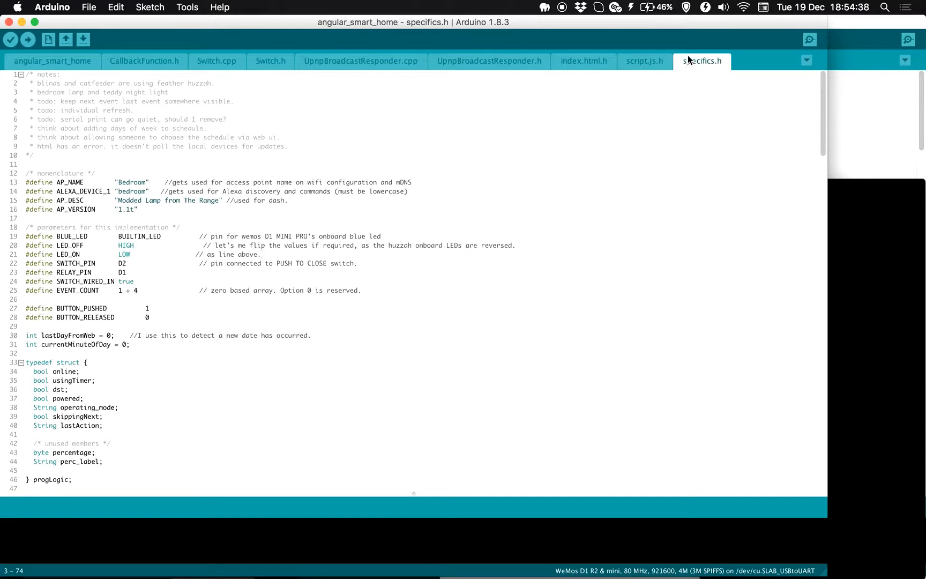
Check the AP_NAME constant and Alexa device name 'bedroom', noting '//now read the switch and see if its changed'.
double_click(70, 182)
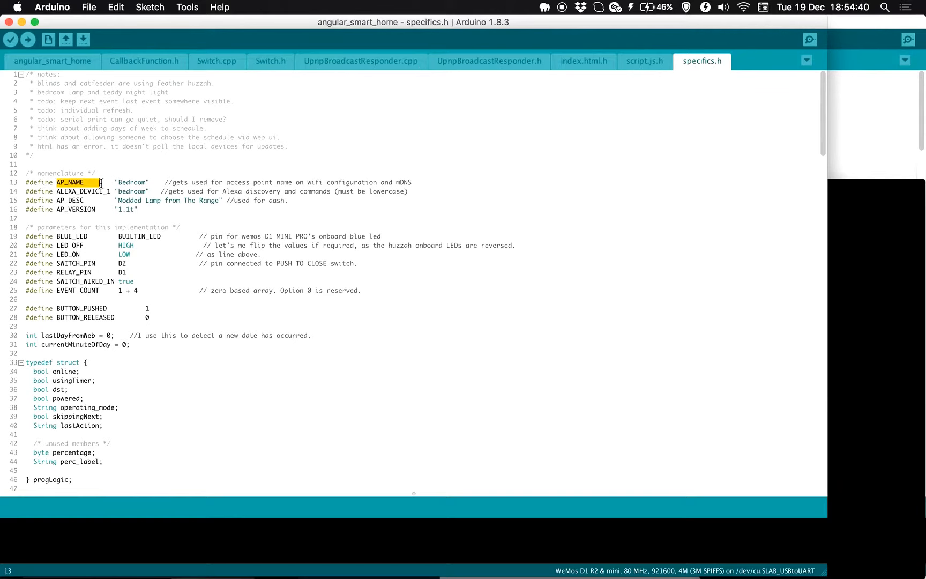
double_click(132, 192)
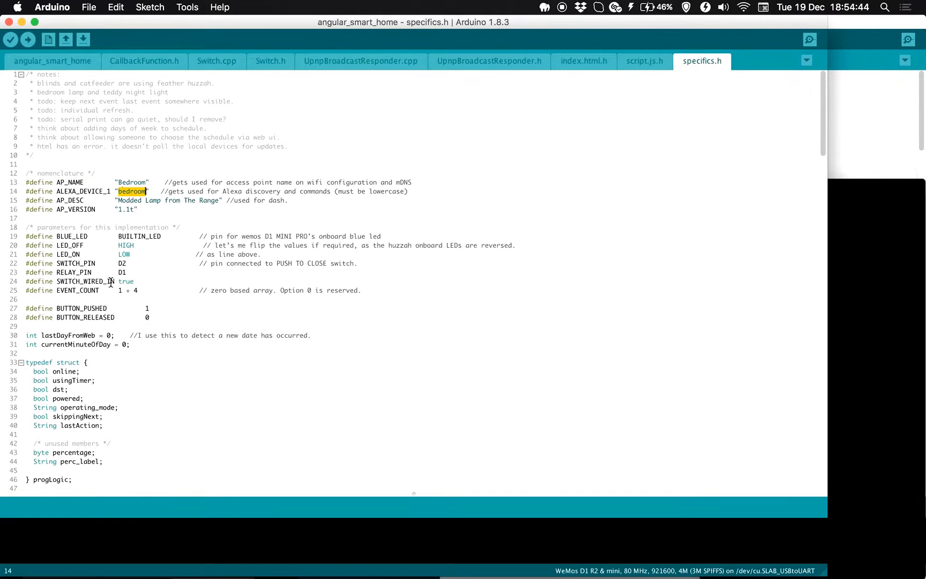
scroll(down, 3)
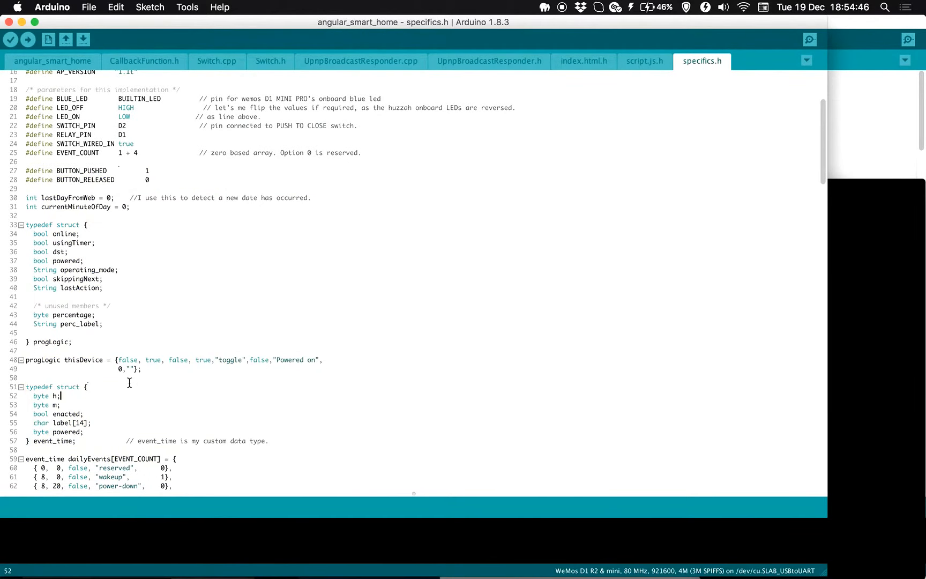
scroll(down, 3)
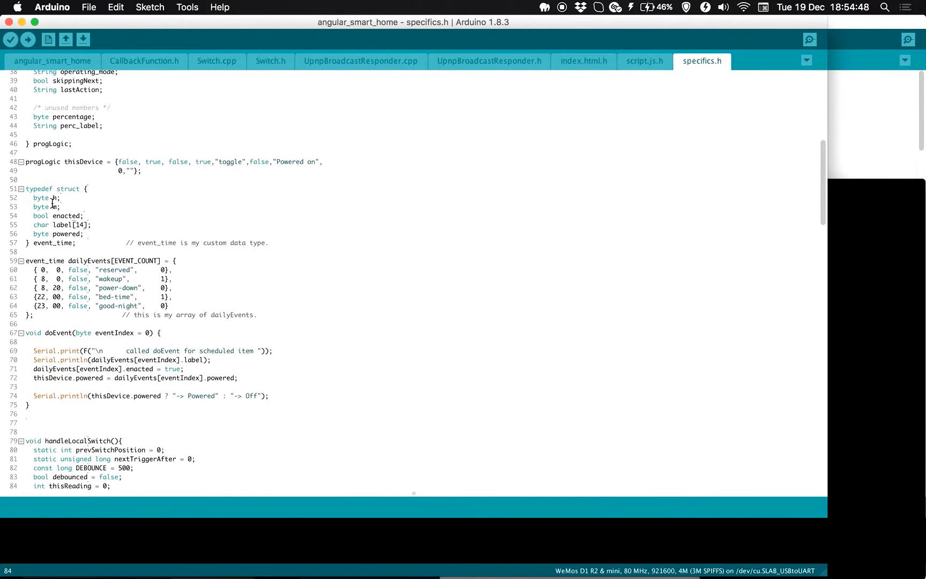
text(//now read the switch and see if its changed)
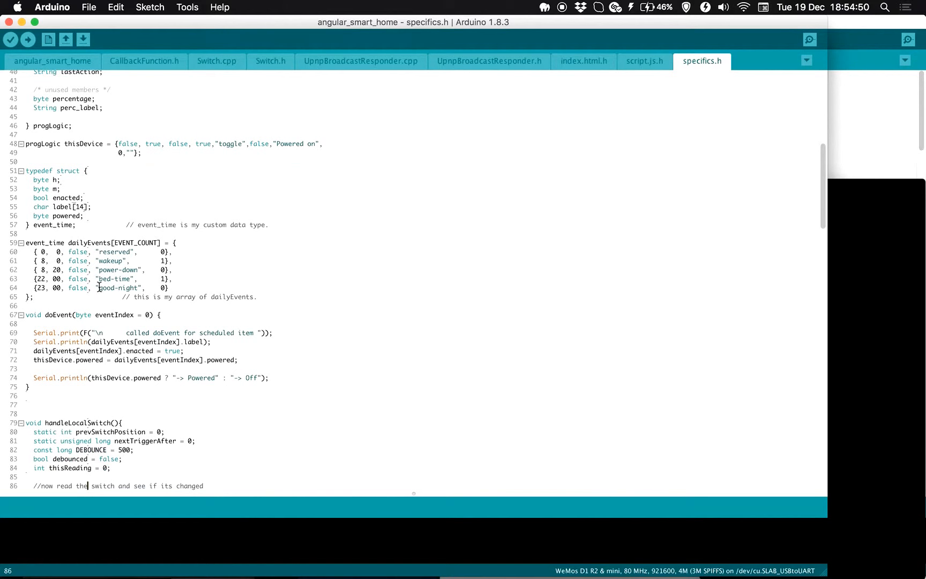
scroll(down, 3)
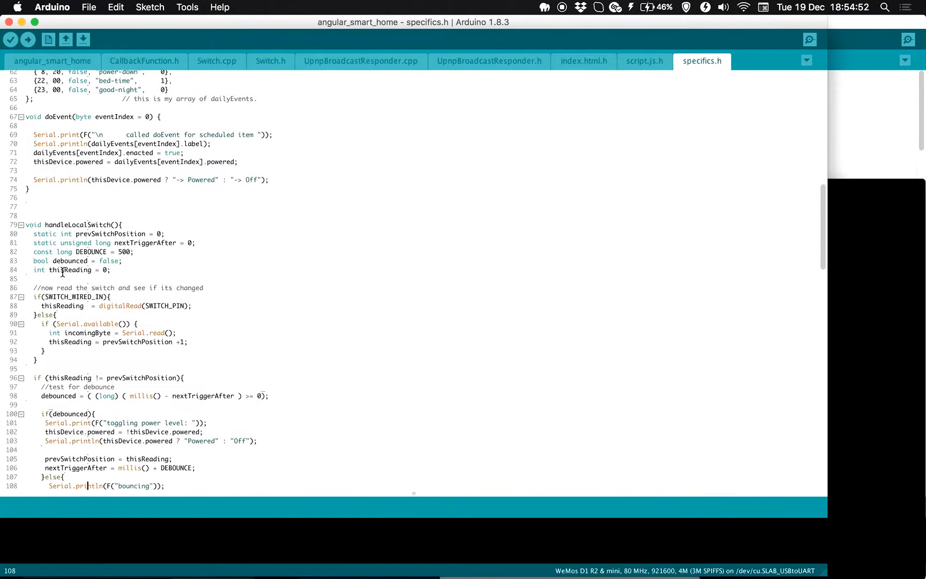
scroll(down, 3)
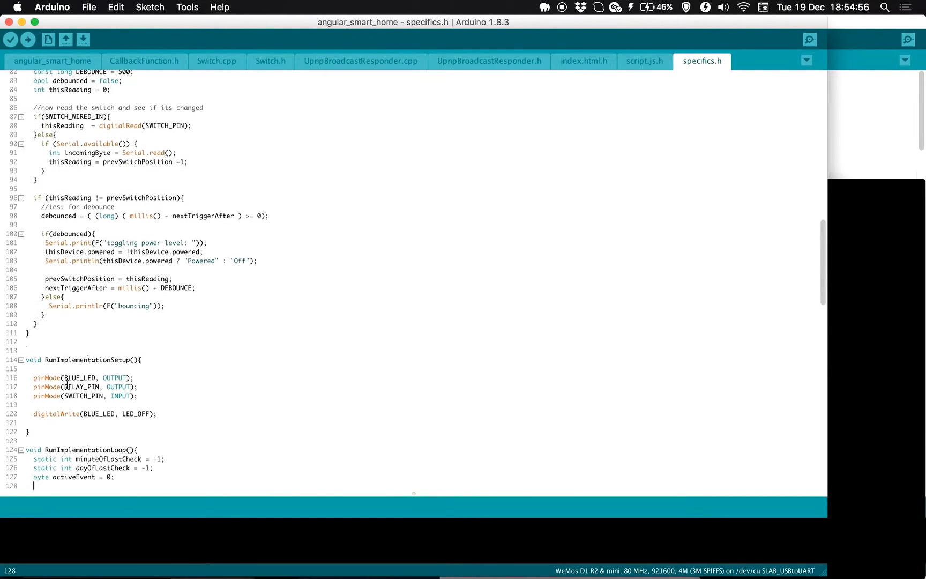
Review the doEvent routine further down, then land back on specifics.h at the dailyEvents array.
scroll(down, 3)
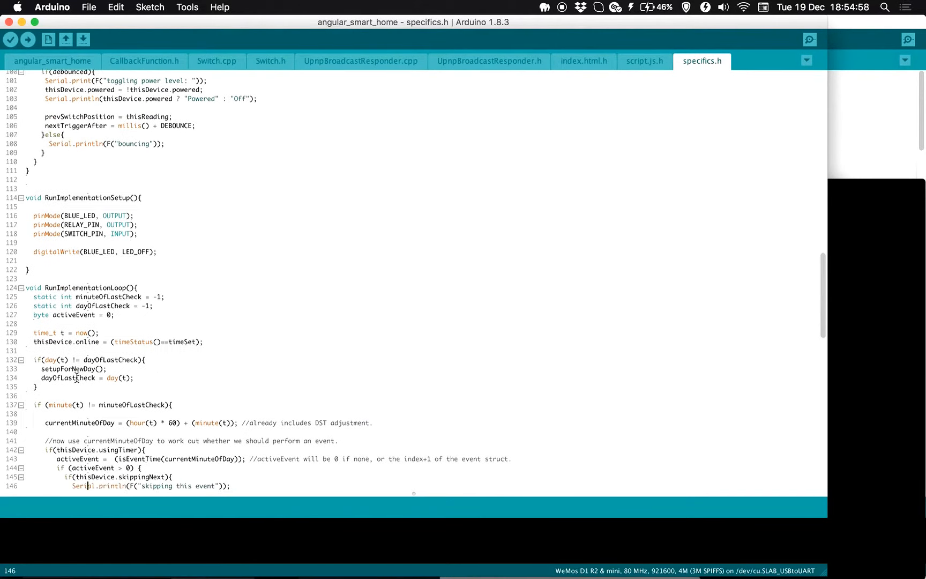
scroll(down, 3)
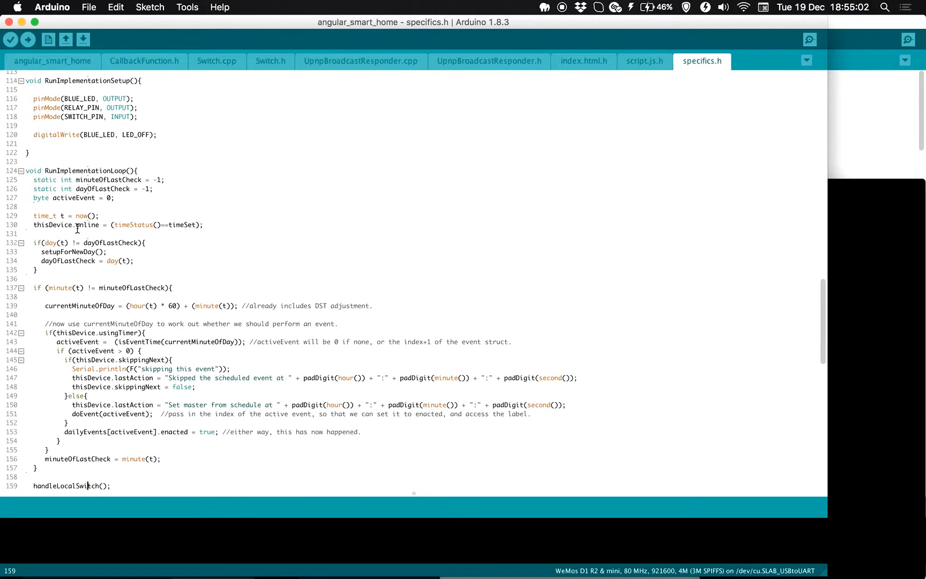
scroll(down, 3)
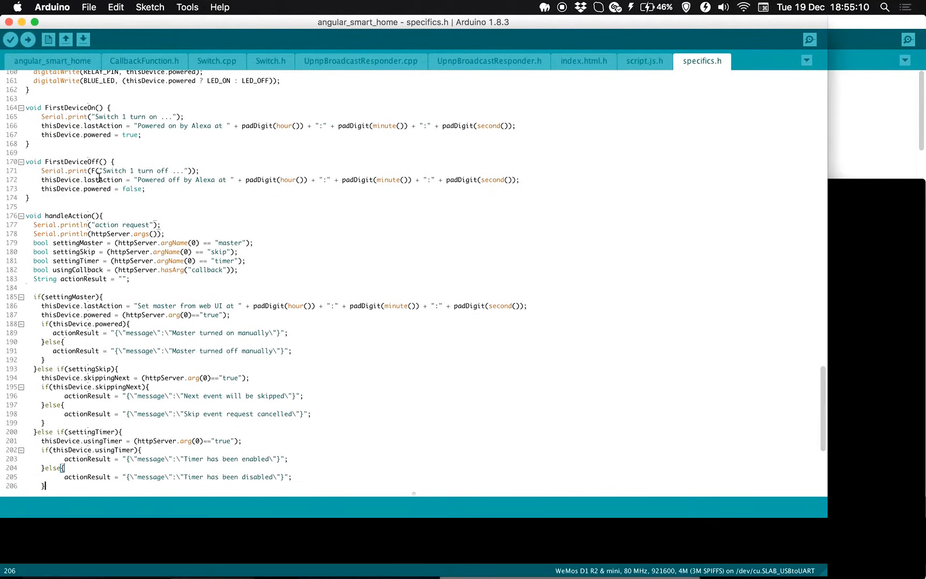
scroll(down, 3)
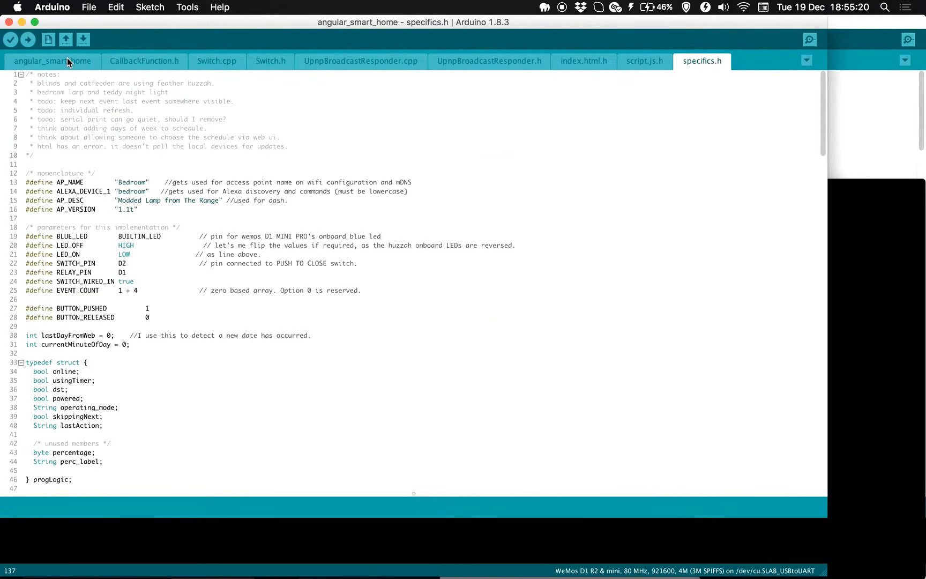
text(void setup(){)
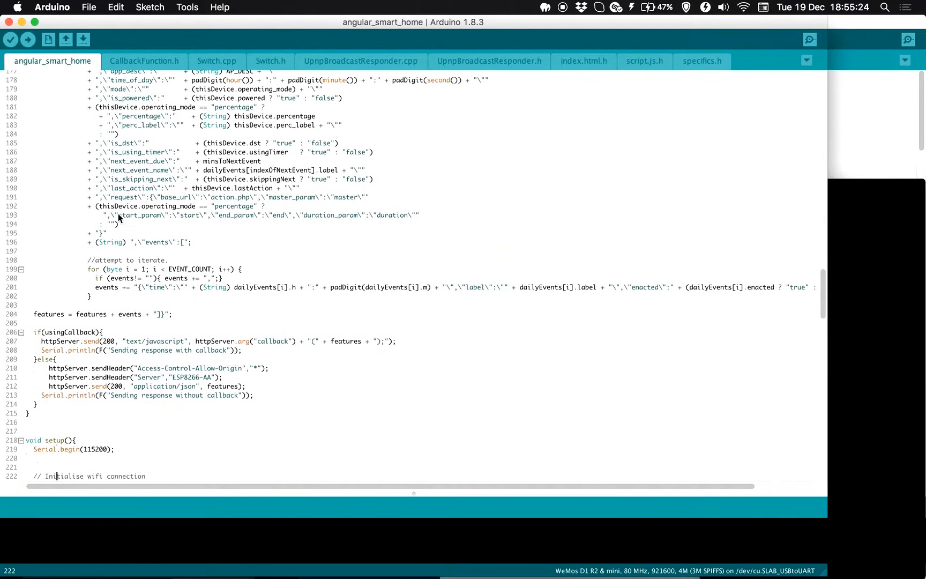
scroll(down, 3)
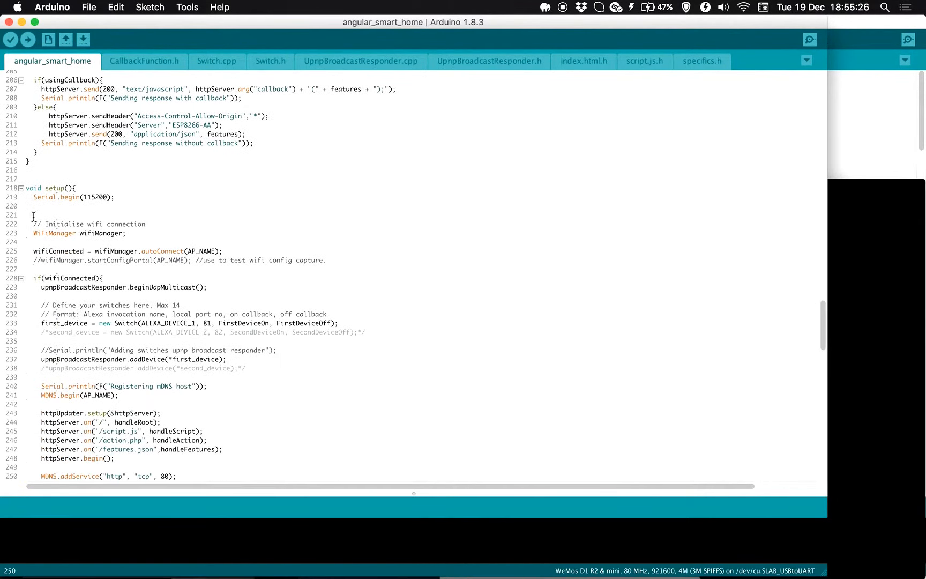
scroll(down, 3)
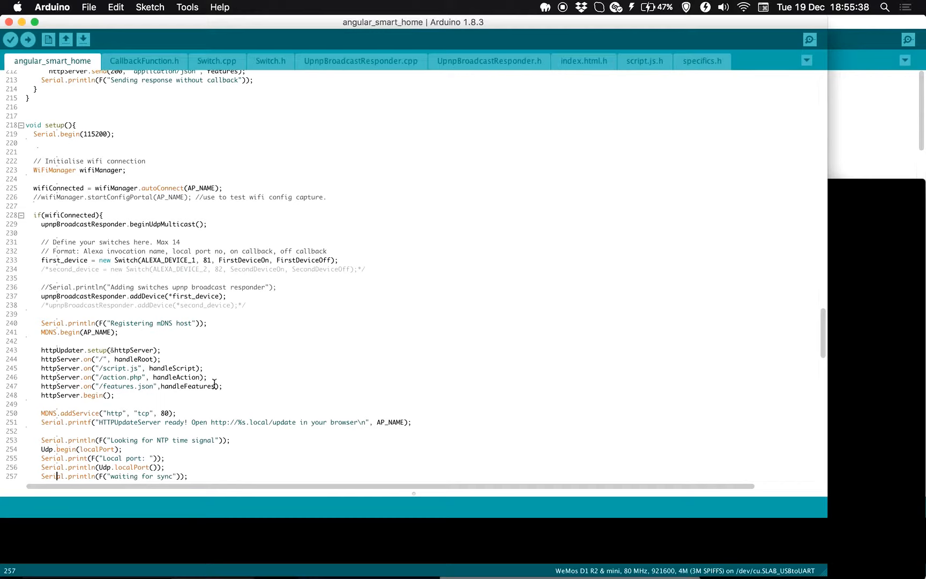
mouse_move(179, 225)
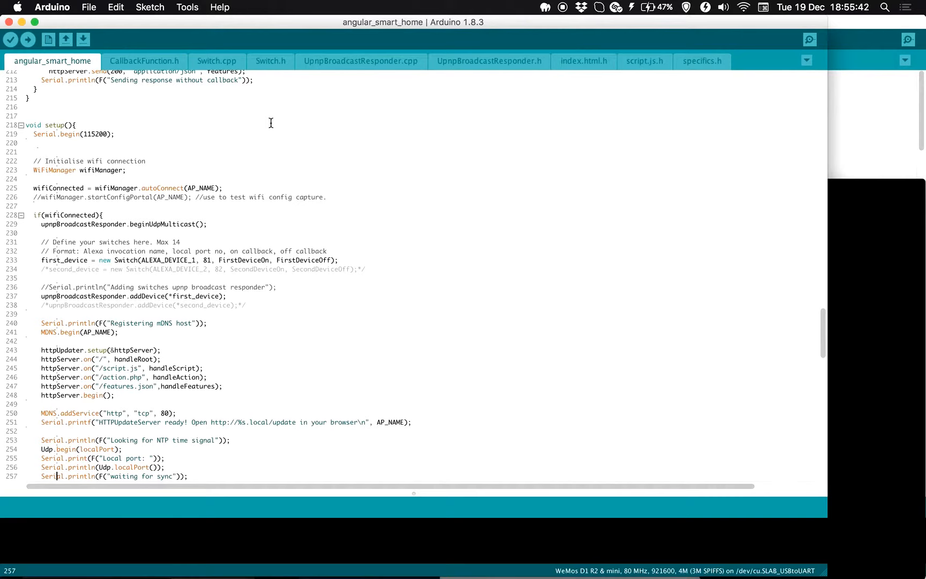
mouse_move(527, 163)
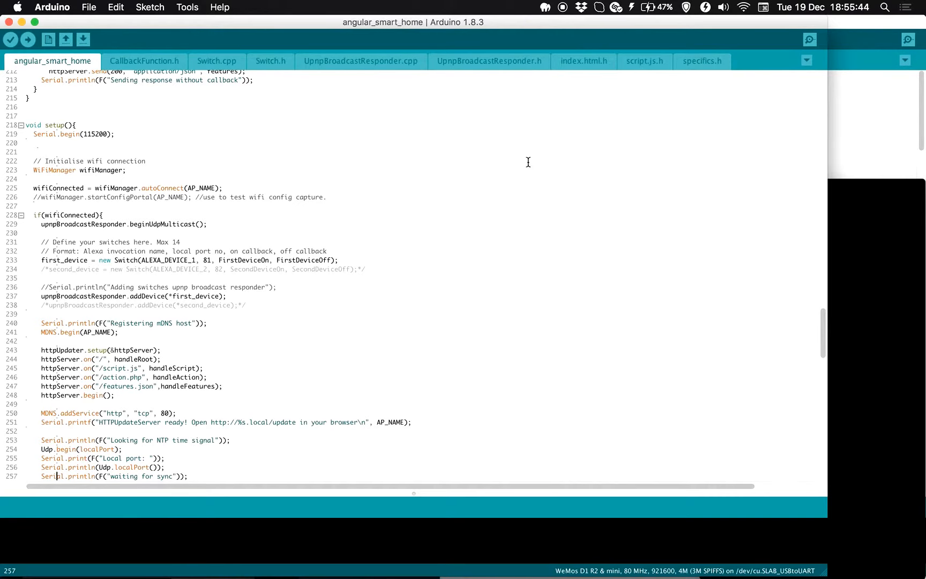
mouse_move(814, 305)
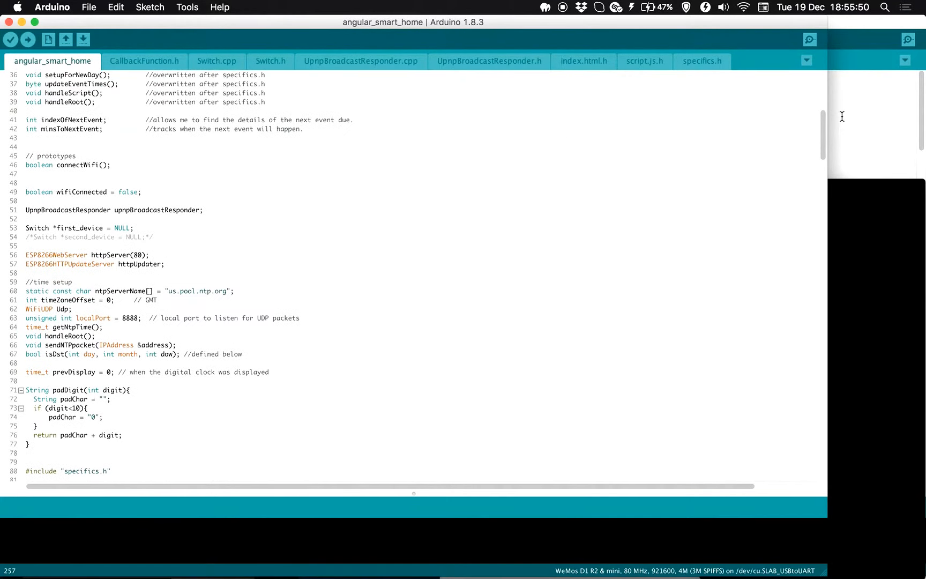
click(701, 61)
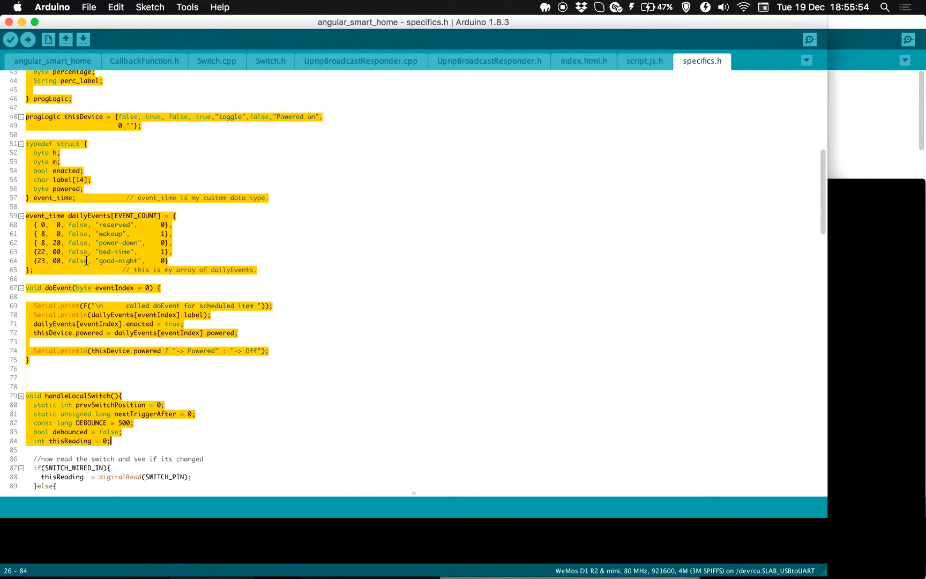
click(64, 242)
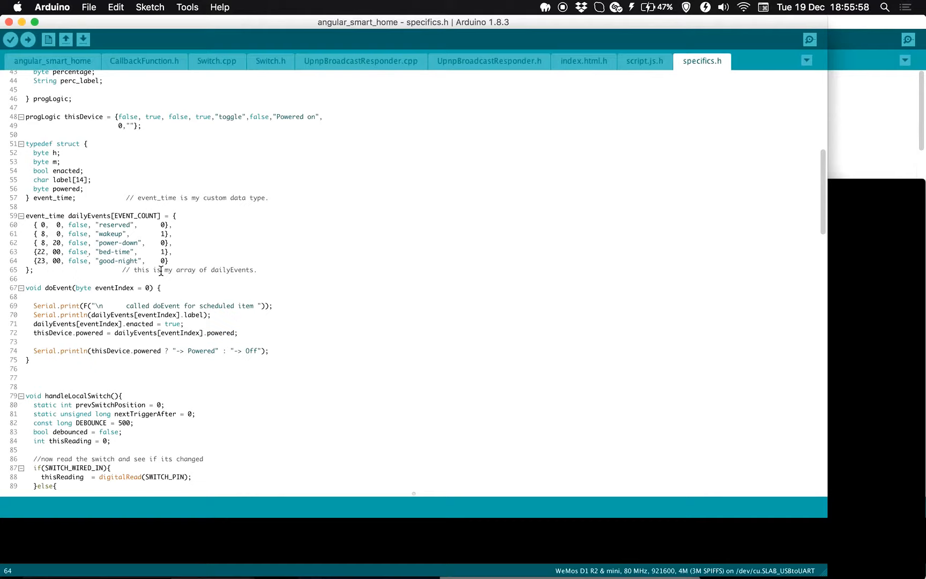
mouse_move(182, 262)
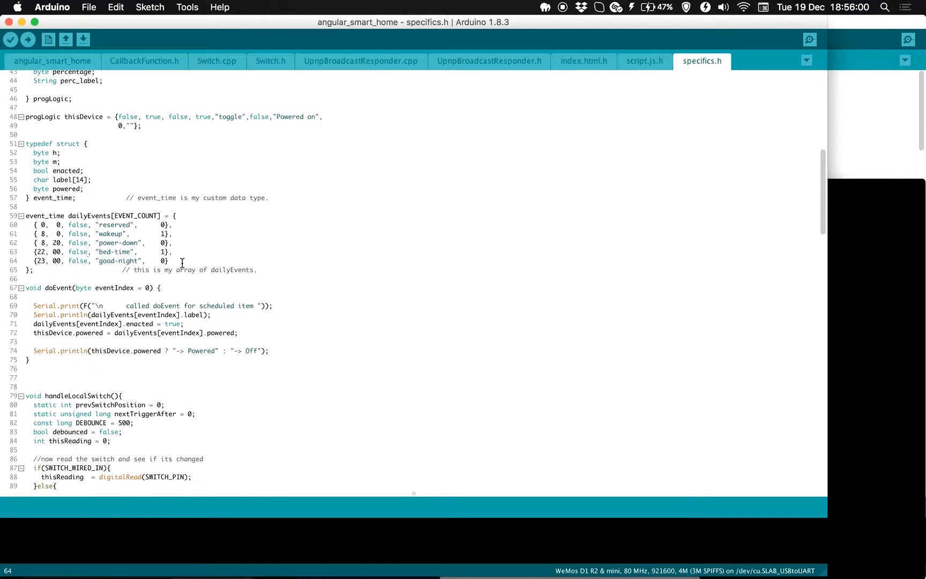
mouse_move(139, 134)
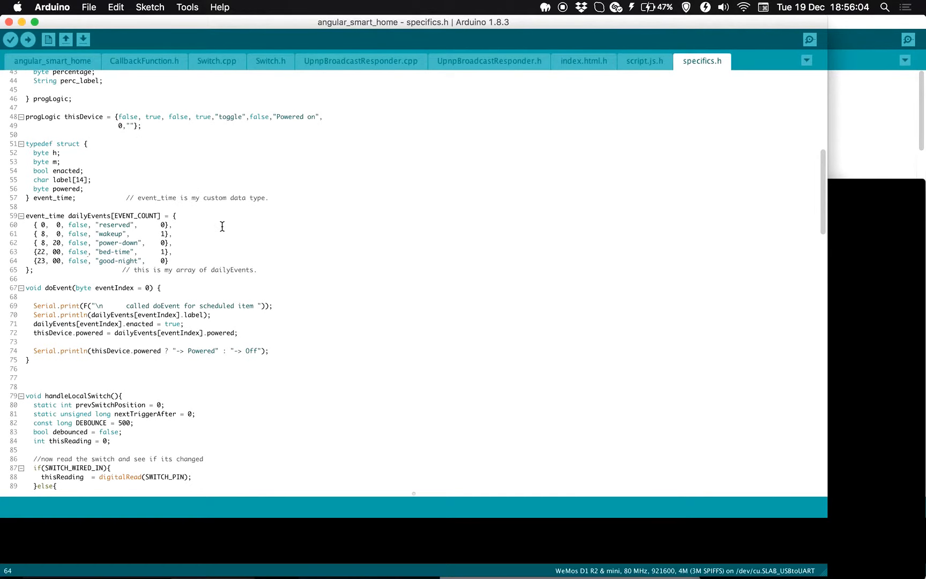
Locate the httpServer.on("/action.php", handleAction) registration in setup and highlight handleAction.
click(52, 61)
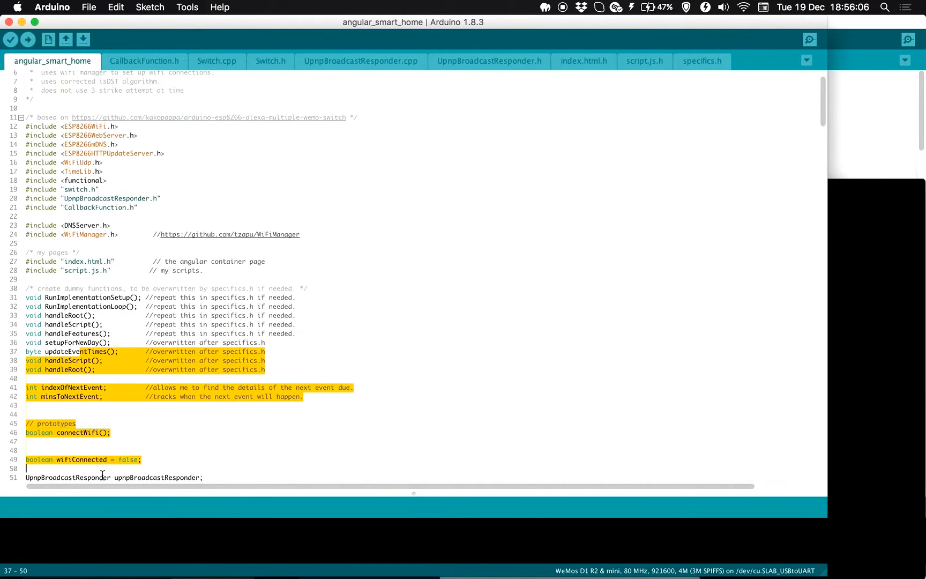
text(ac)
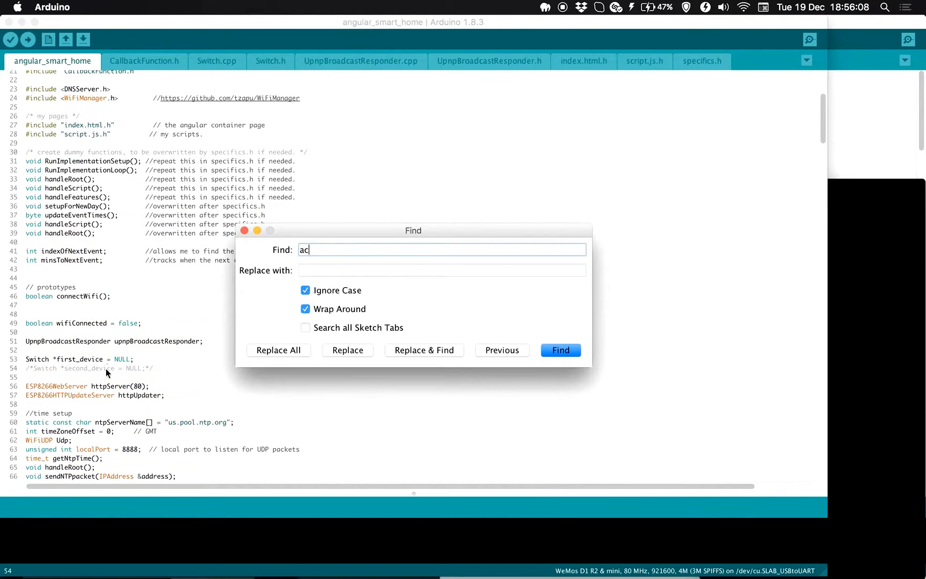
click(559, 349)
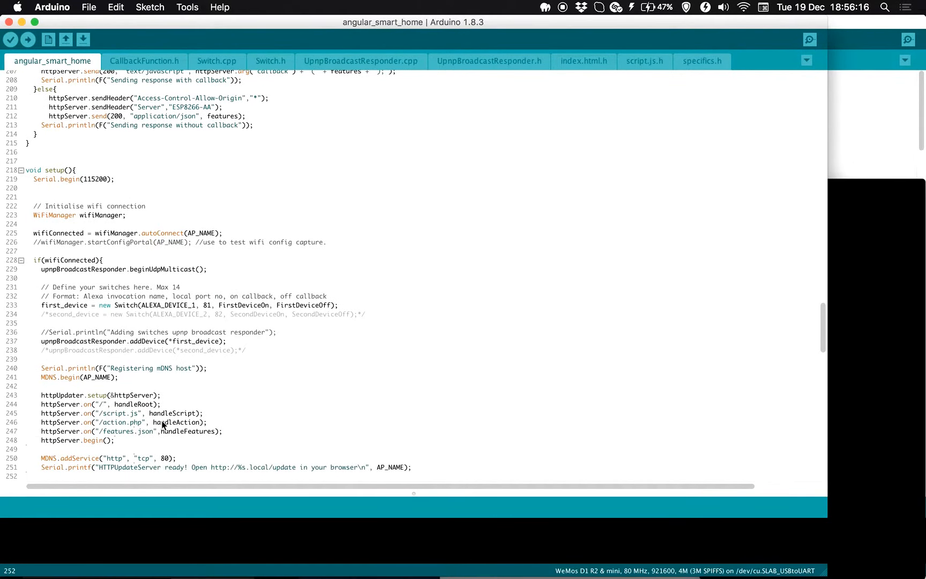
double_click(176, 422)
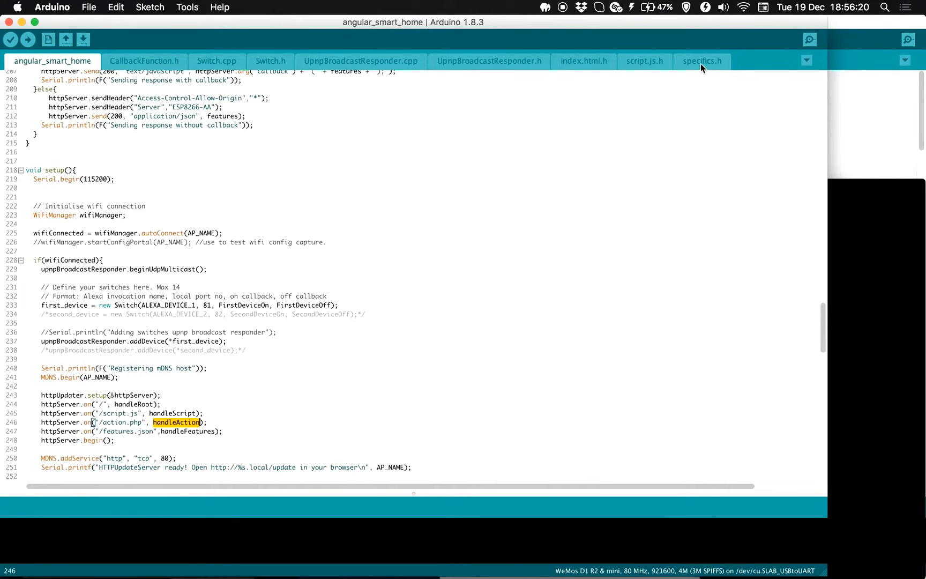
mouse_move(659, 37)
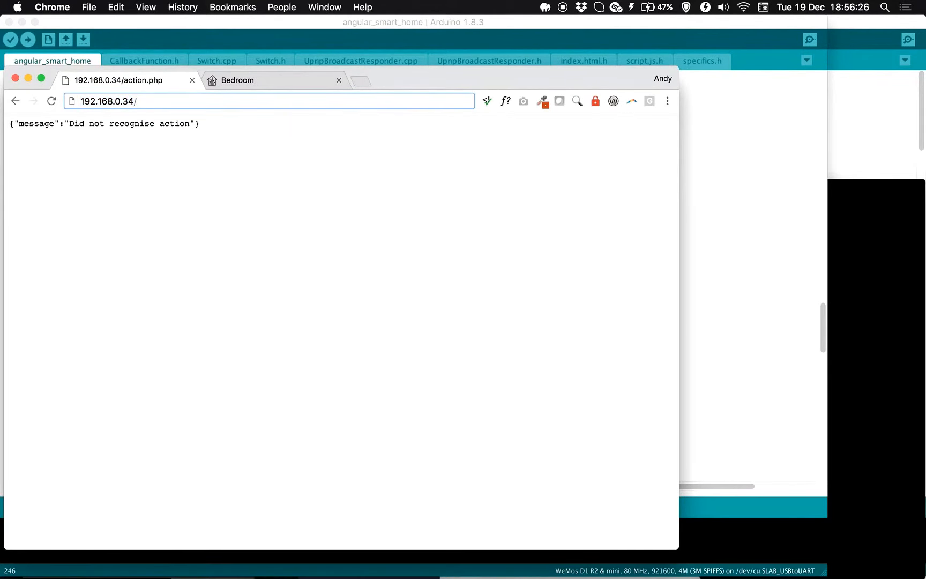
Request 192.168.0.34/action.php?master=false to turn the lamp off and select the response message.
click(160, 101)
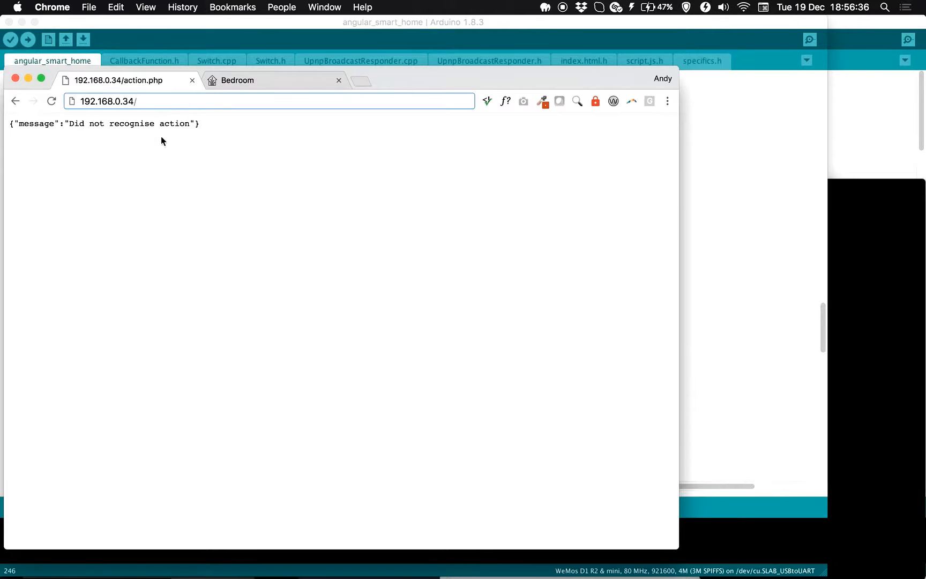
text(atio)
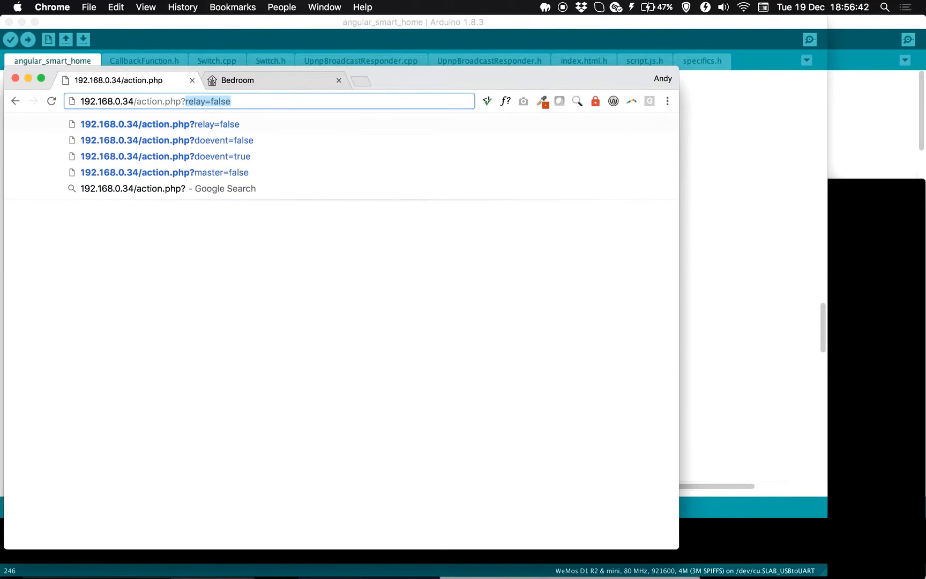
text(bob=t)
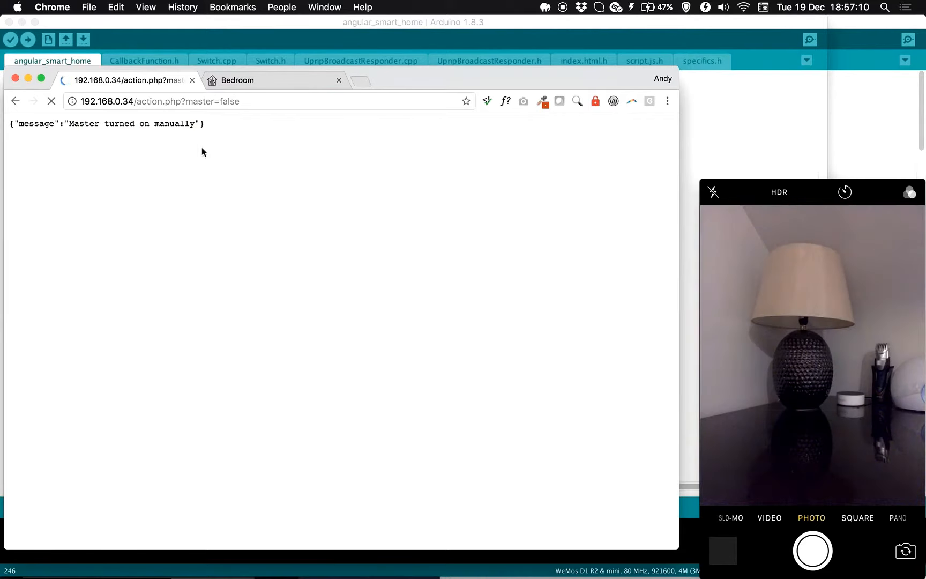
click(51, 101)
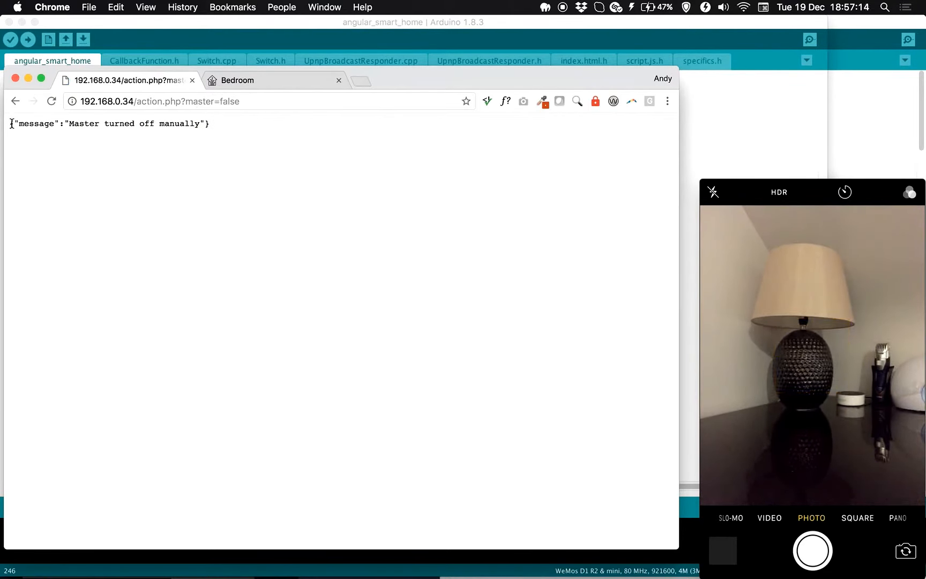
triple_click(110, 123)
text(tru)
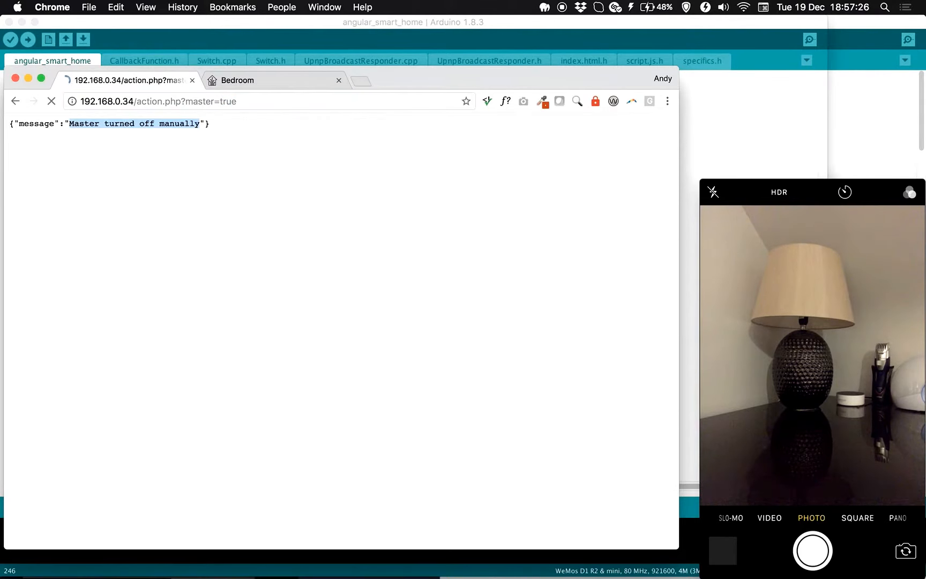
click(52, 100)
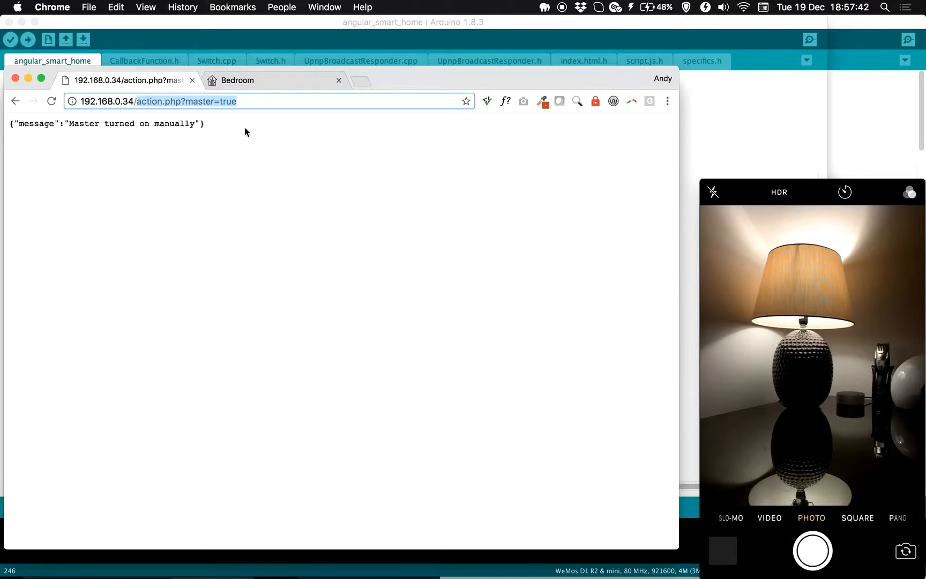
text(viewsource:http://192.168.0.34/)
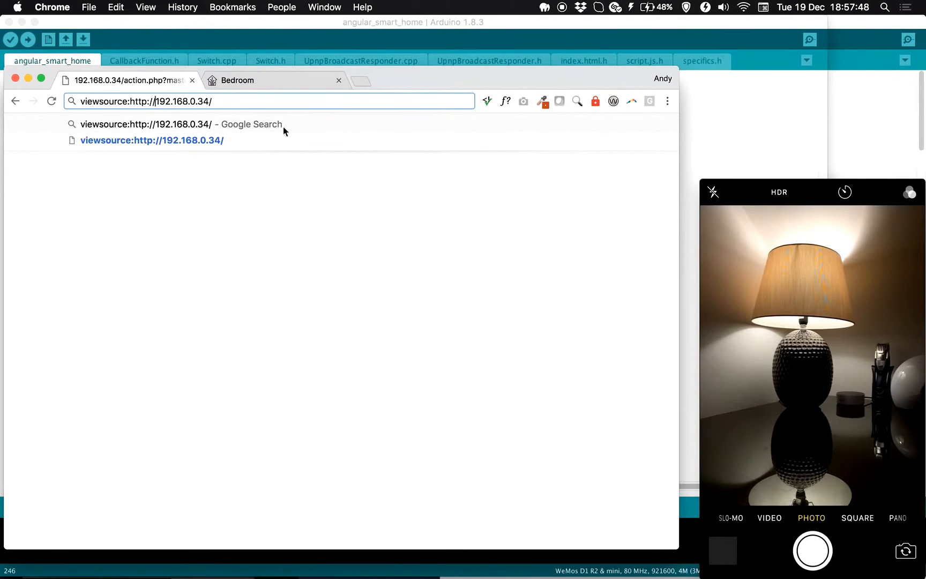
click(176, 125)
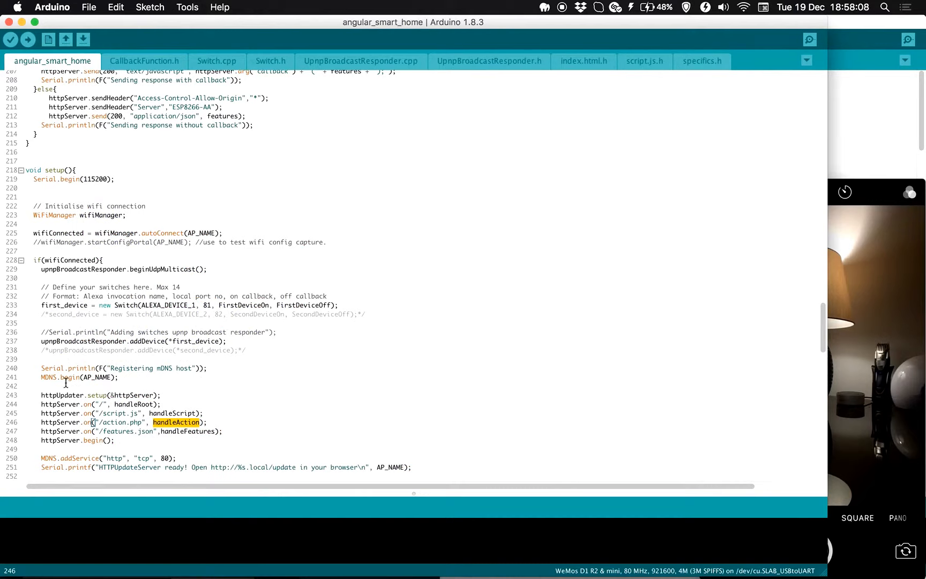
Find the handleRoot function serving INDEX_HTML and switch to the index.html.h file.
double_click(135, 404)
text(handle)
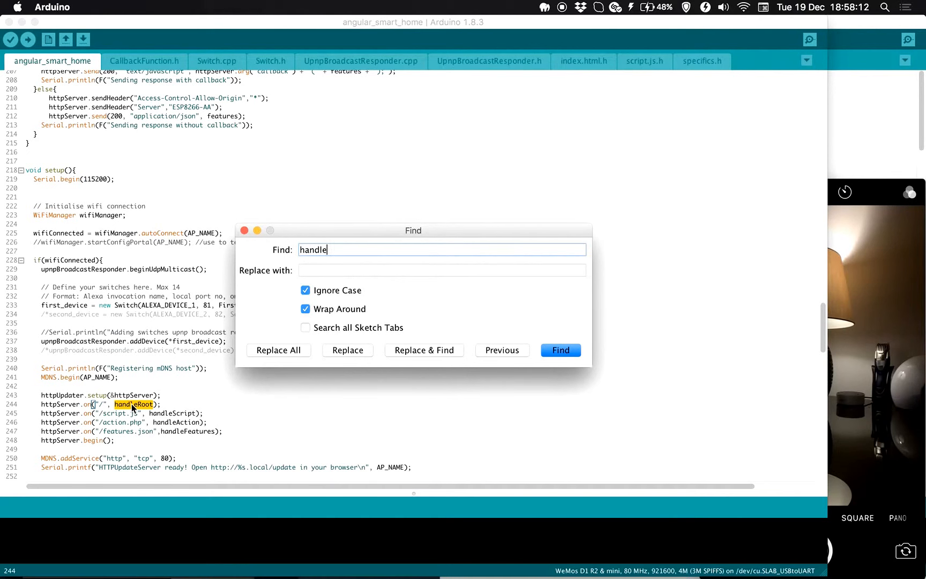
text(roo)
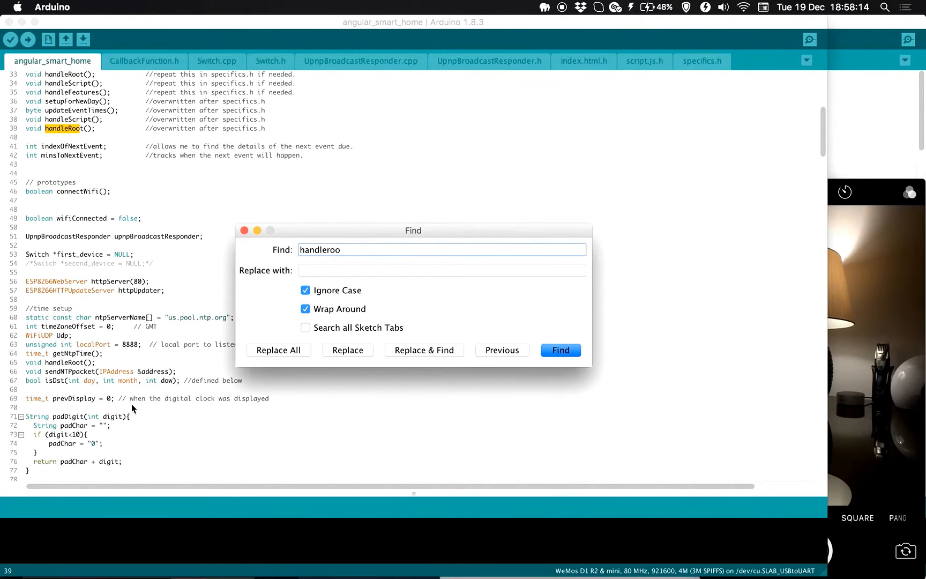
click(559, 349)
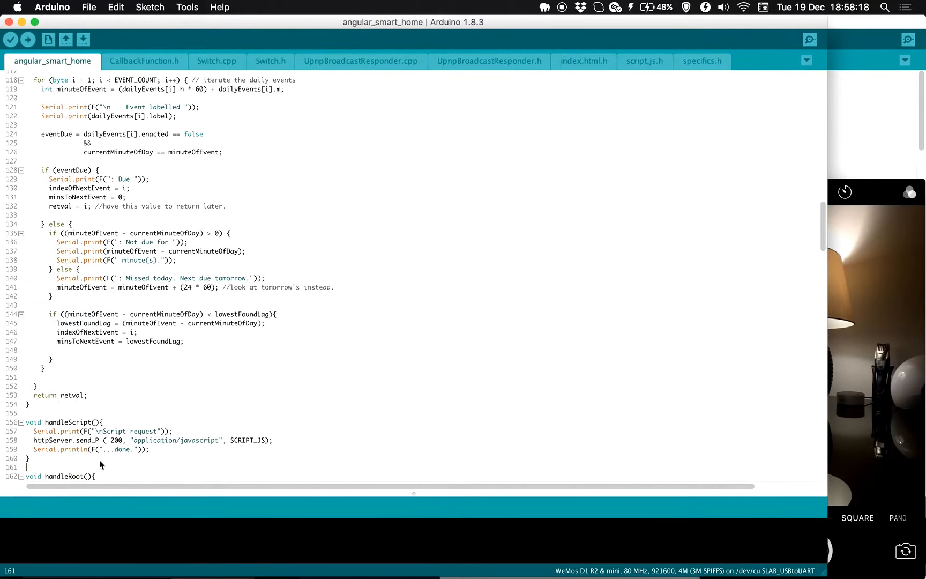
scroll(down, 3)
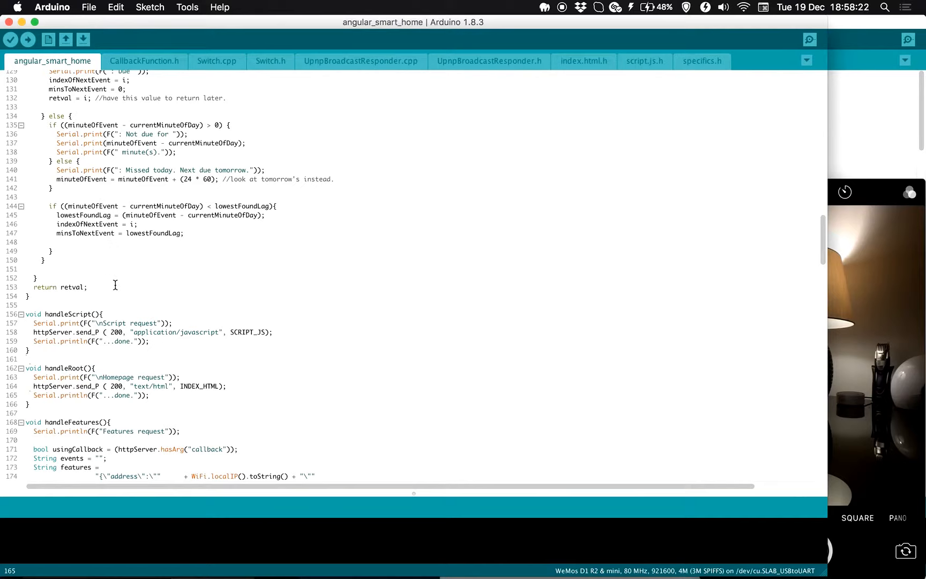
mouse_move(198, 364)
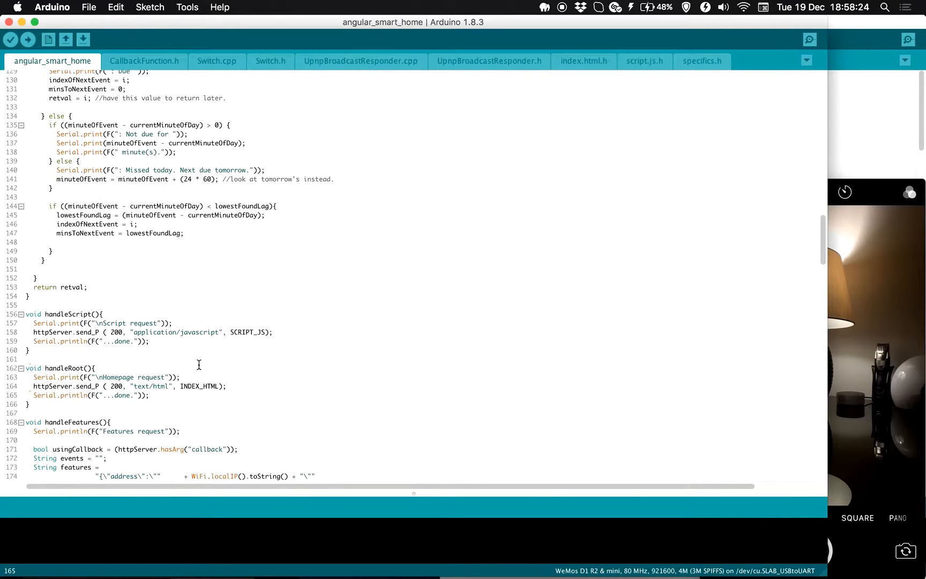
mouse_move(399, 70)
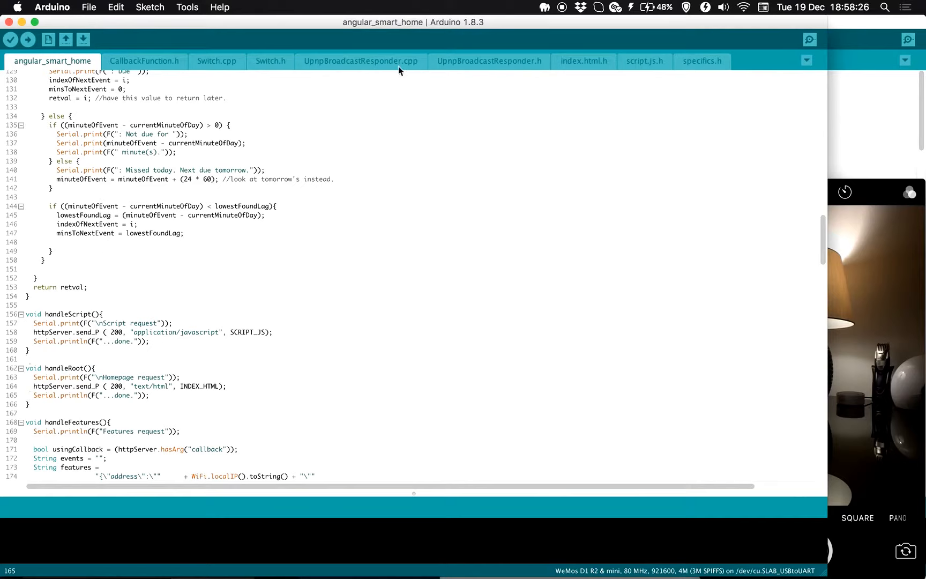
click(583, 61)
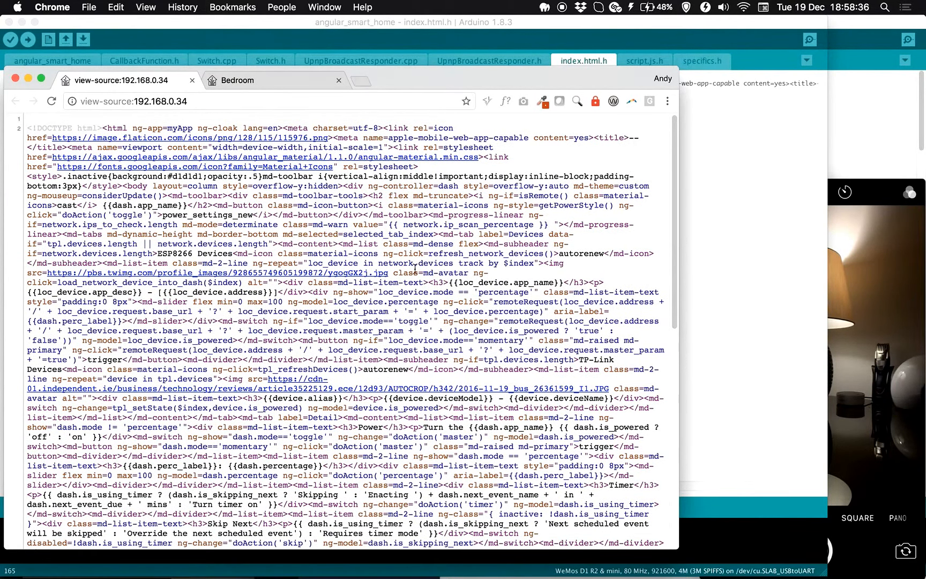
Follow the home page's script link to the minified script.js and compare with script.js.h in the sketch.
scroll(down, 3)
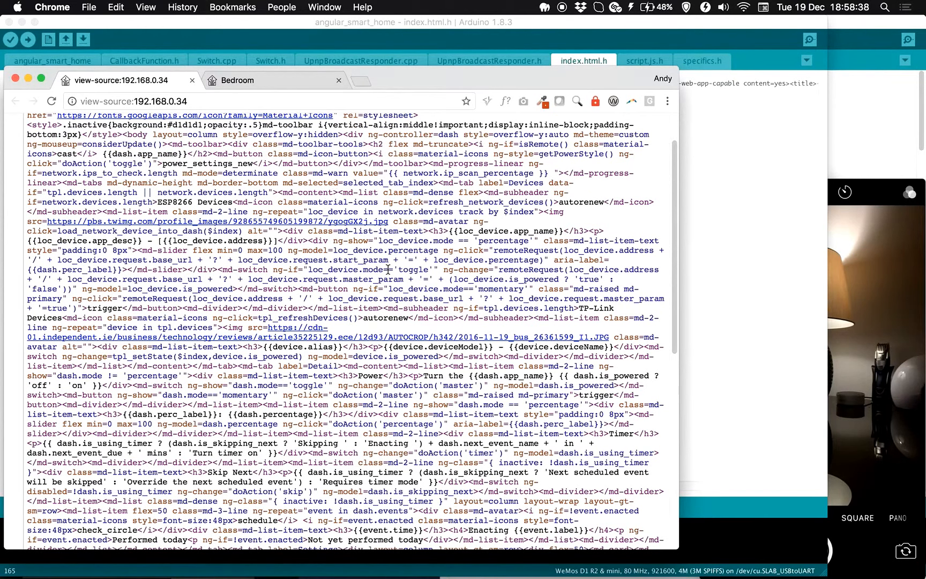
scroll(down, 3)
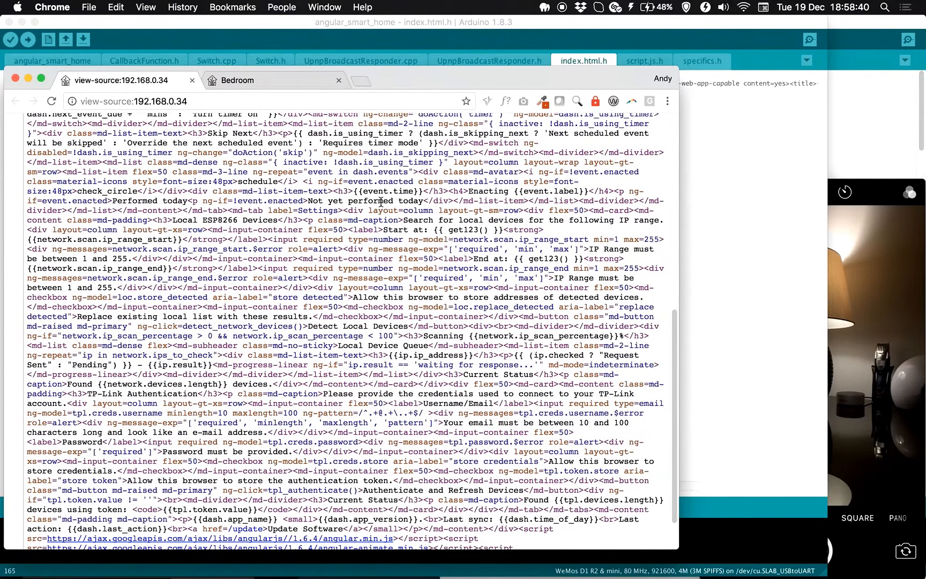
scroll(down, 3)
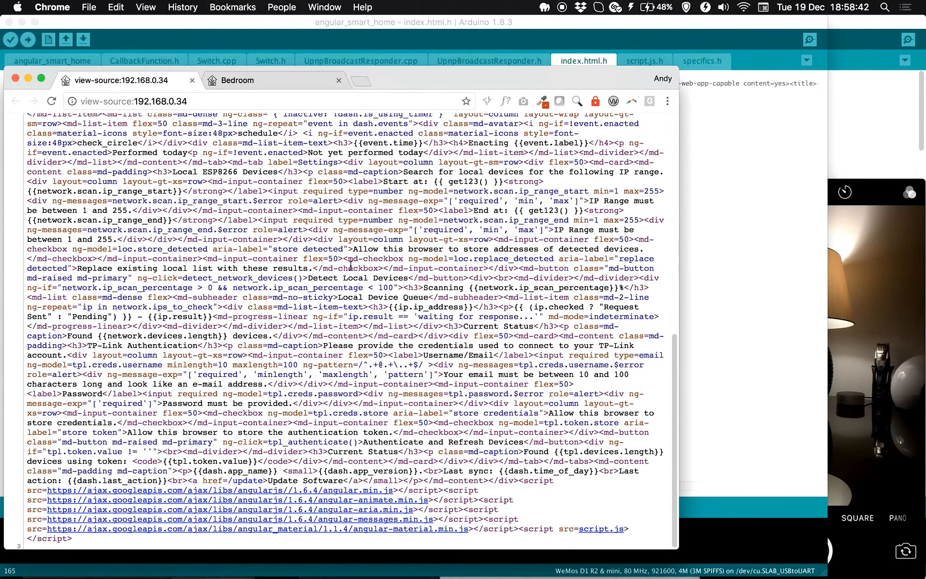
mouse_move(353, 509)
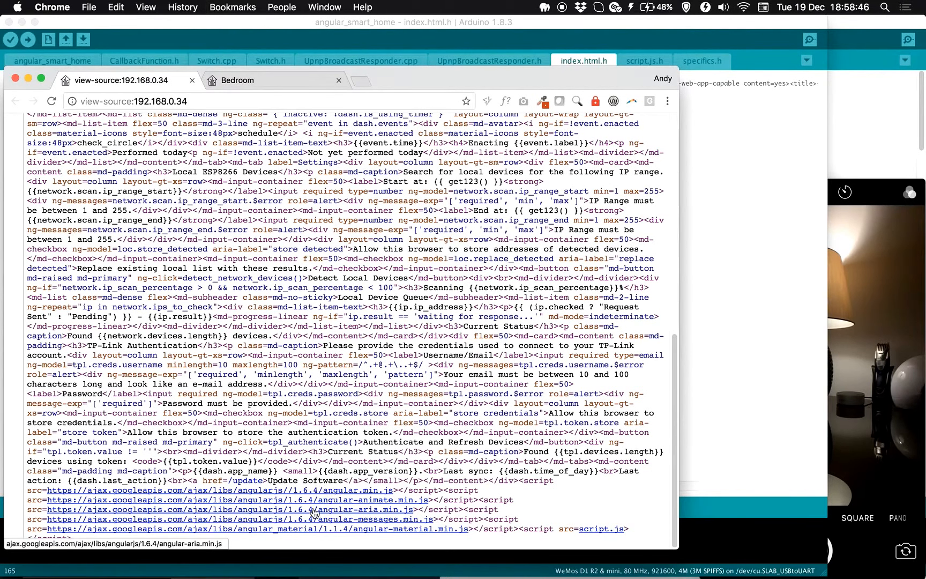
mouse_move(418, 534)
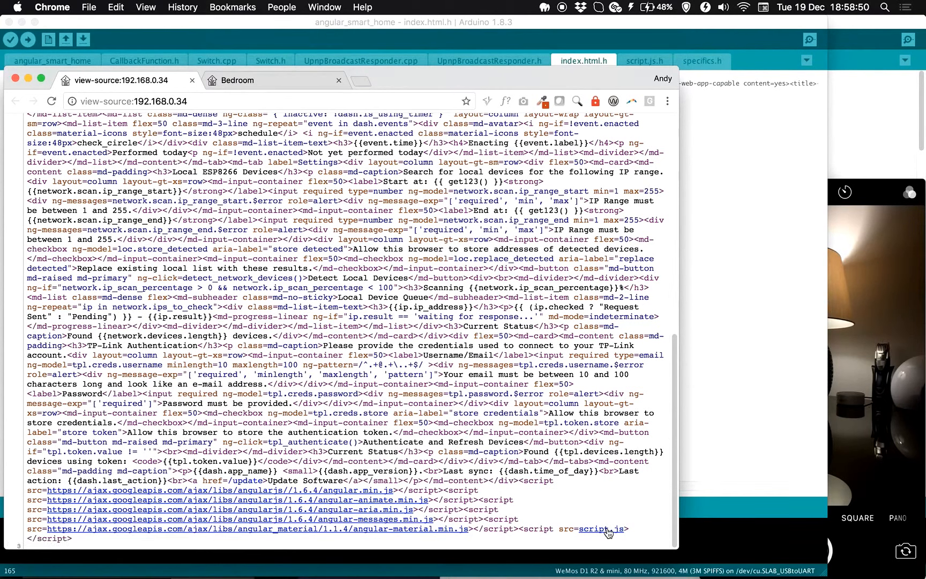
mouse_move(603, 528)
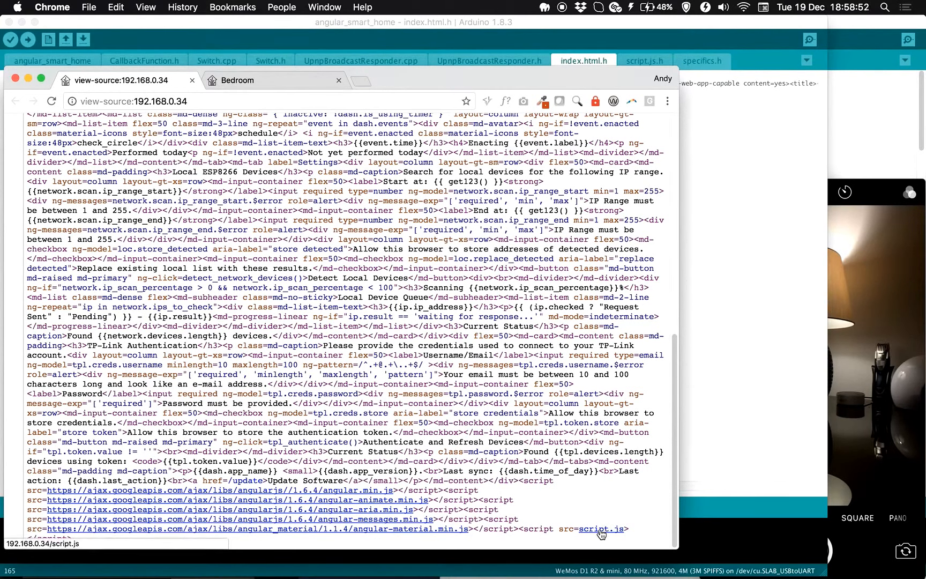
click(599, 528)
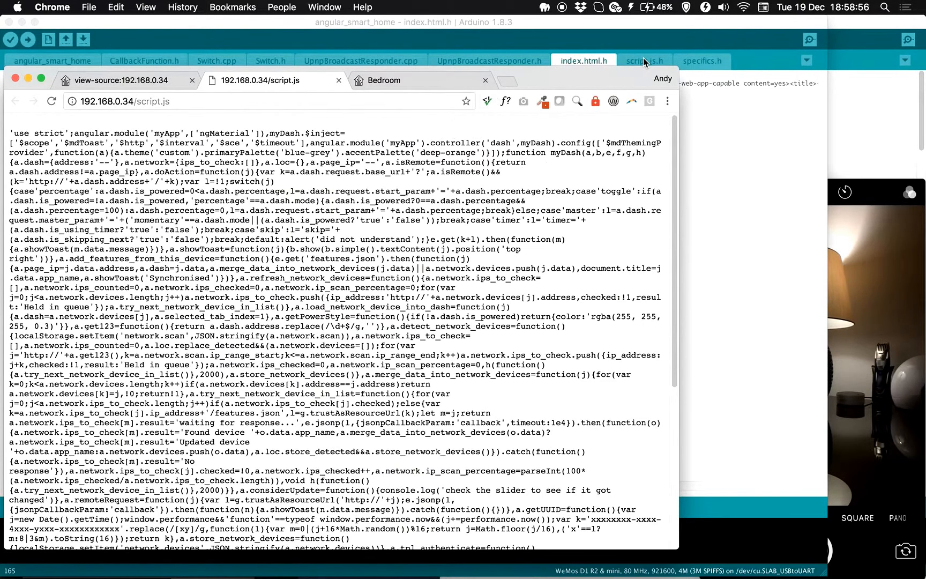
click(644, 61)
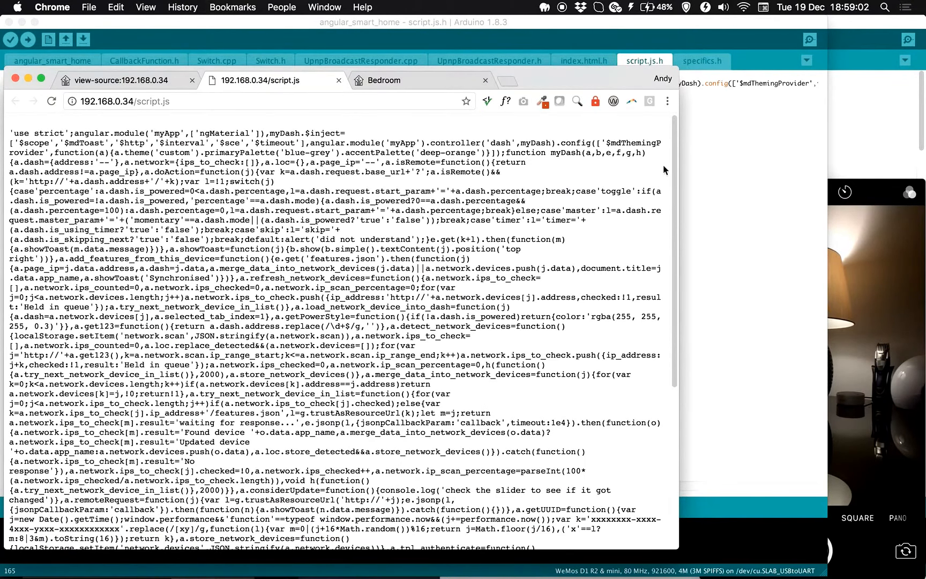
scroll(down, 3)
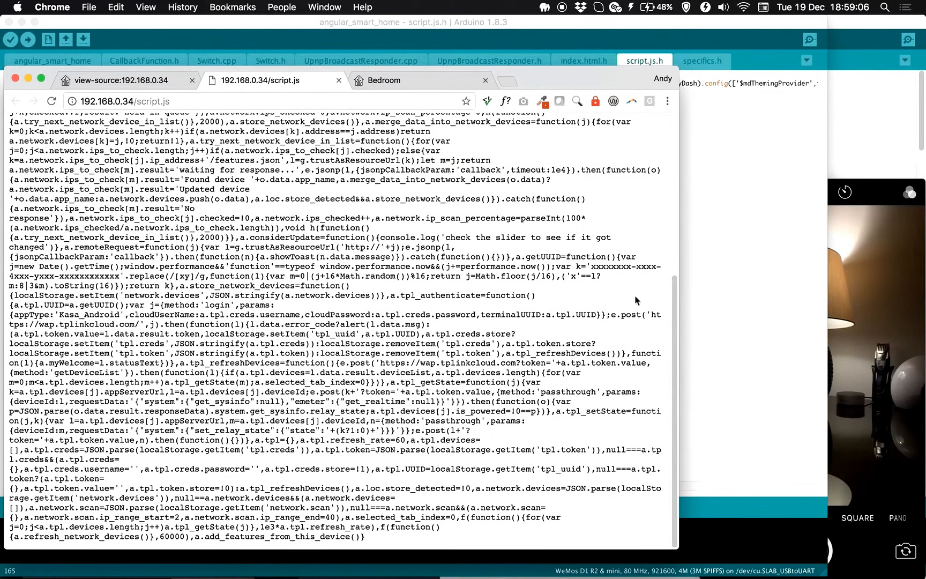
mouse_move(594, 406)
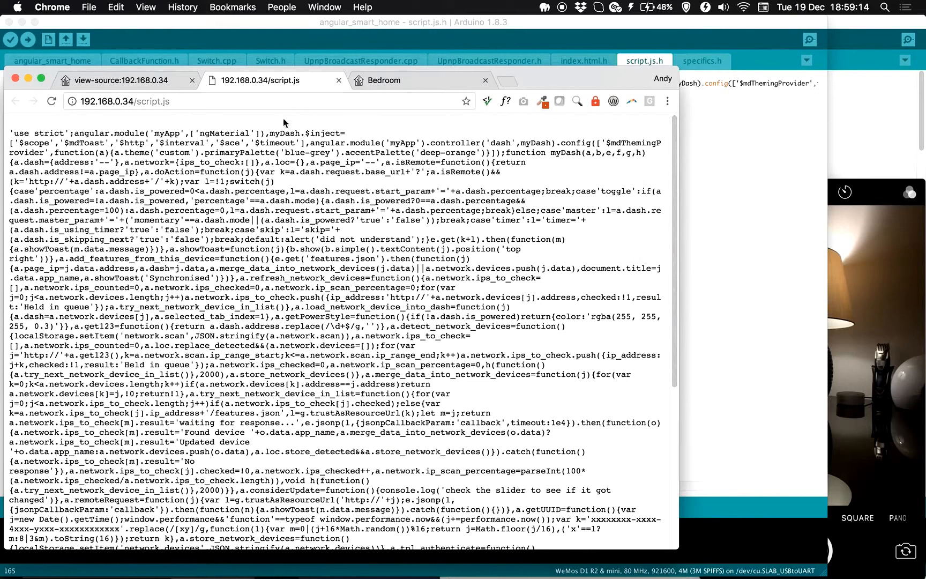
mouse_move(283, 122)
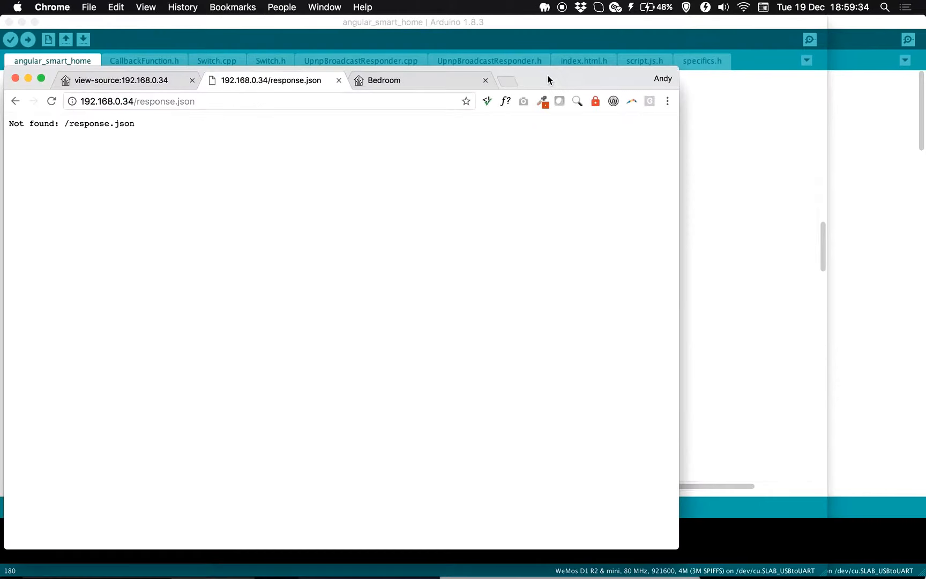
mouse_move(617, 415)
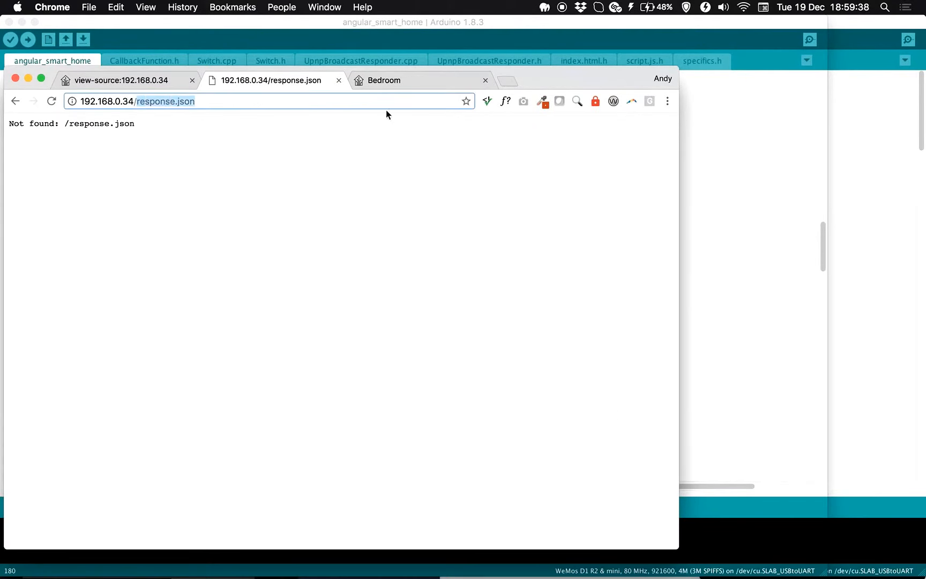
Load /features.json and highlight its address, app_name, mode and master_param entries.
text(features.json)
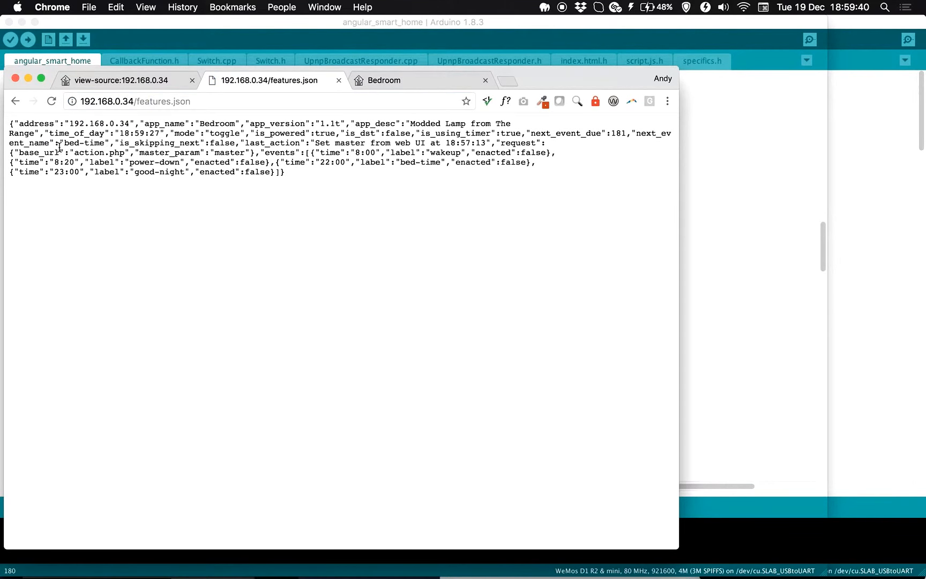
double_click(38, 123)
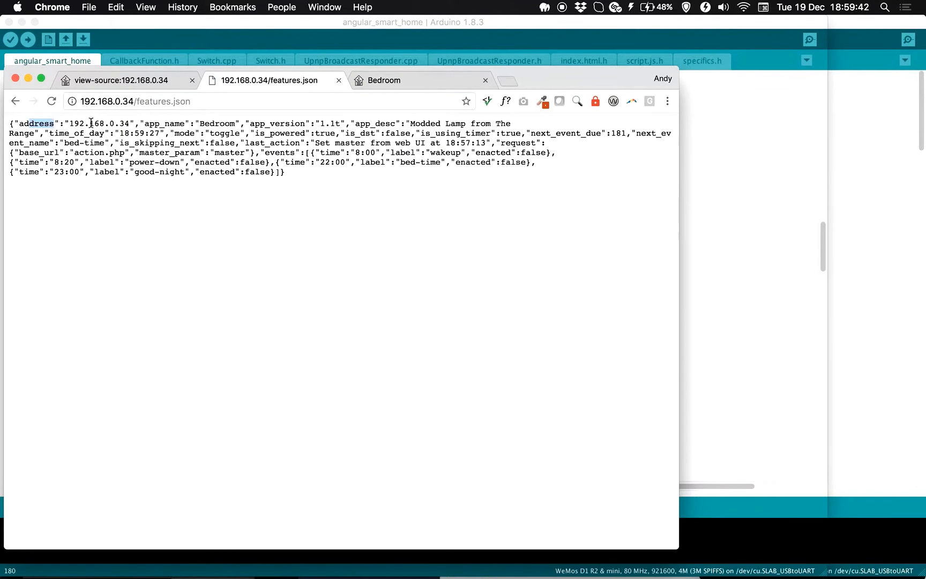
click(121, 80)
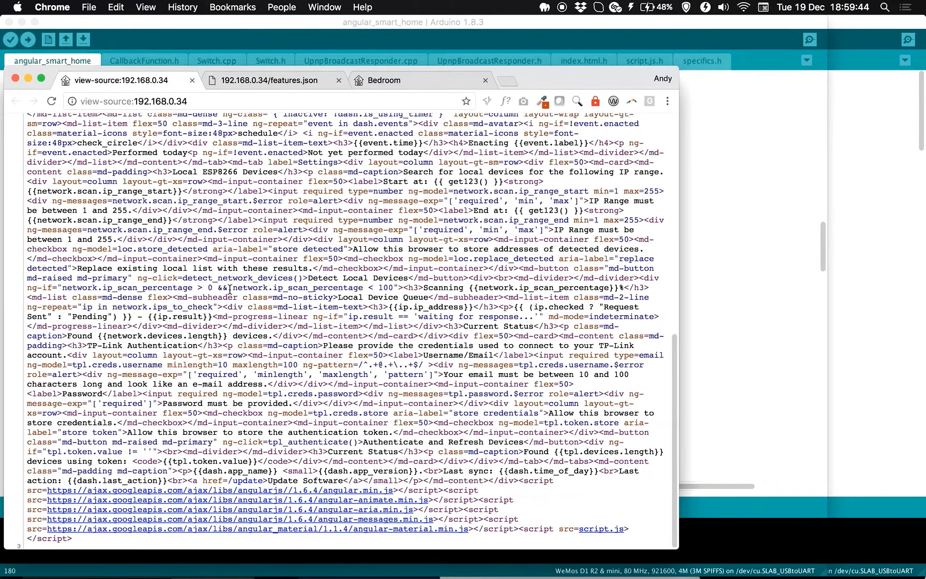
click(267, 79)
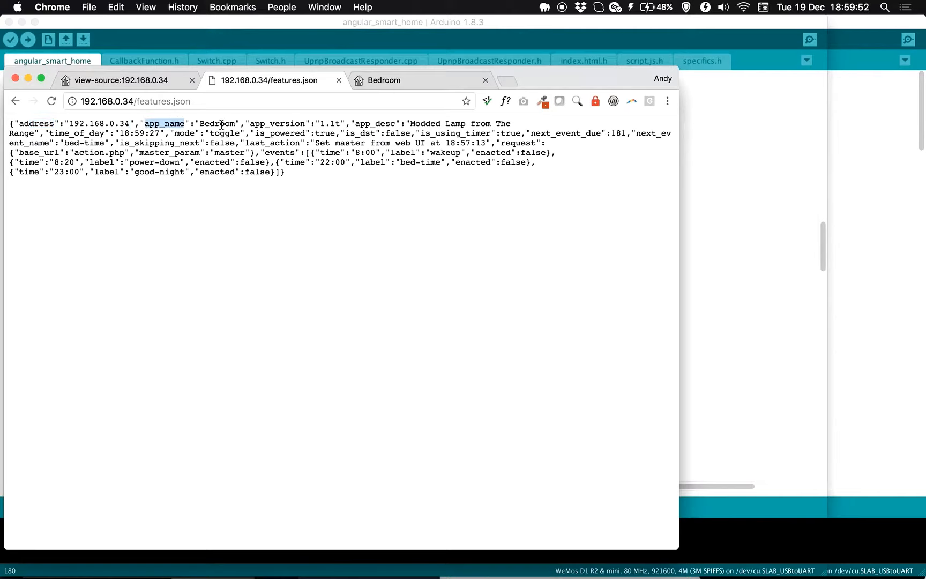
double_click(217, 123)
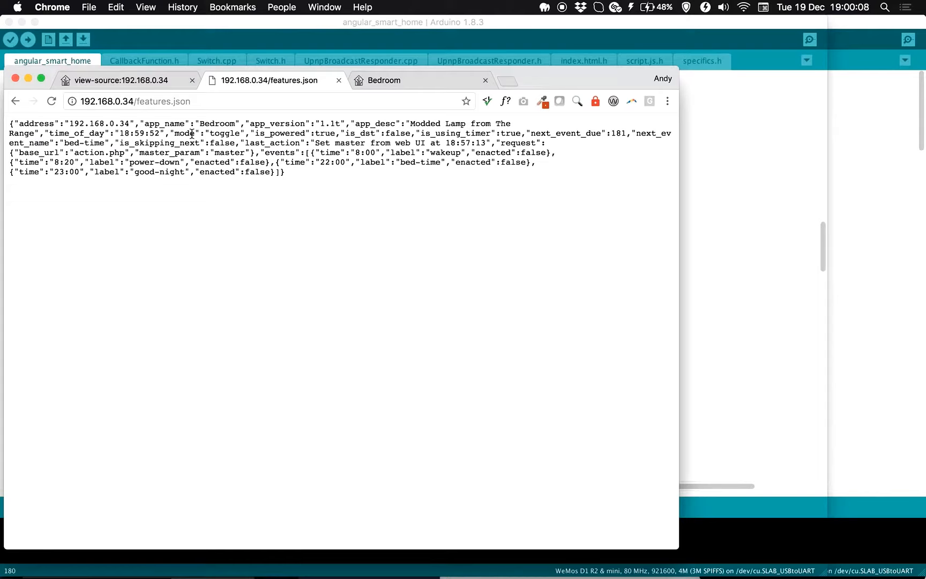
double_click(224, 133)
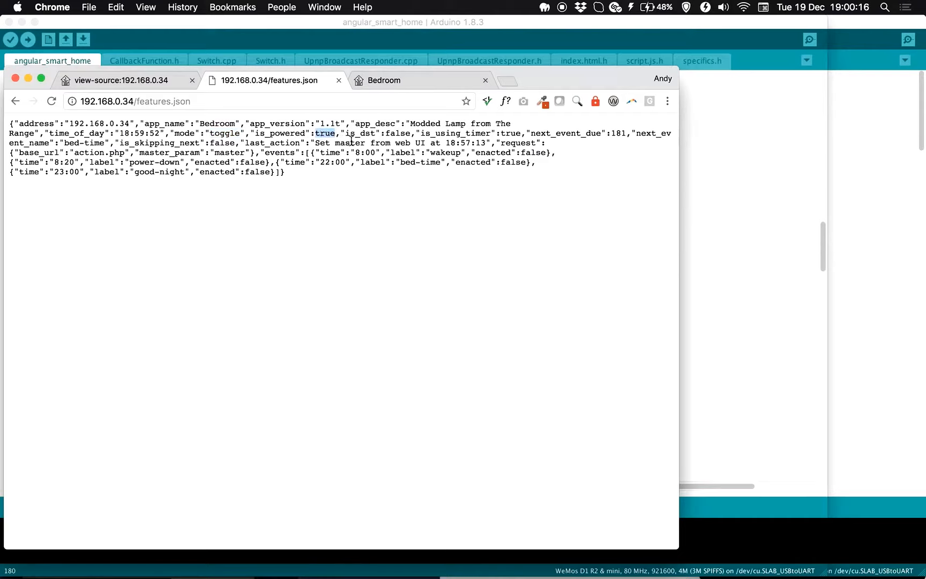
mouse_move(472, 129)
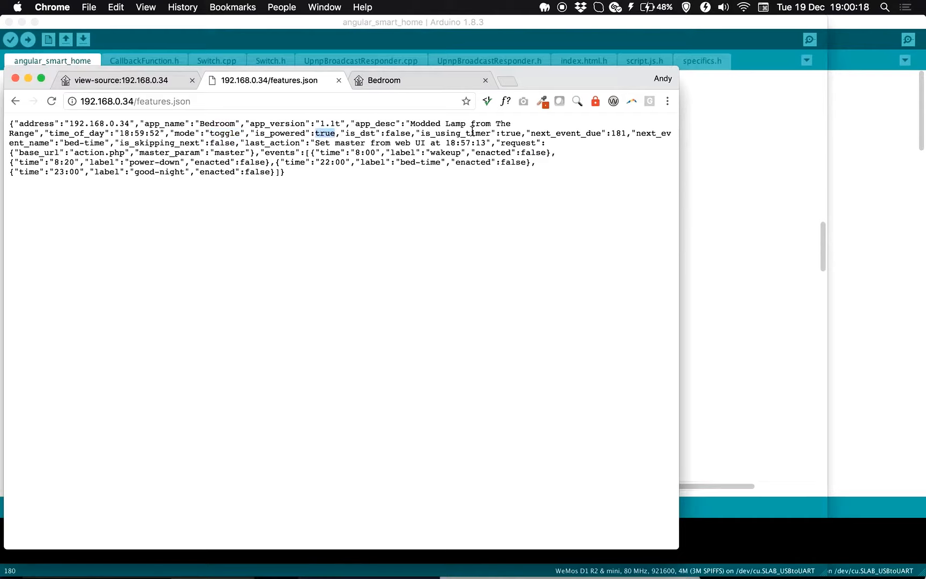
mouse_move(634, 143)
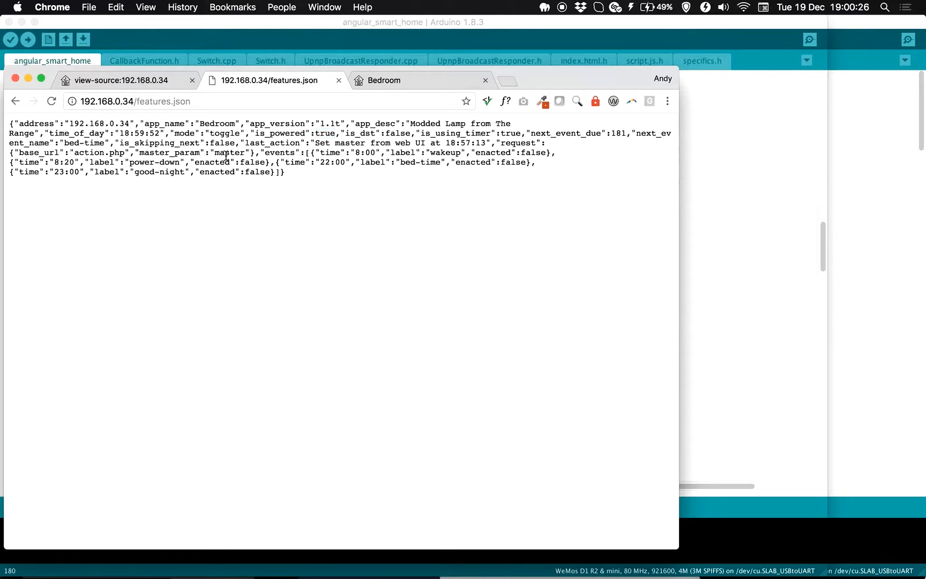
double_click(229, 152)
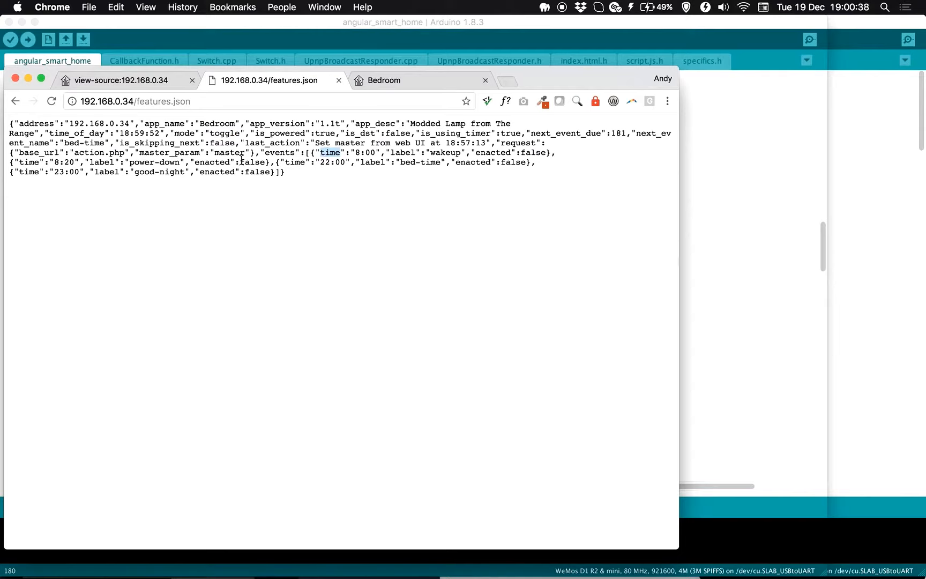
mouse_move(306, 171)
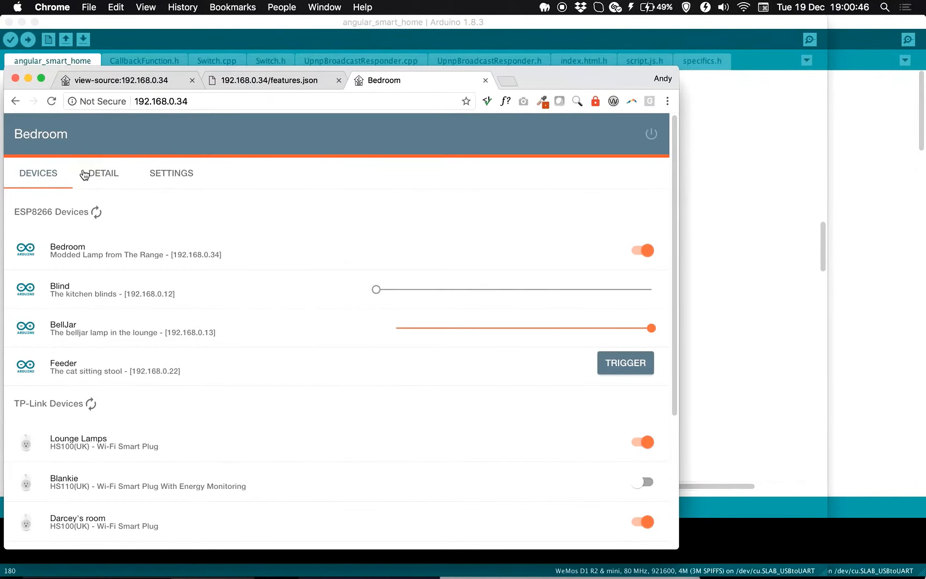
Toggle the Bedroom lamp's power on and off from its detail page in wide and narrow layouts, leaving it on.
click(103, 173)
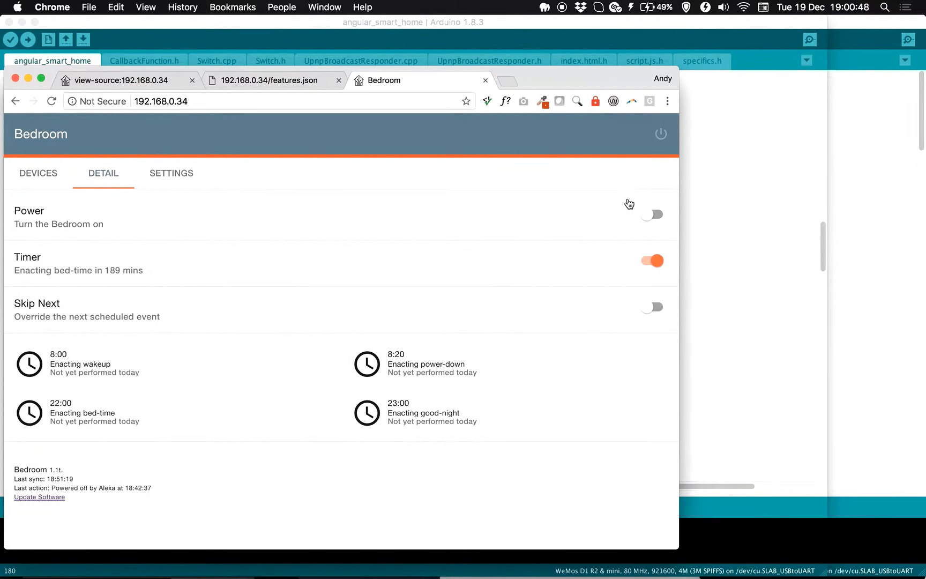
mouse_move(832, 532)
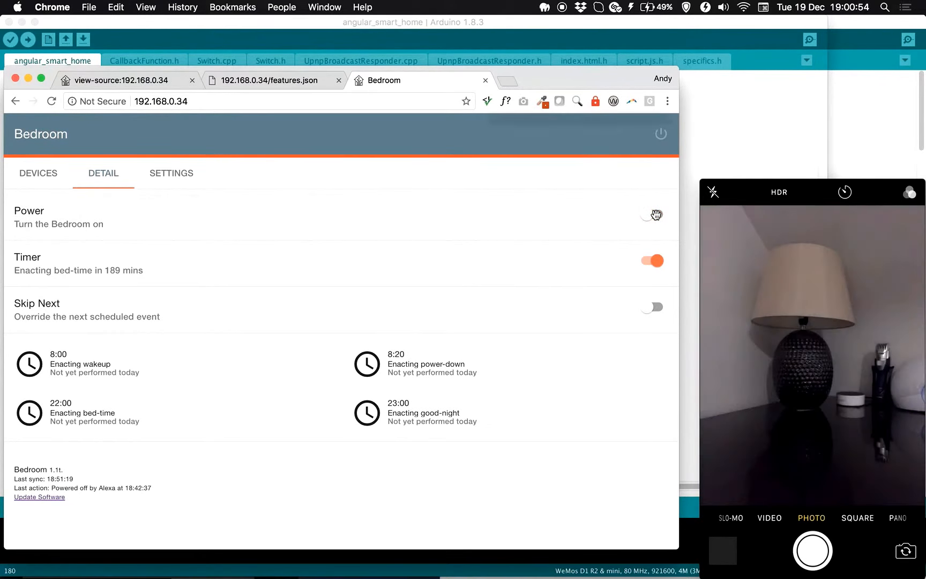
click(652, 214)
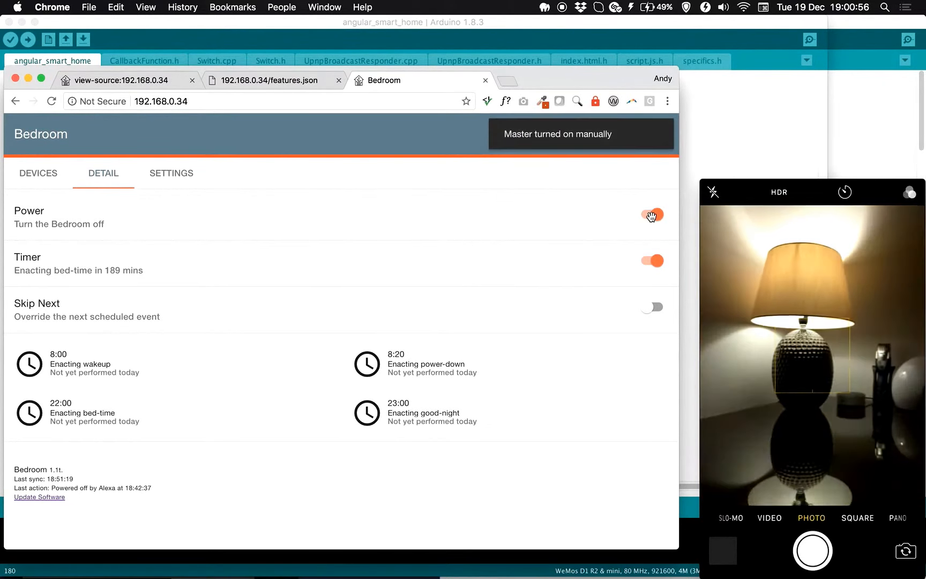
click(652, 214)
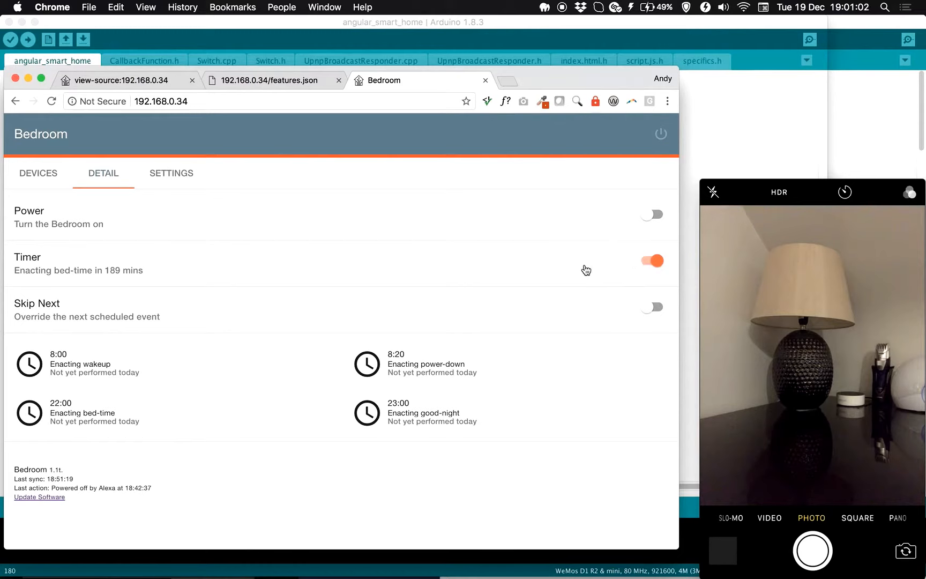
click(651, 214)
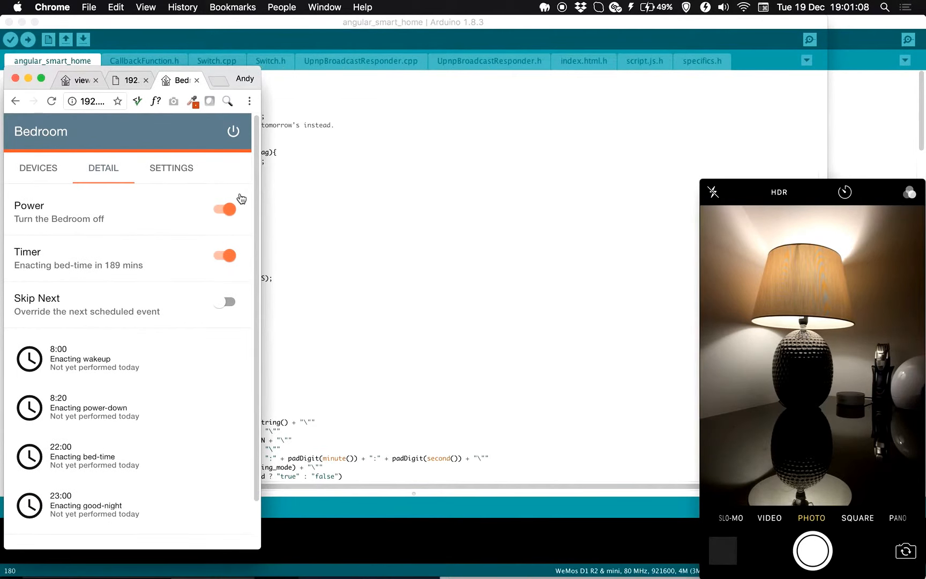
click(225, 209)
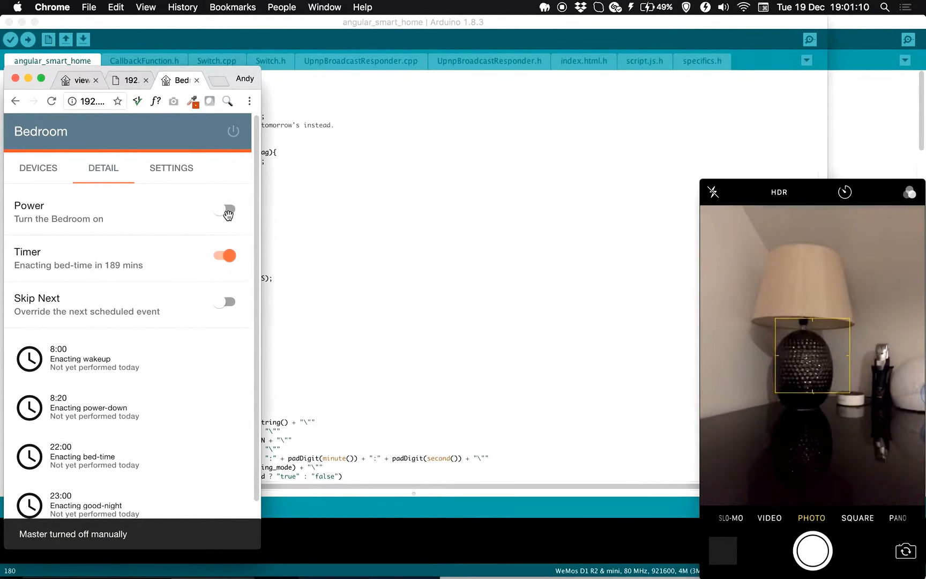
click(226, 211)
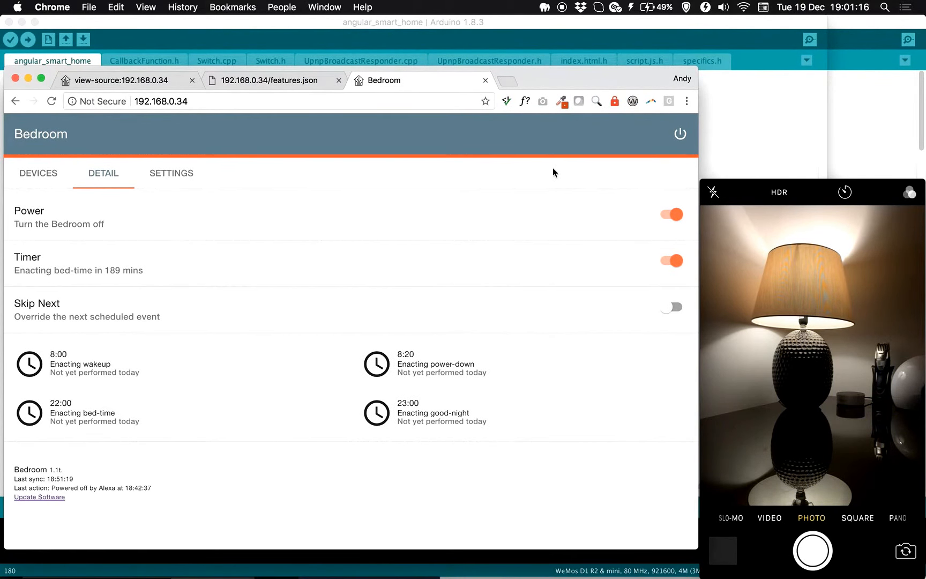
mouse_move(167, 345)
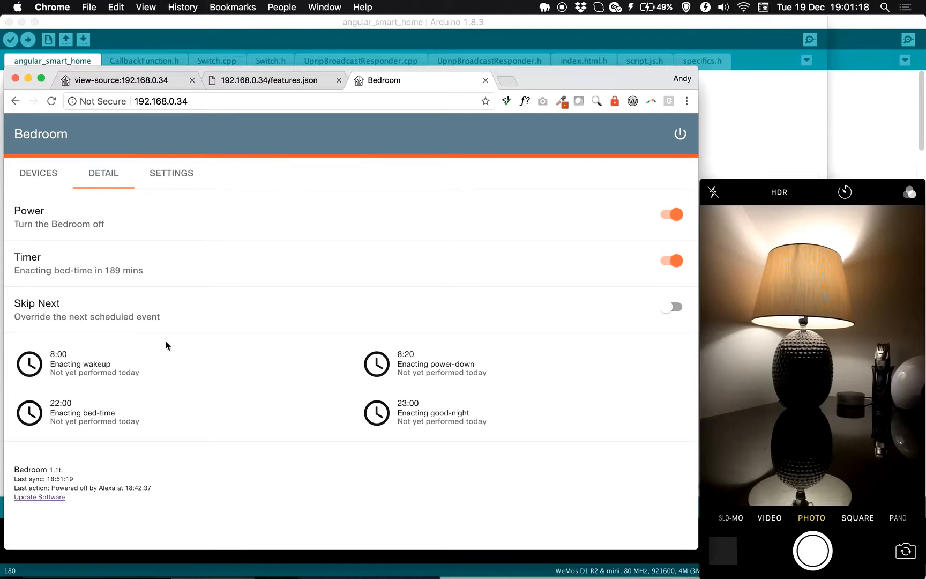
mouse_move(180, 414)
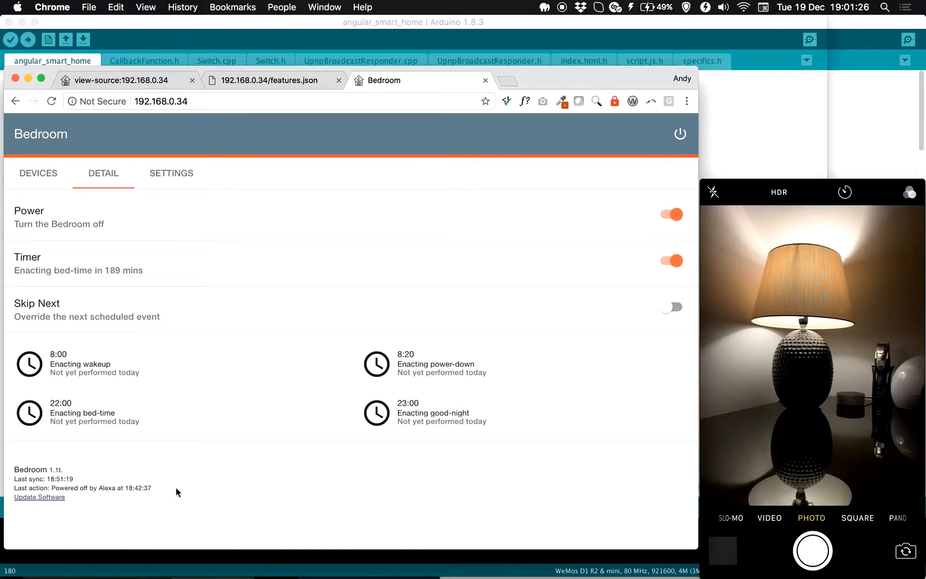
mouse_move(487, 234)
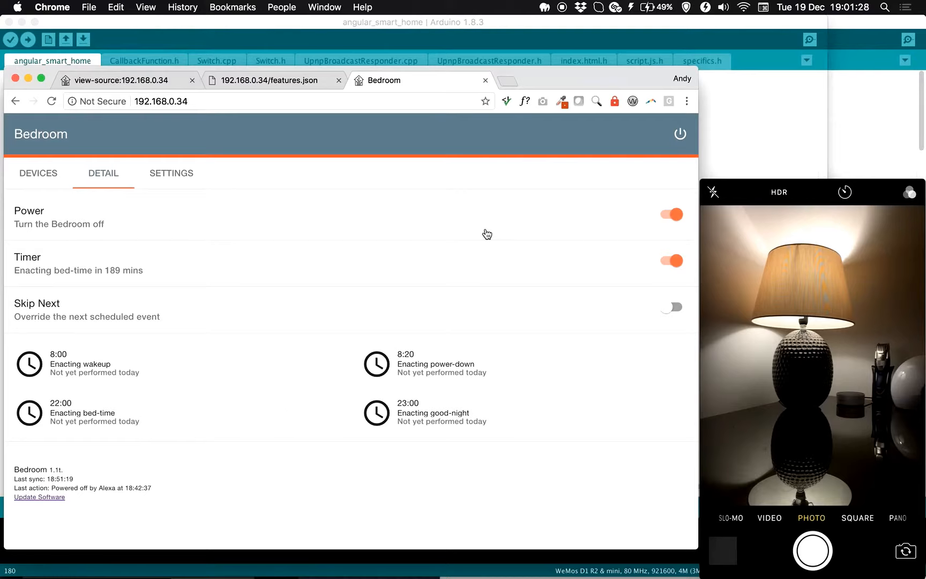
mouse_move(473, 246)
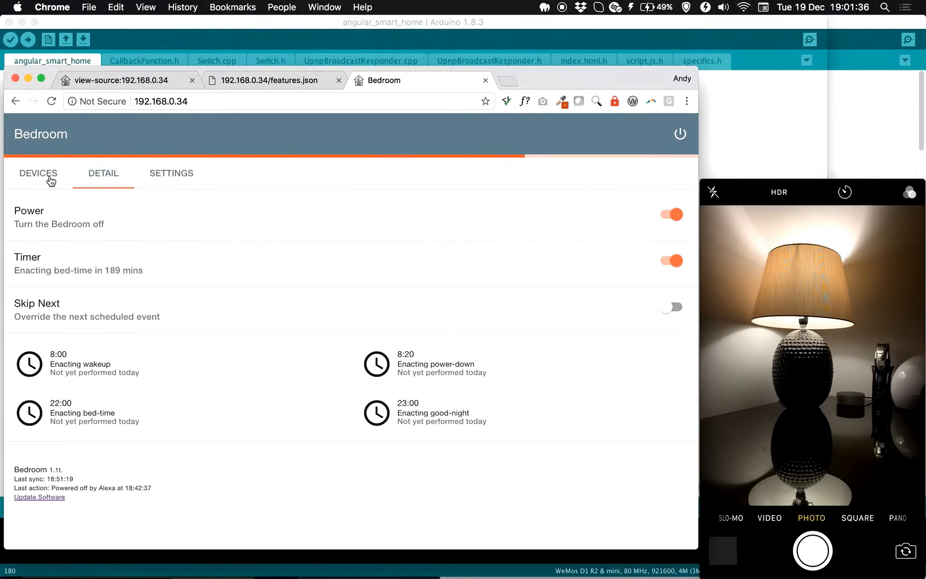
Switch Bedroom on in the device list and adjust the BellJar brightness slider down then most of the way up.
click(37, 173)
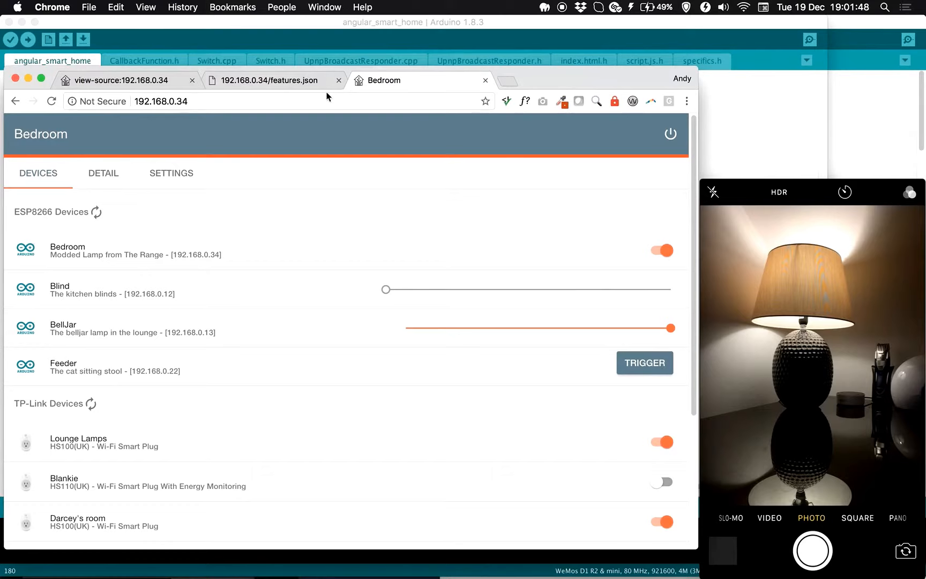
mouse_move(65, 282)
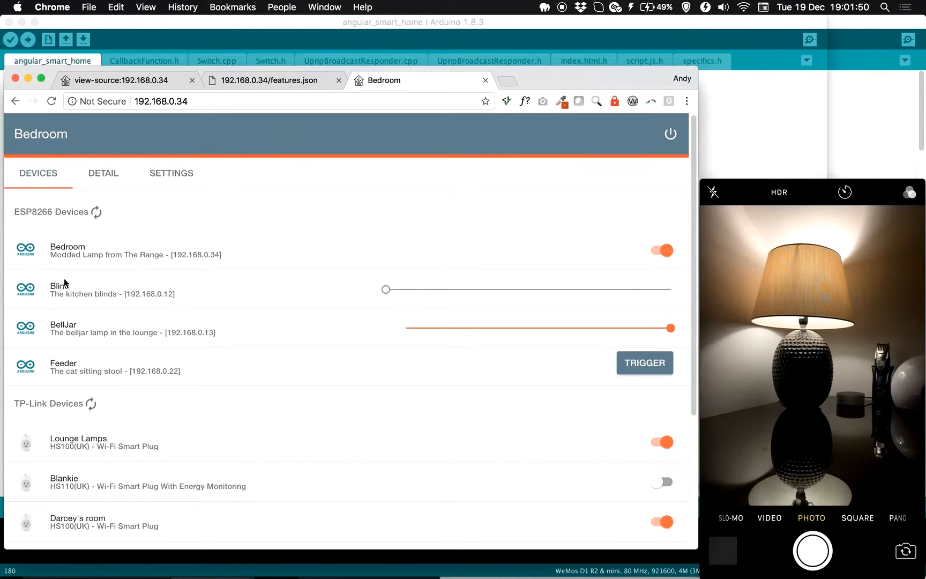
mouse_move(73, 304)
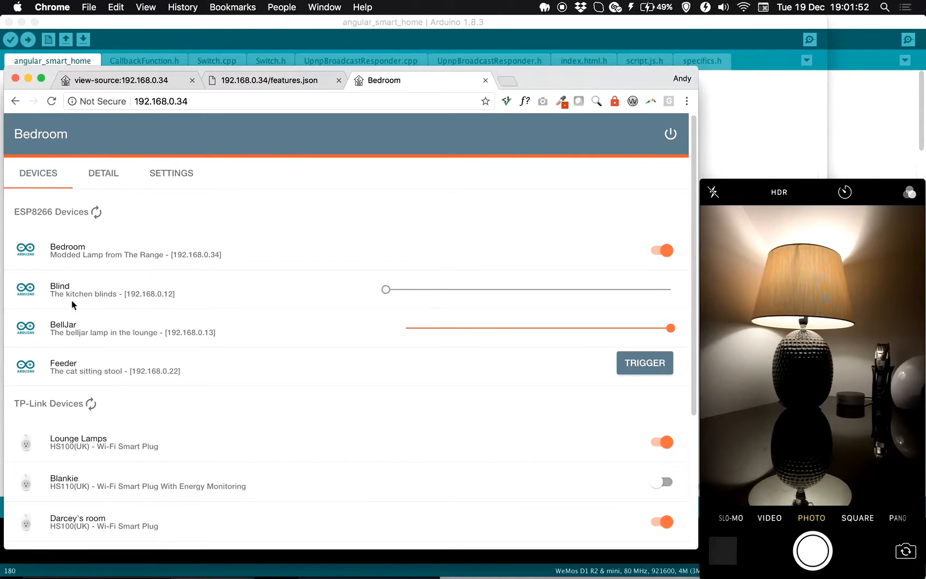
mouse_move(312, 263)
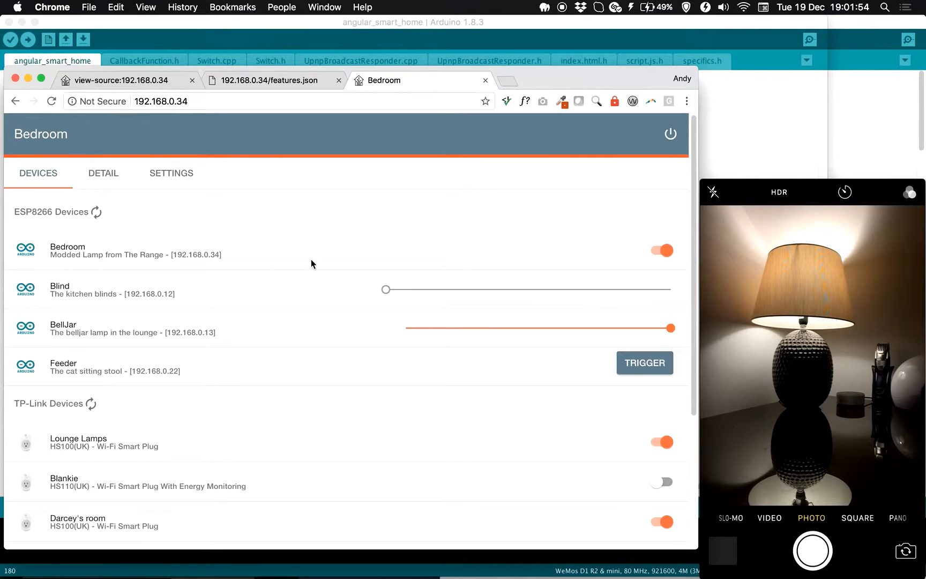
click(661, 250)
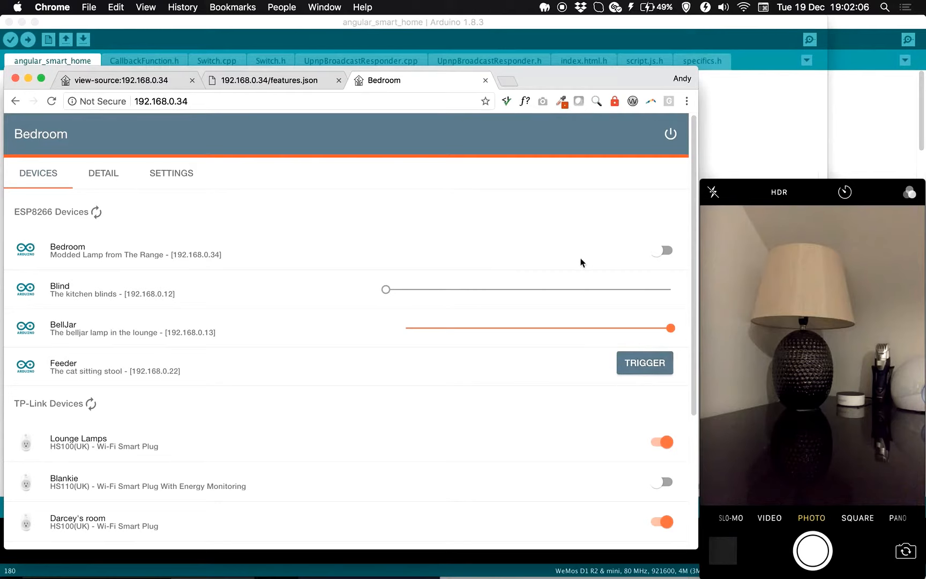
mouse_move(458, 285)
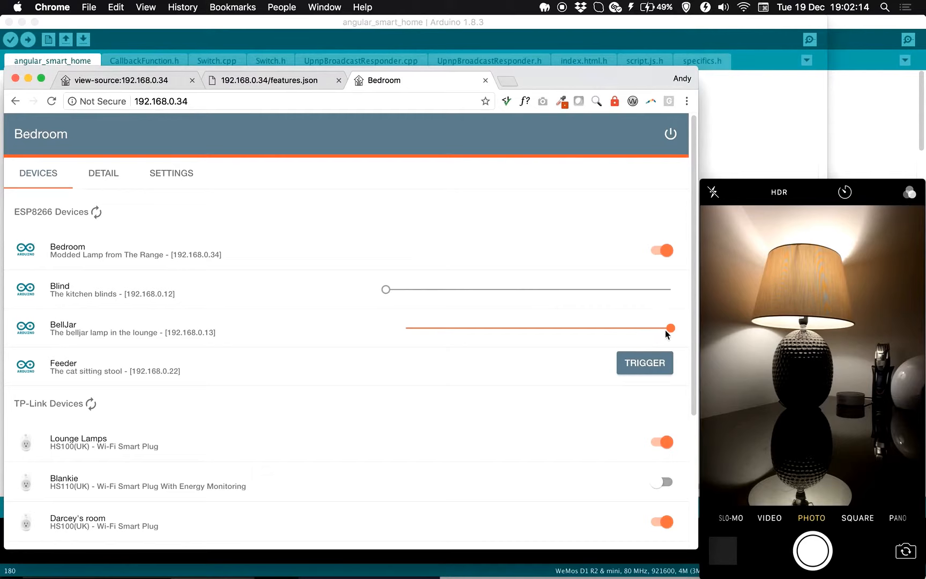
drag(670, 328, 558, 327)
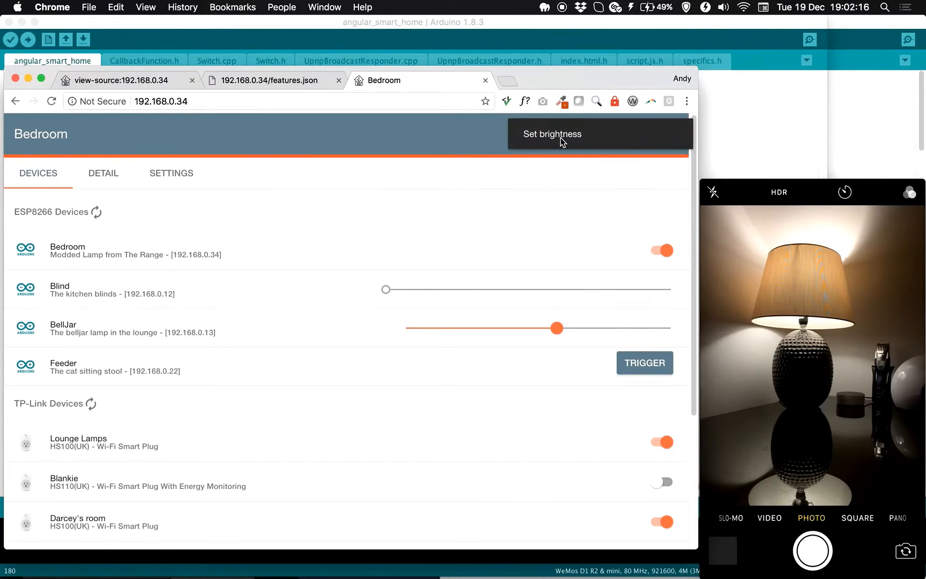
drag(555, 328, 622, 328)
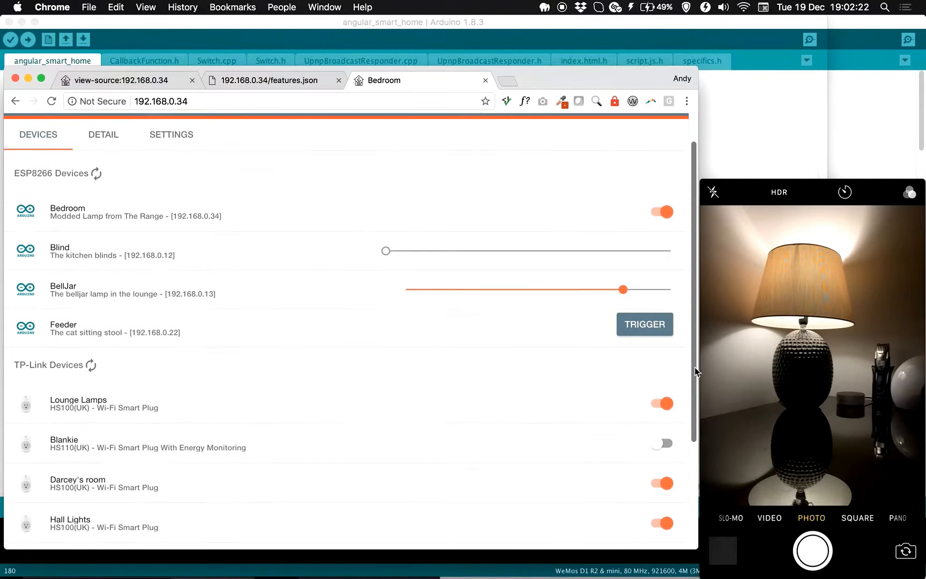
scroll(down, 3)
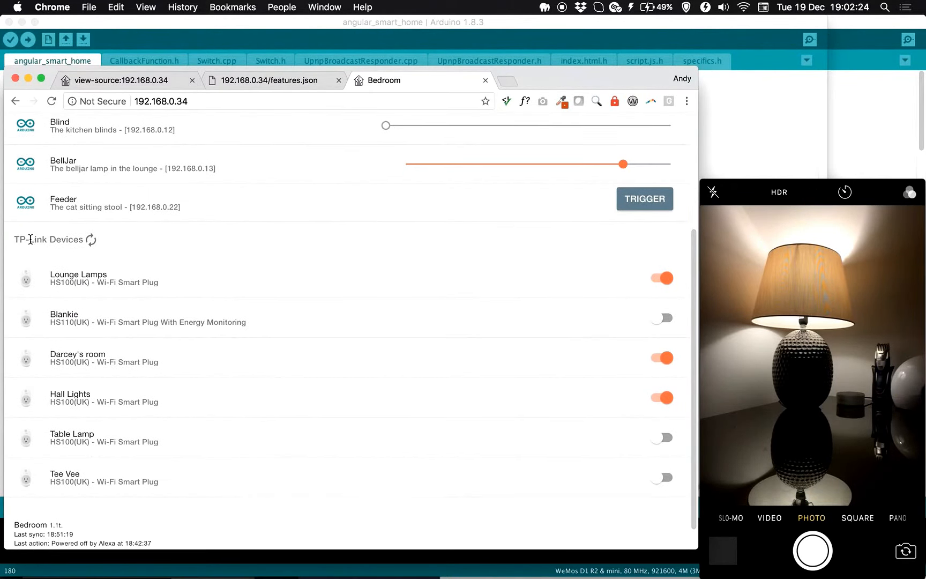
mouse_move(437, 263)
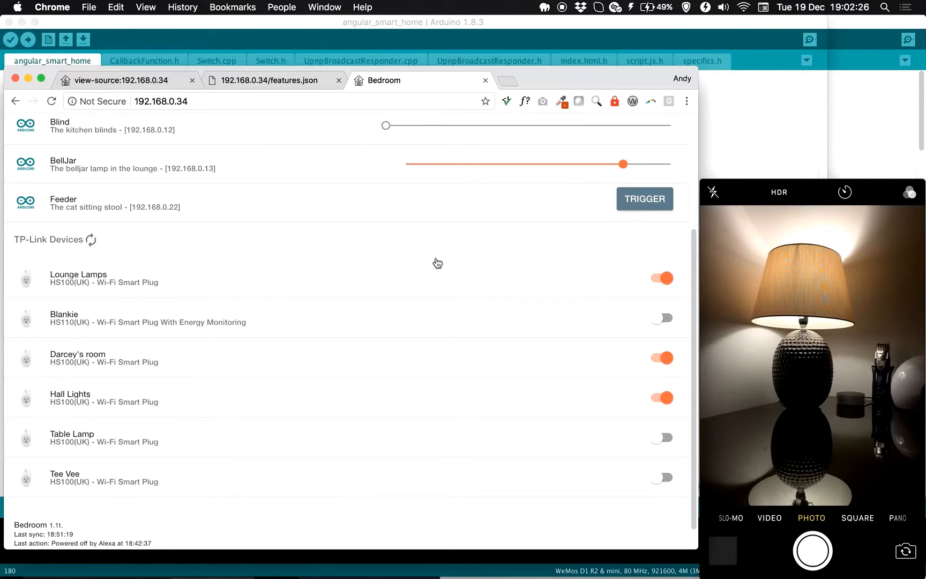
mouse_move(604, 322)
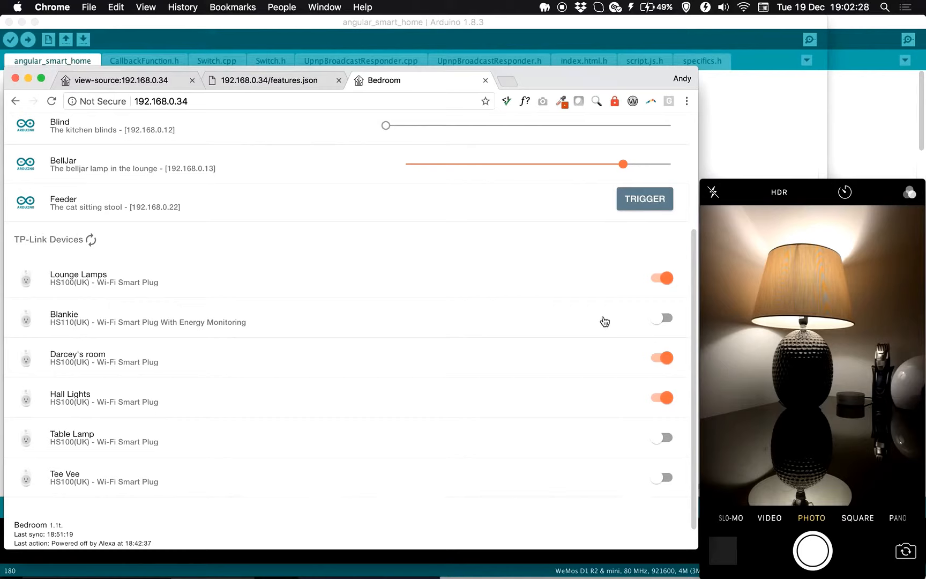
mouse_move(630, 401)
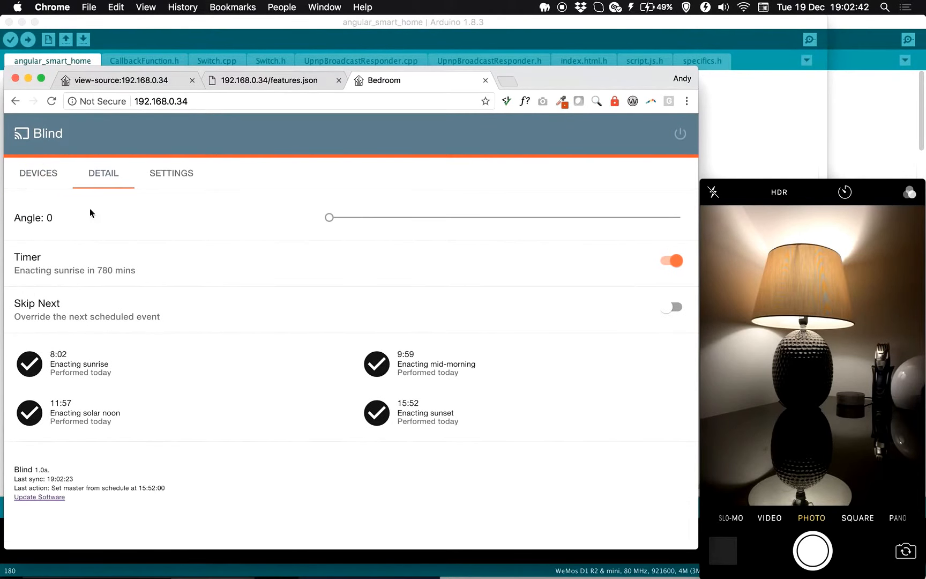
mouse_move(313, 428)
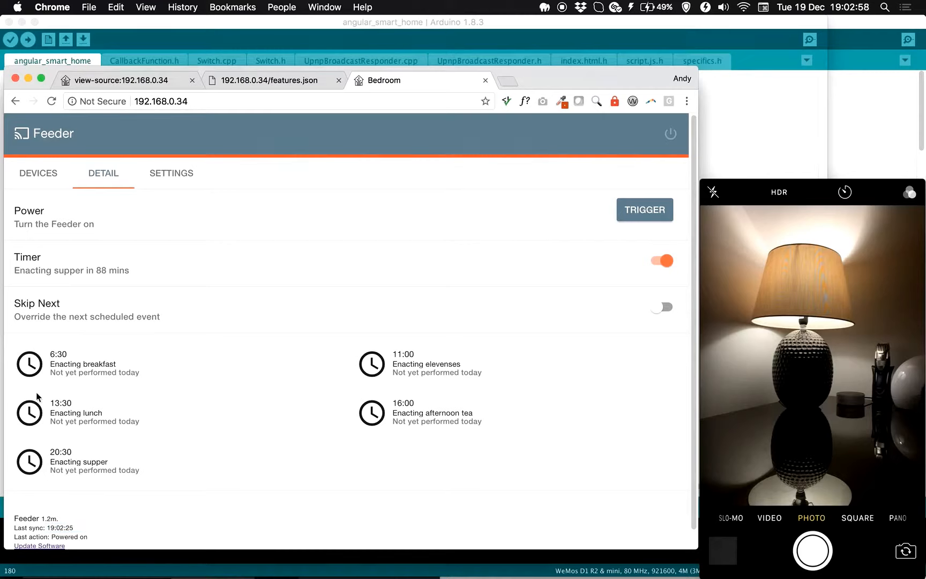
mouse_move(269, 275)
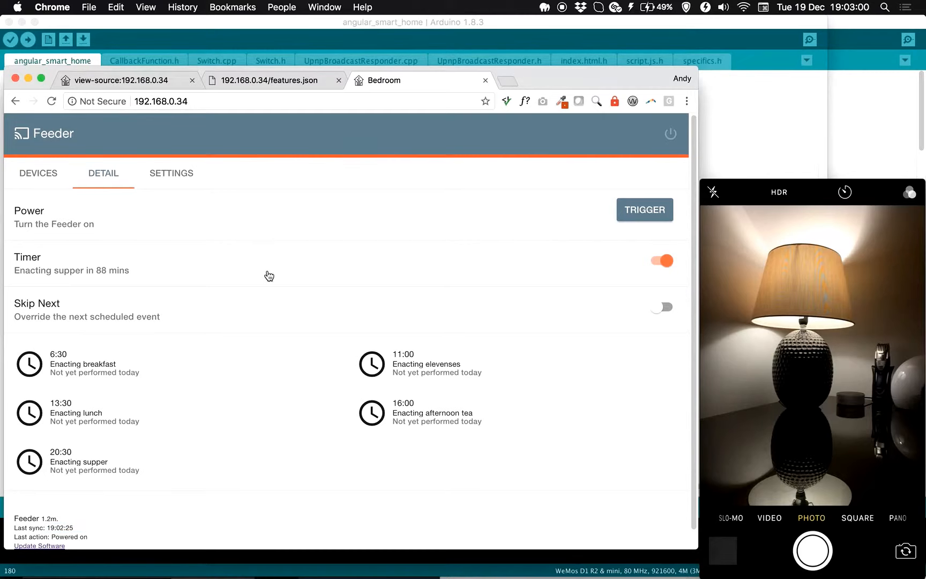
mouse_move(77, 455)
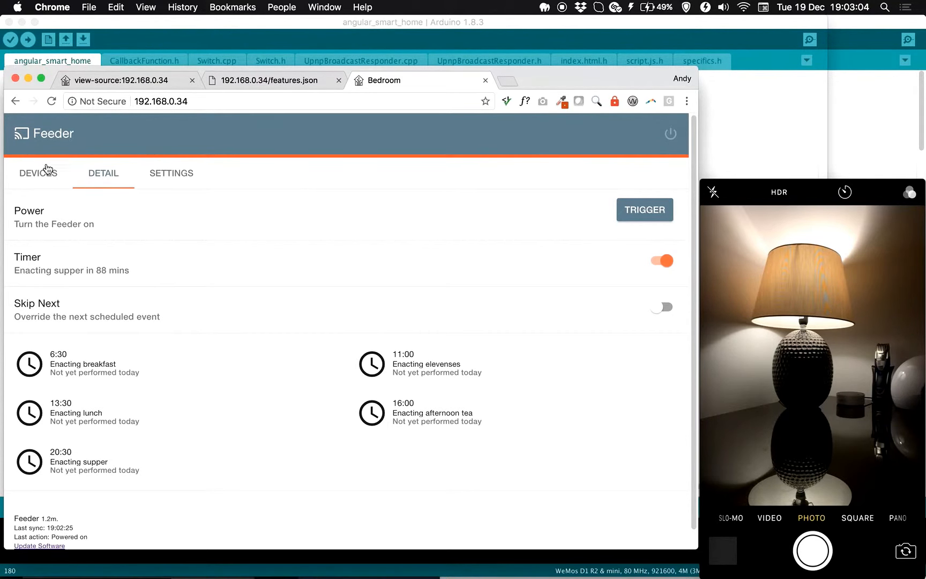
Return from the Feeder detail page to the device list.
click(37, 173)
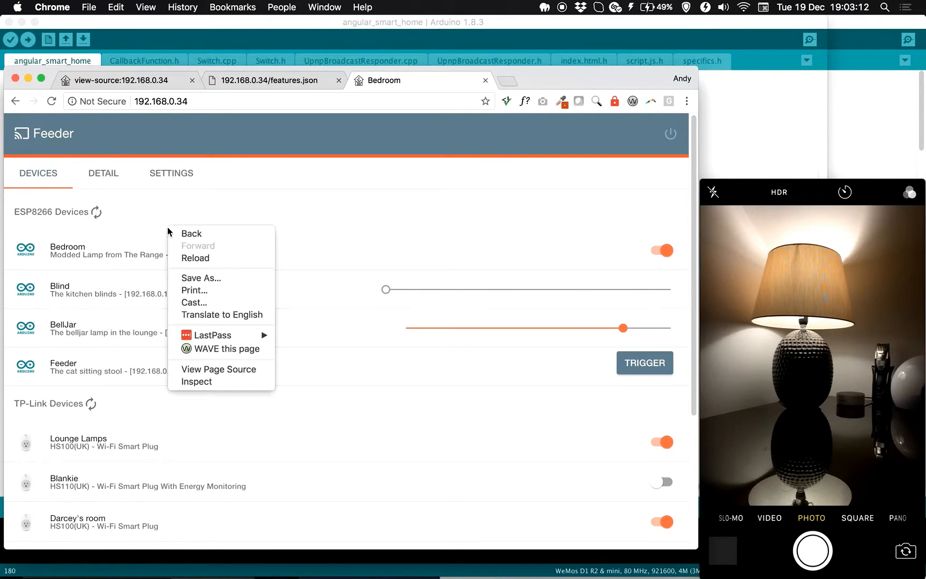
Watch the Network panel in developer tools while refreshing the ESP8266 device list.
click(195, 381)
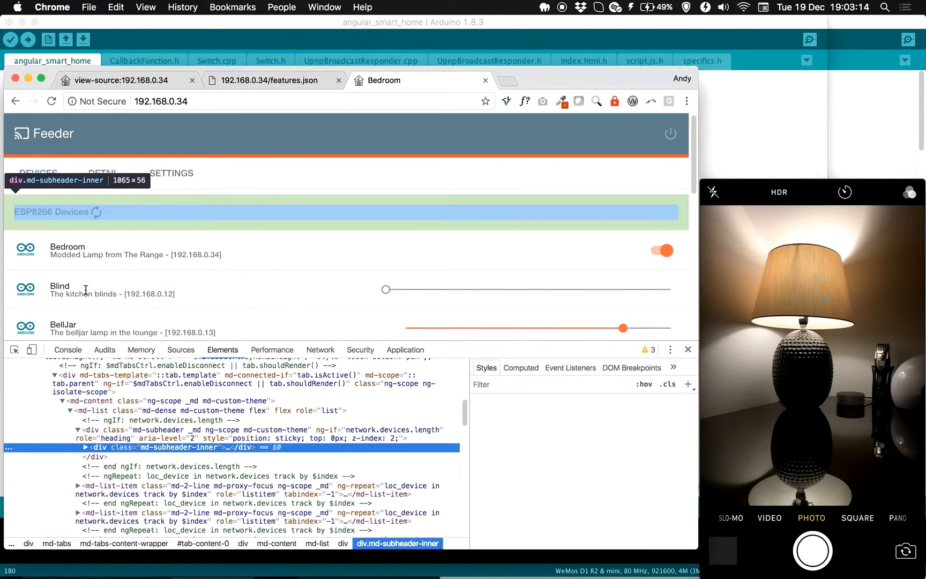
click(319, 349)
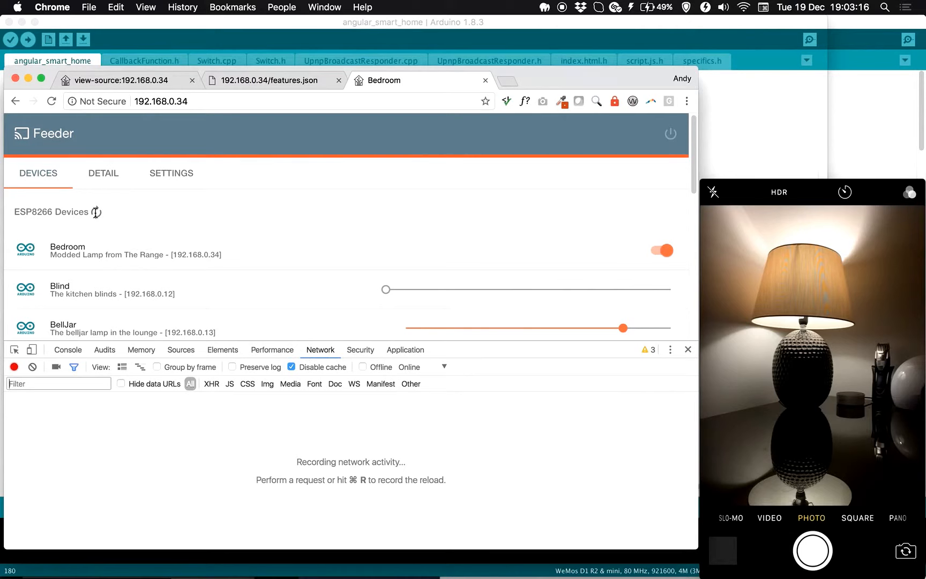
click(96, 211)
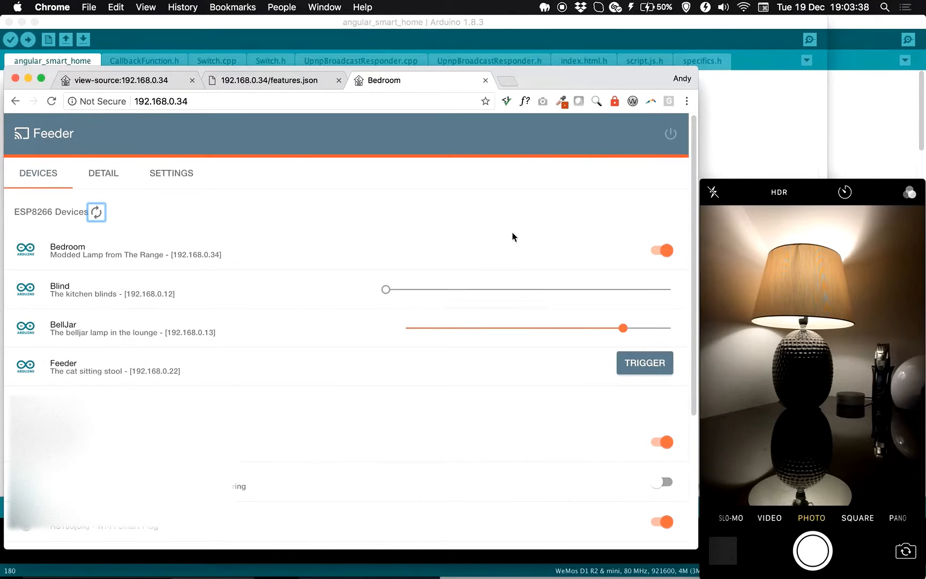
click(95, 212)
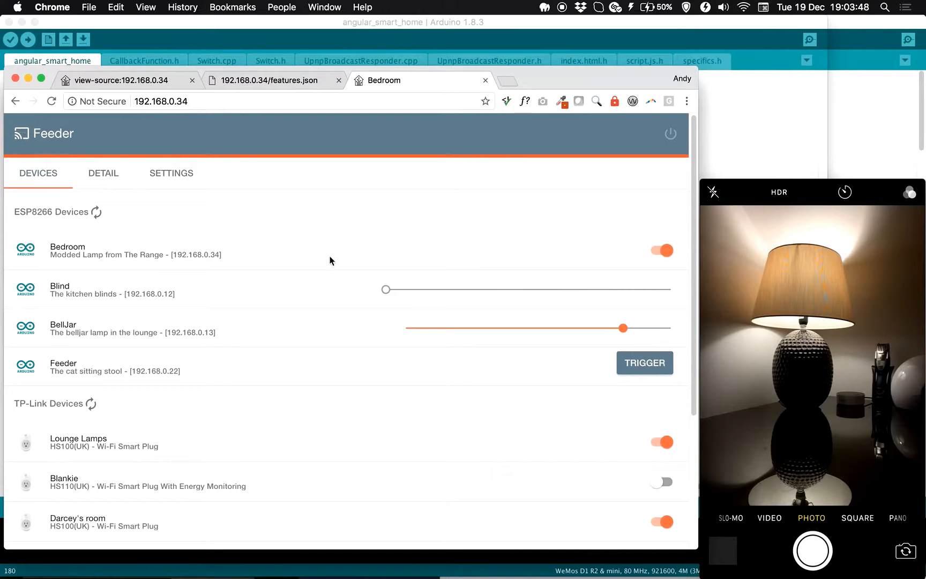
mouse_move(31, 149)
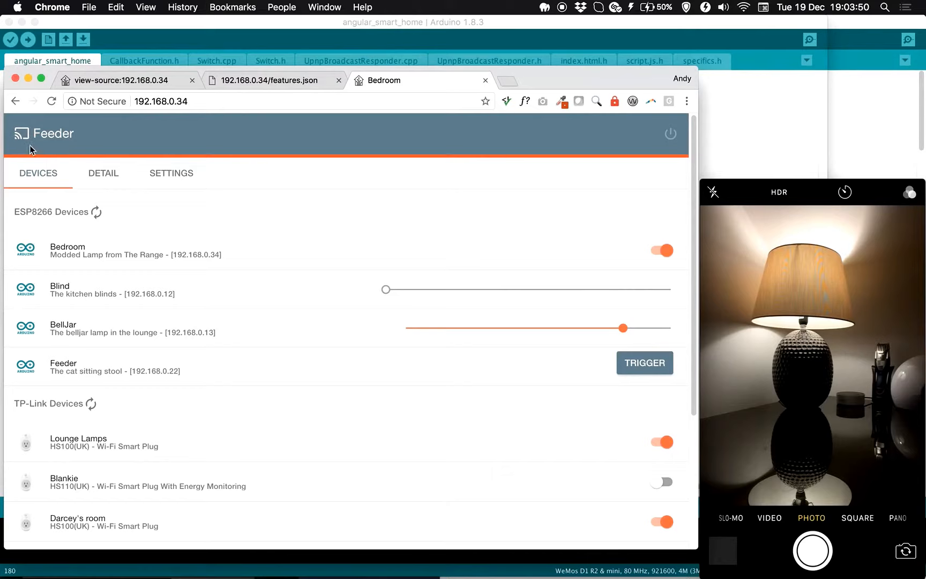
mouse_move(256, 366)
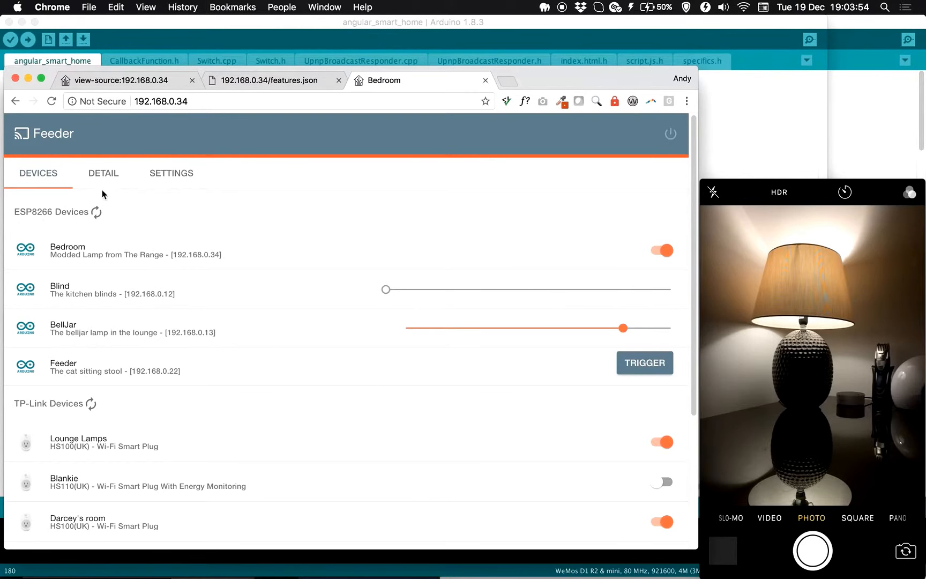
Show the Feeder's detail view, then its settings page with ESP8266 search range and TP-Link authentication.
click(103, 172)
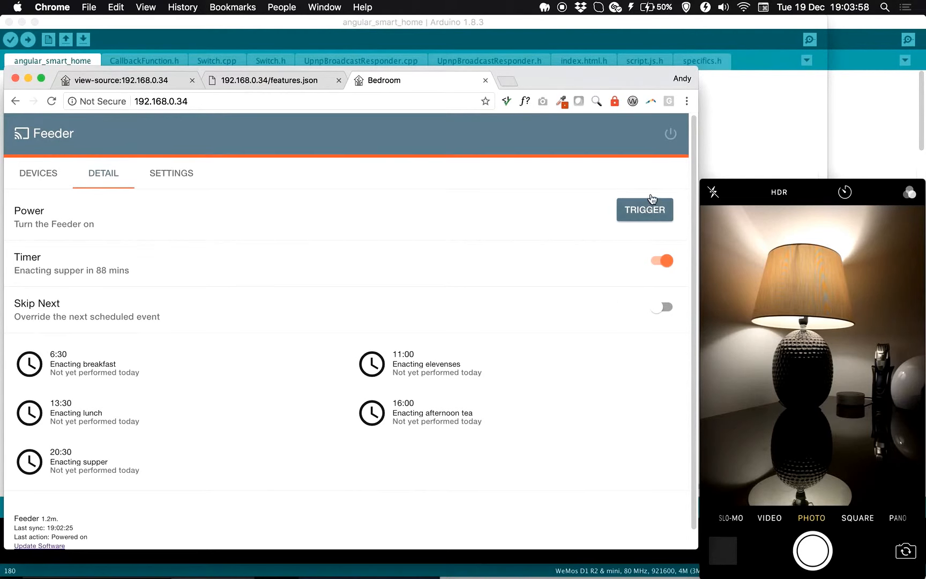
mouse_move(167, 172)
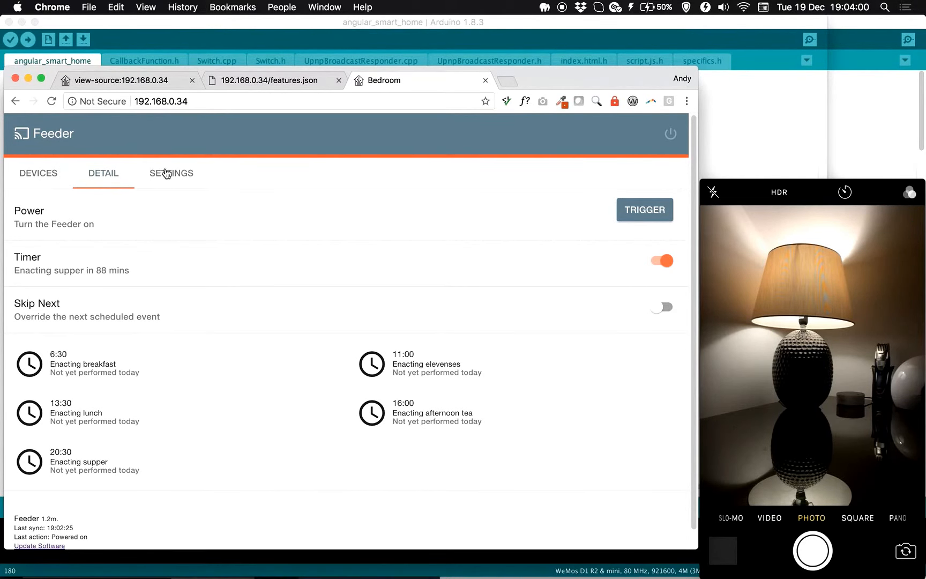
click(171, 173)
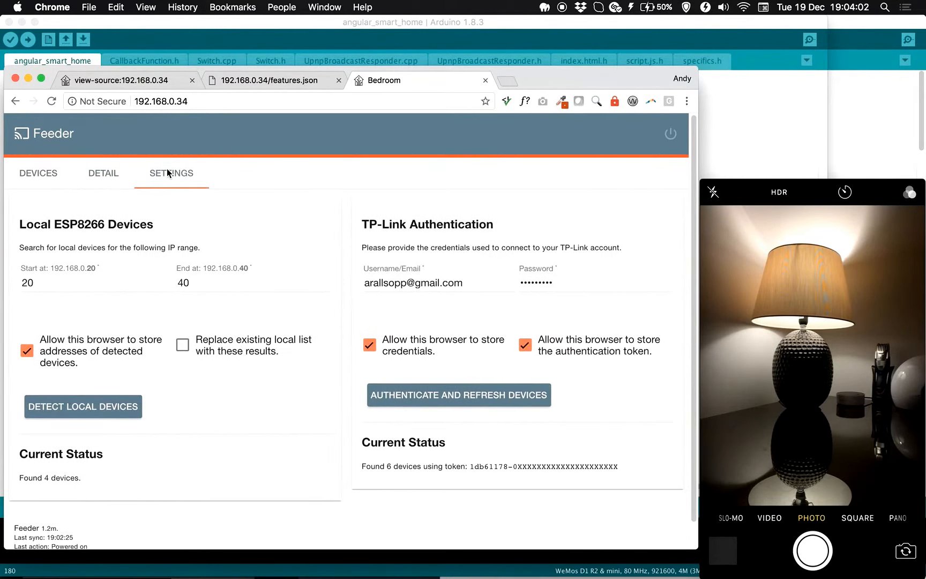
Return from settings to the device list showing the ESP8266 and TP-Link devices.
click(26, 282)
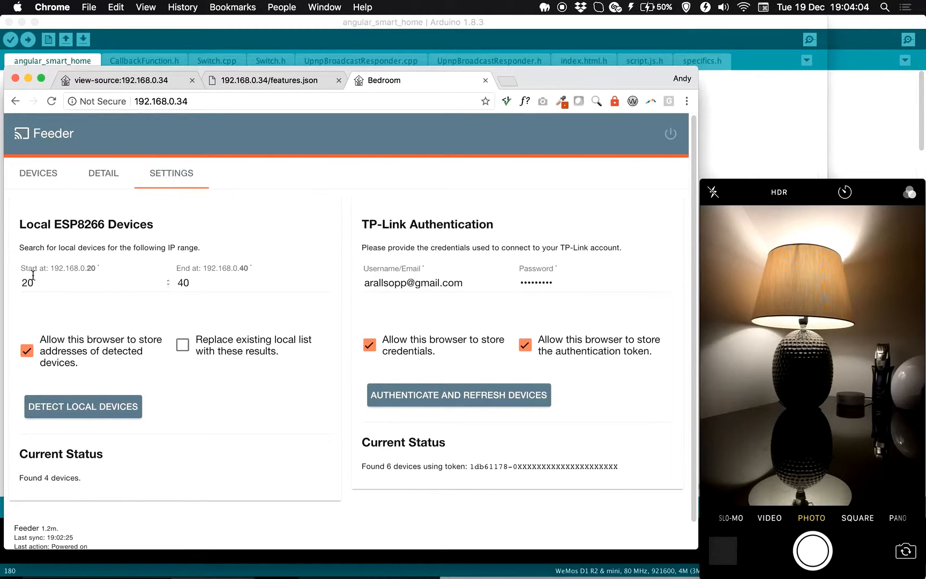
mouse_move(78, 268)
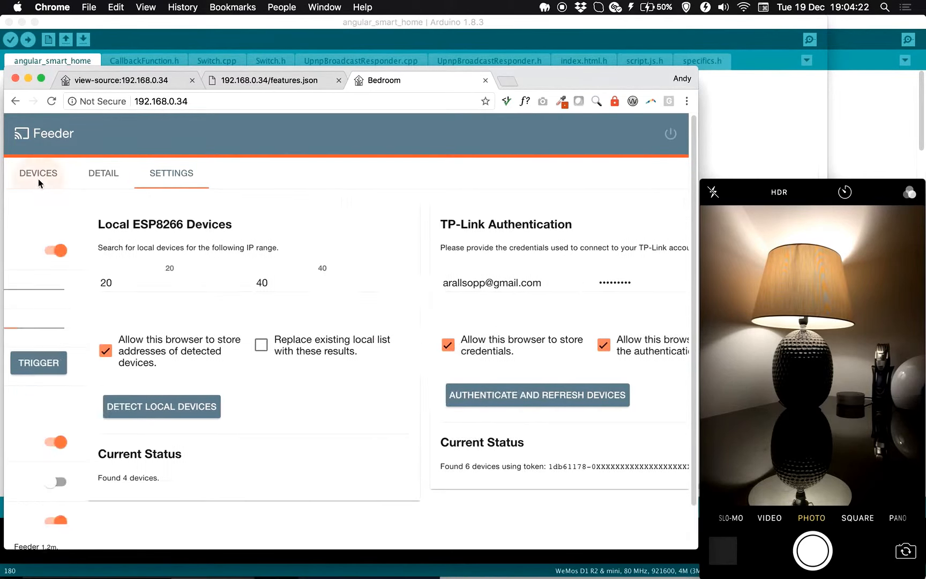
click(38, 172)
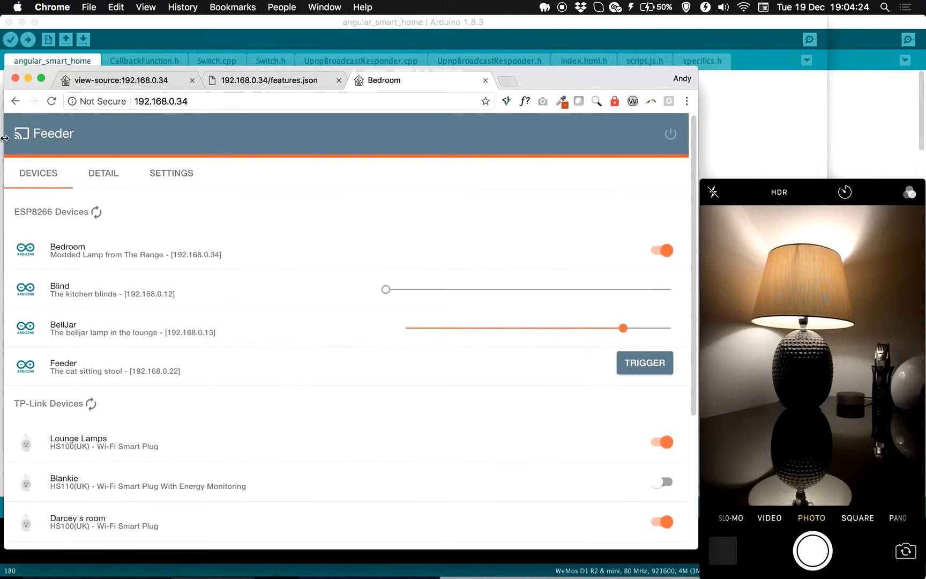
mouse_move(386, 213)
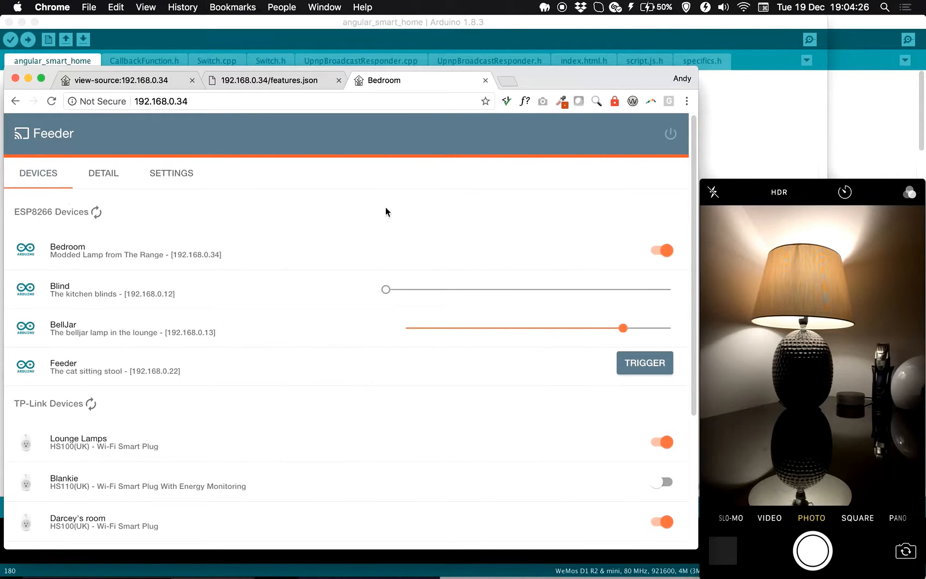
Show the 192.168.0.34/features.json response with the Bedroom name, power state and daily events.
click(644, 362)
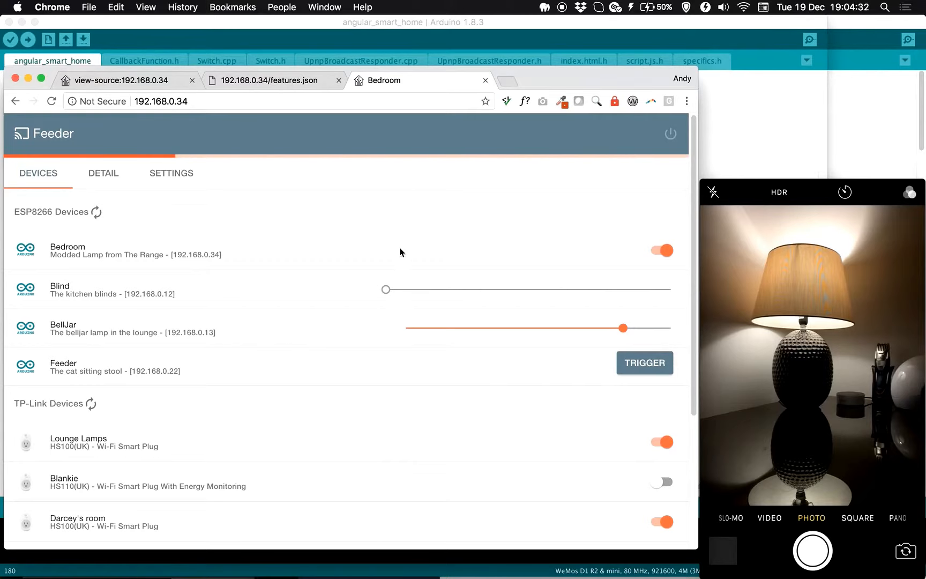
mouse_move(512, 241)
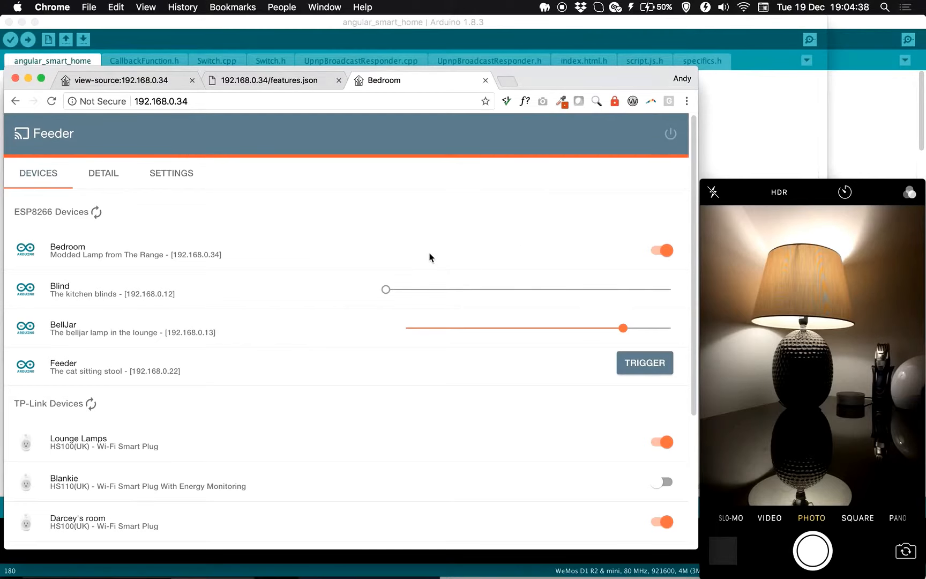
click(270, 81)
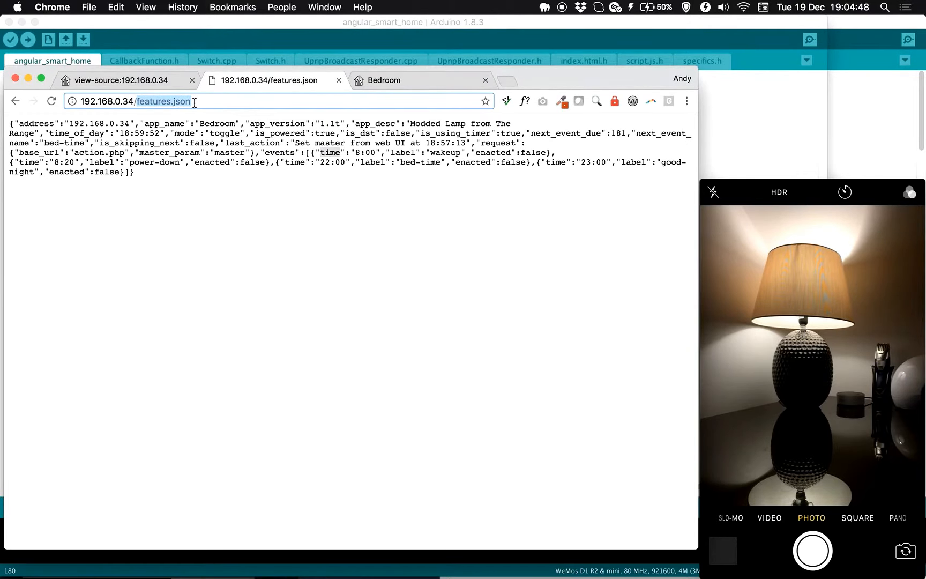
View the emulated Belkin socket's setup.xml at 192.168.0.34:81, then show the Bedroom device list.
text(192.168.0.34:81)
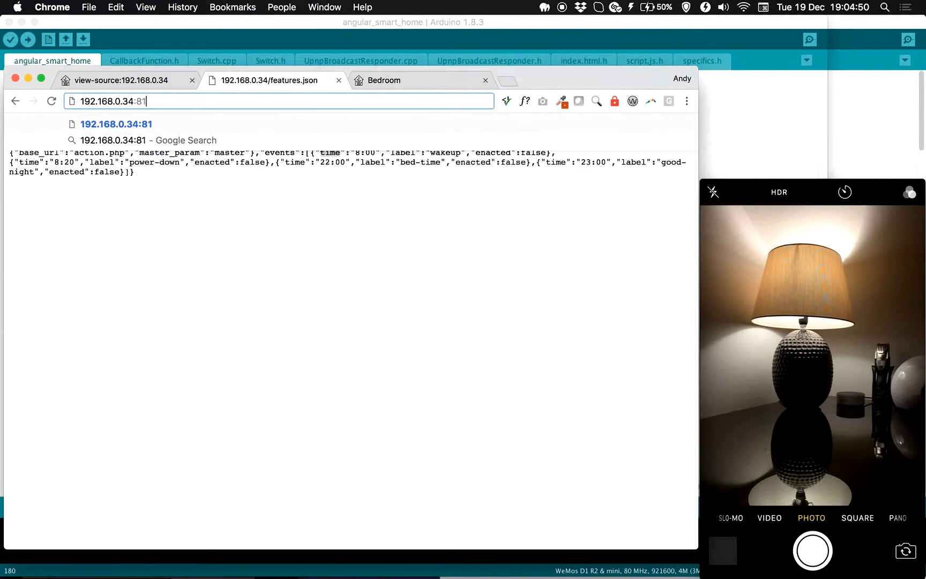
text(/setup.xml)
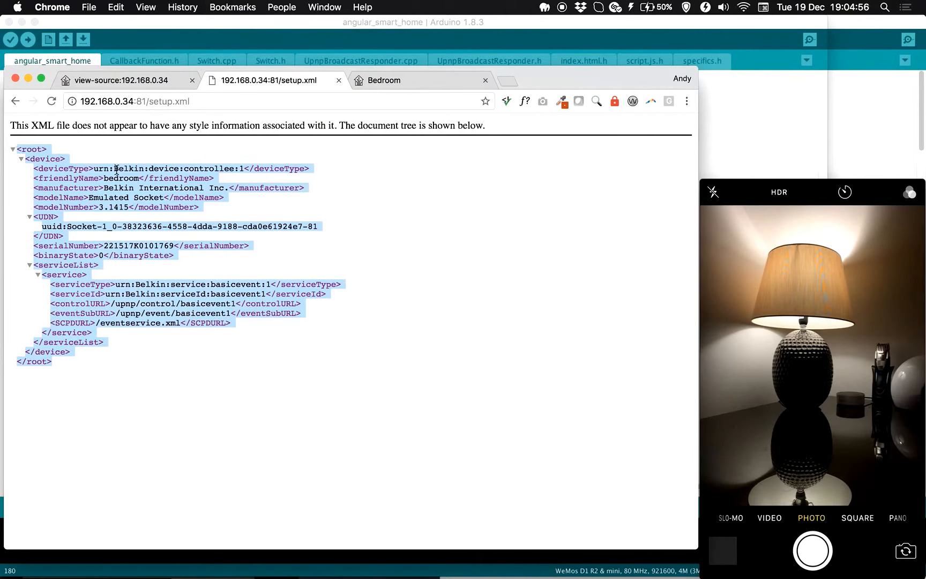
mouse_move(151, 219)
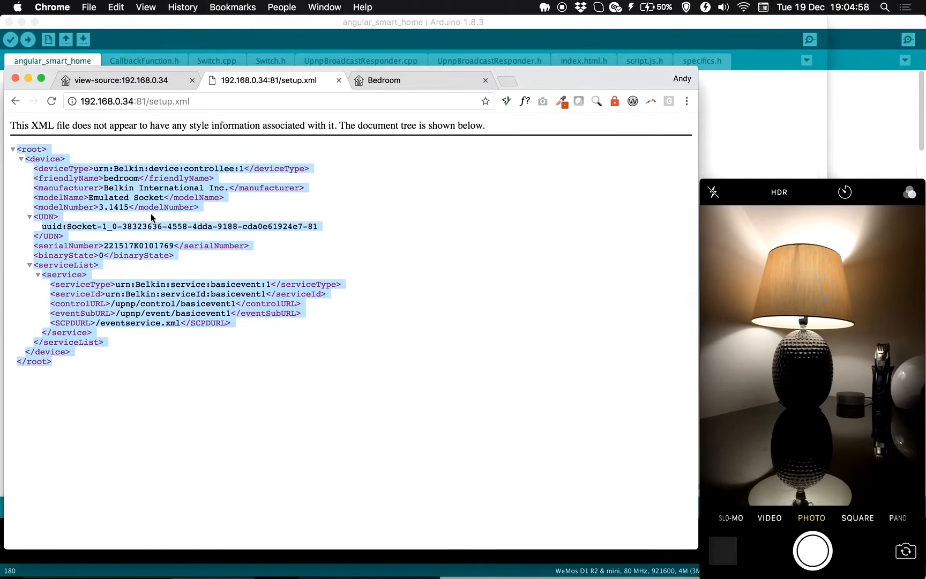
mouse_move(120, 171)
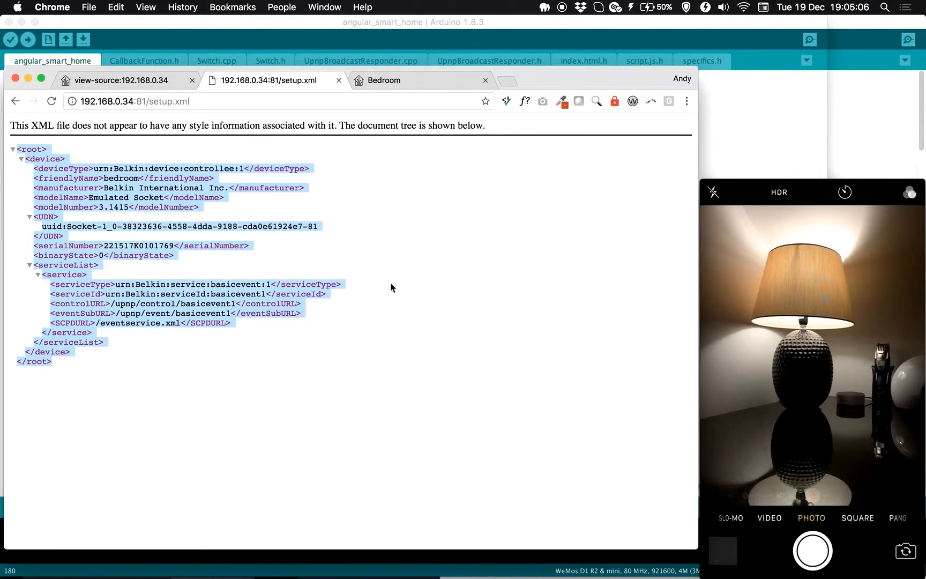
mouse_move(453, 344)
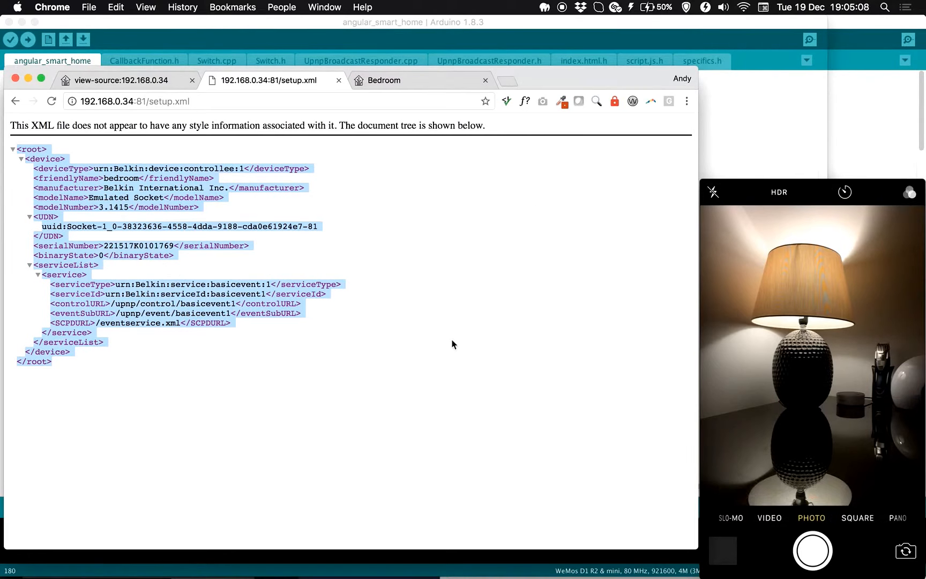
mouse_move(471, 357)
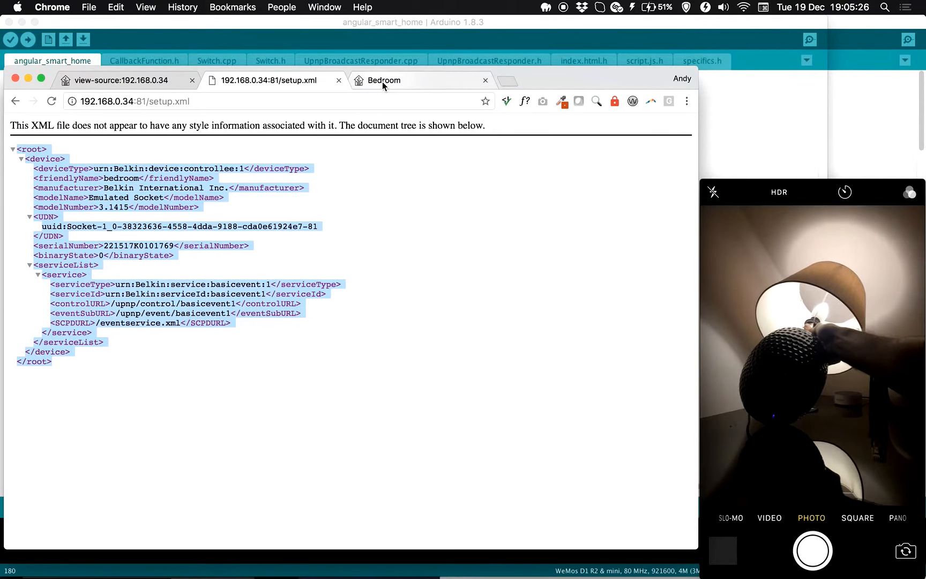
click(382, 80)
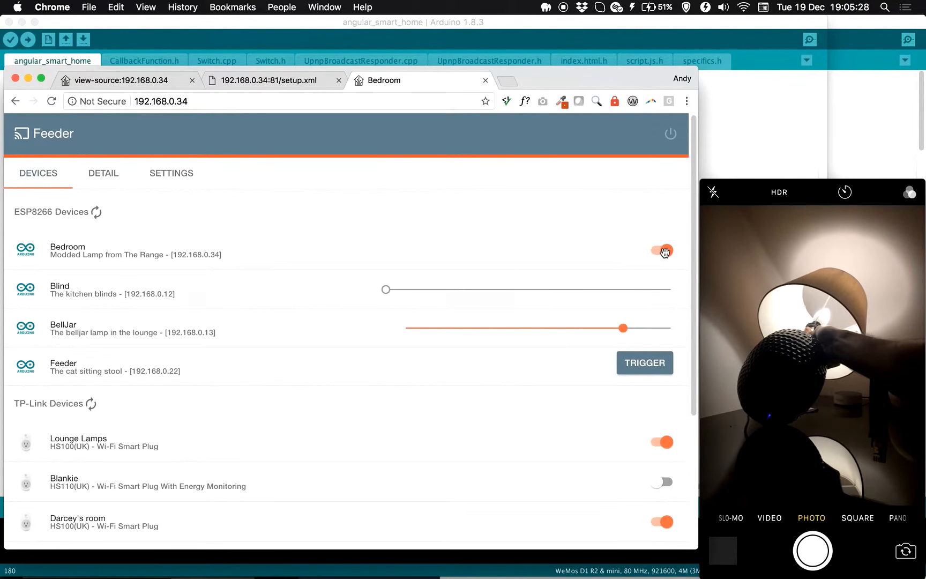
Switch the Bedroom lamp off and back on from the device list, then show setup.xml again.
click(662, 251)
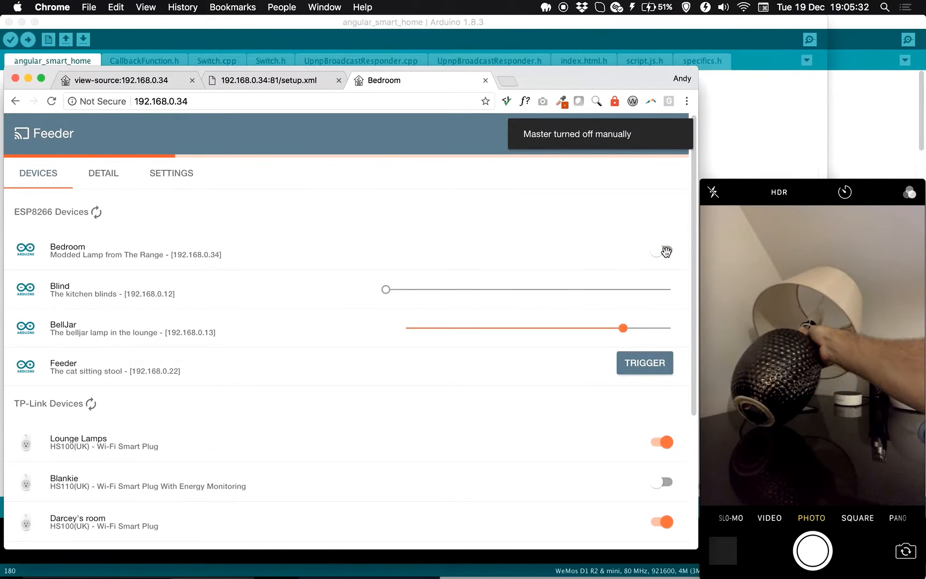
click(661, 251)
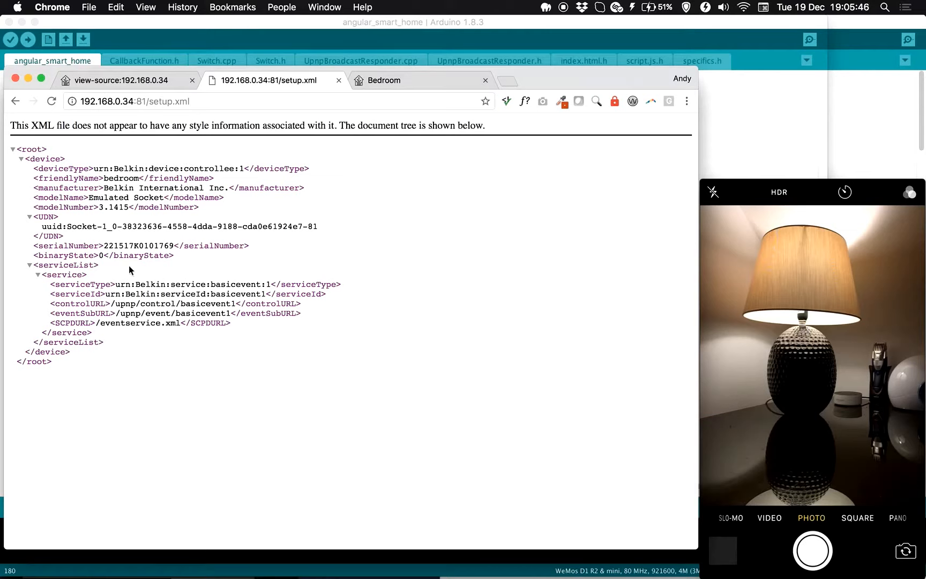
double_click(120, 178)
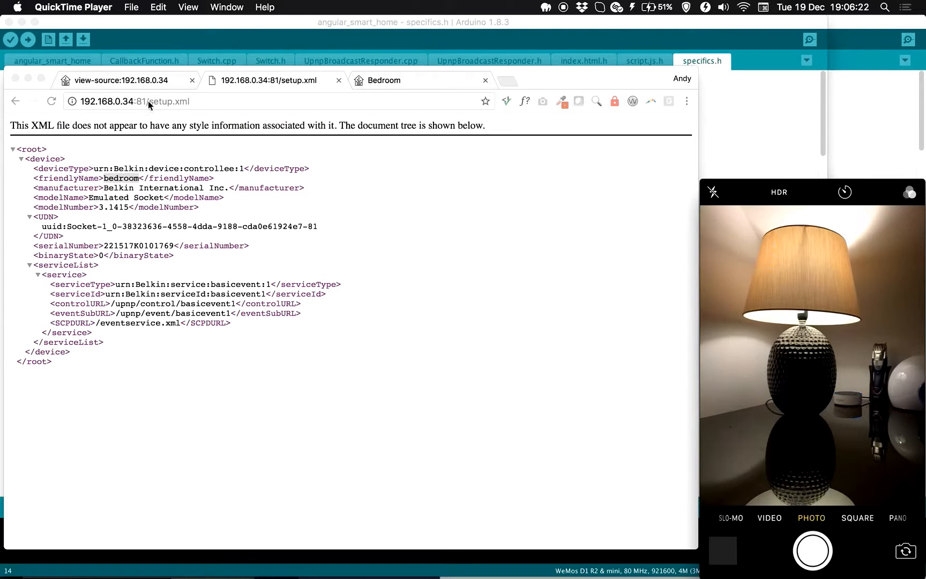
Highlight the setup XML address and bring the Arduino window with Switch.cpp back in front.
click(133, 101)
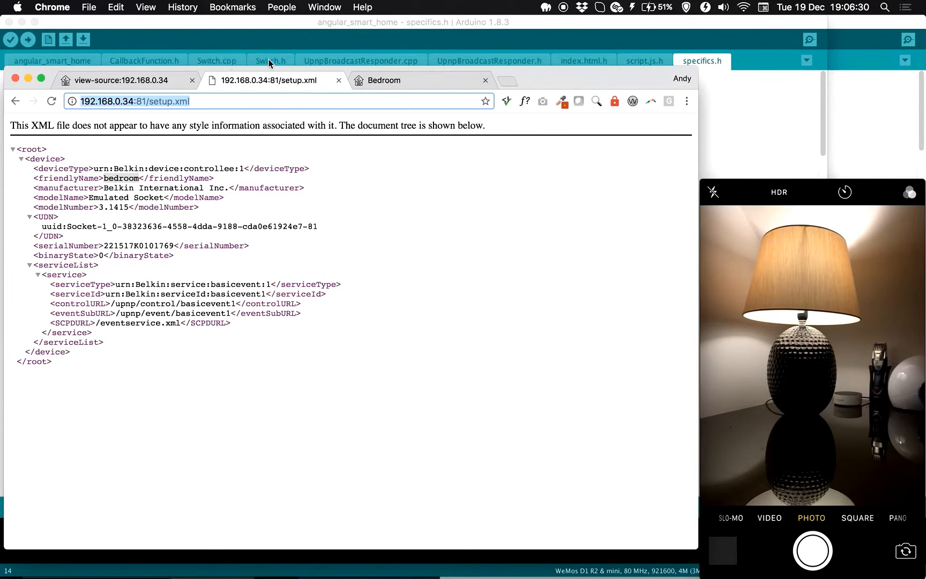
click(270, 61)
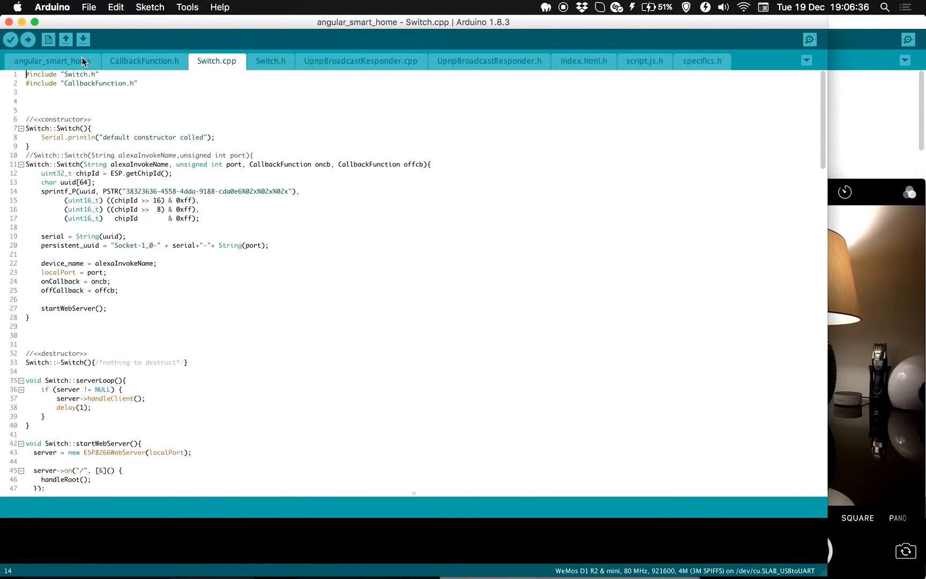
Find the 'device' matches in the sketch and select the FirstDeviceOn callback name.
text(dvic)
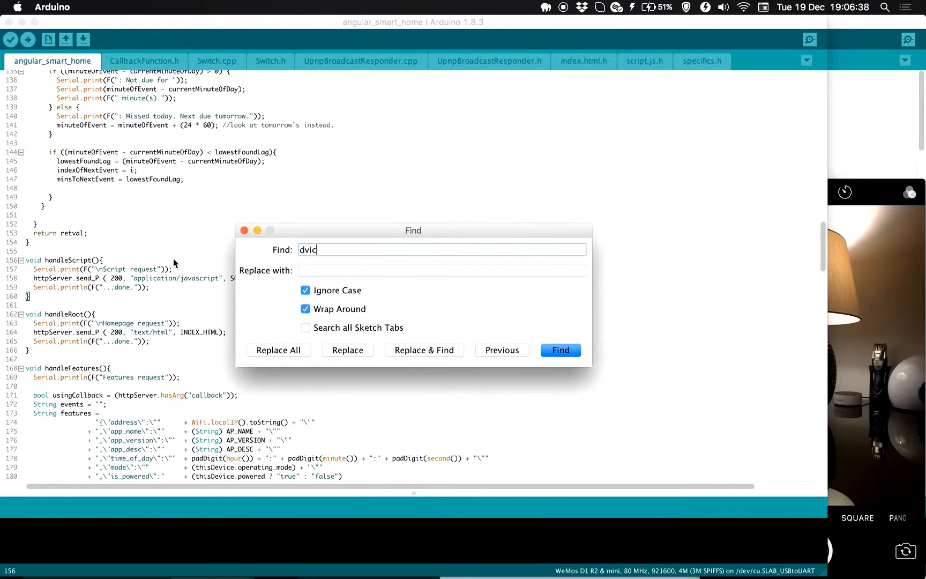
text(device)
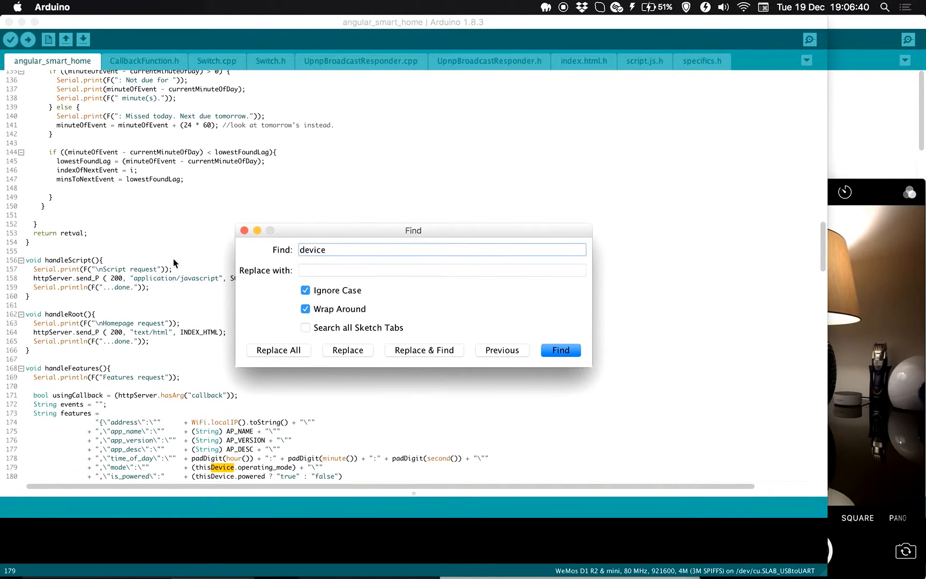
click(559, 350)
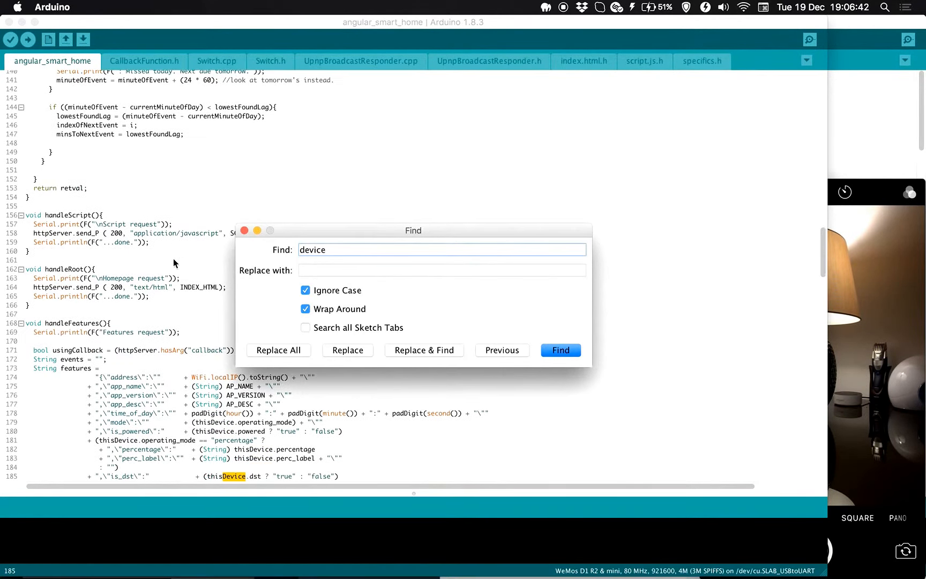
click(559, 349)
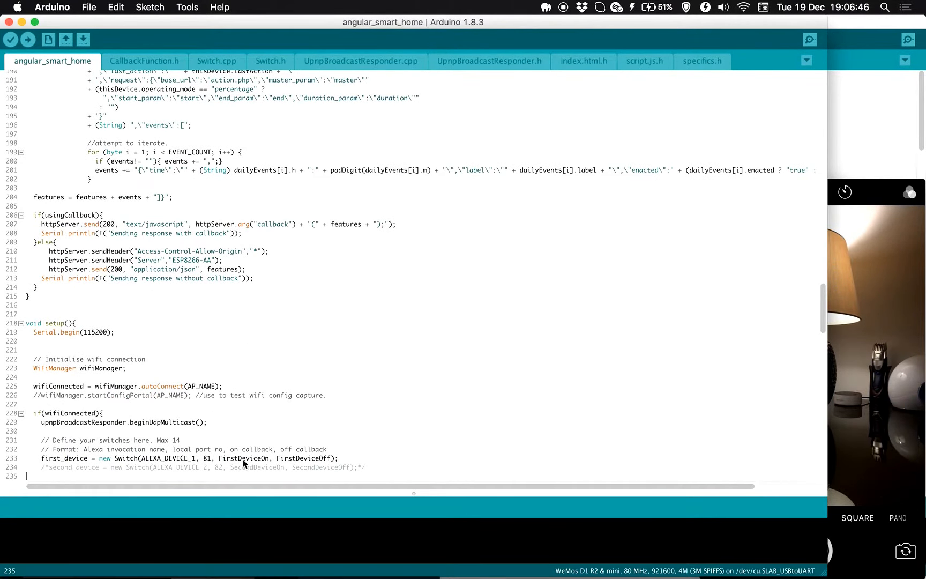
double_click(242, 459)
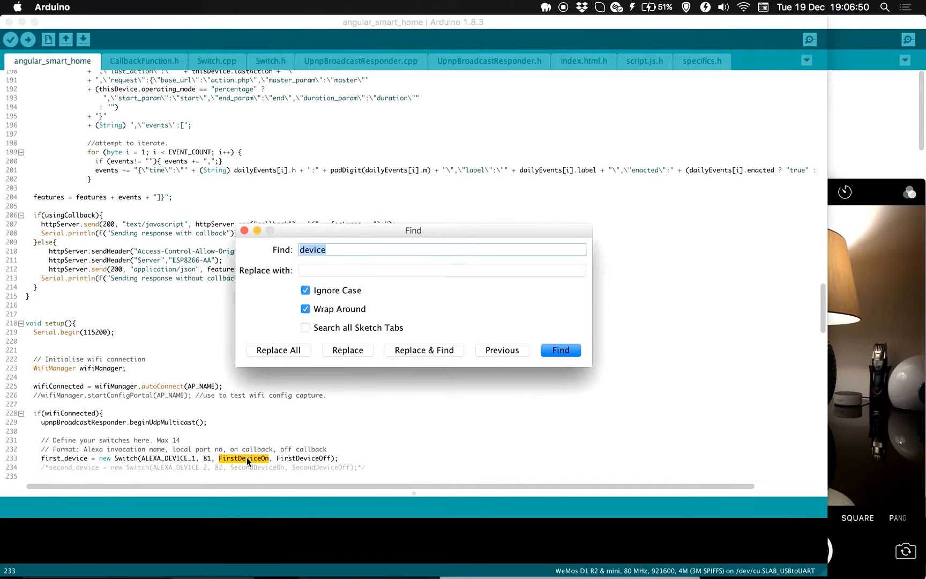
Search all sketch tabs for firstDeviceOn, inspect the powered true/false values in specifics.h, and return to the main sketch.
text(firstDeviceO)
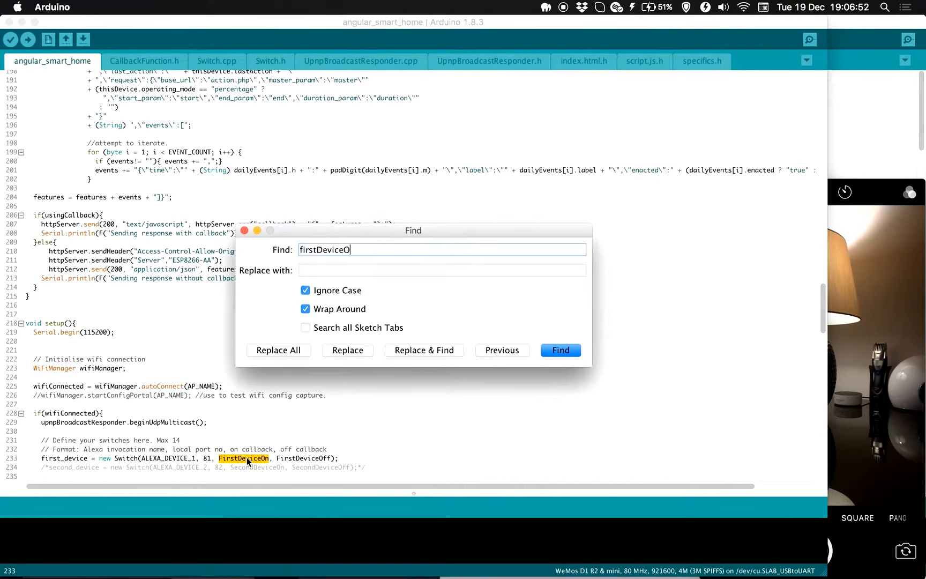
click(559, 349)
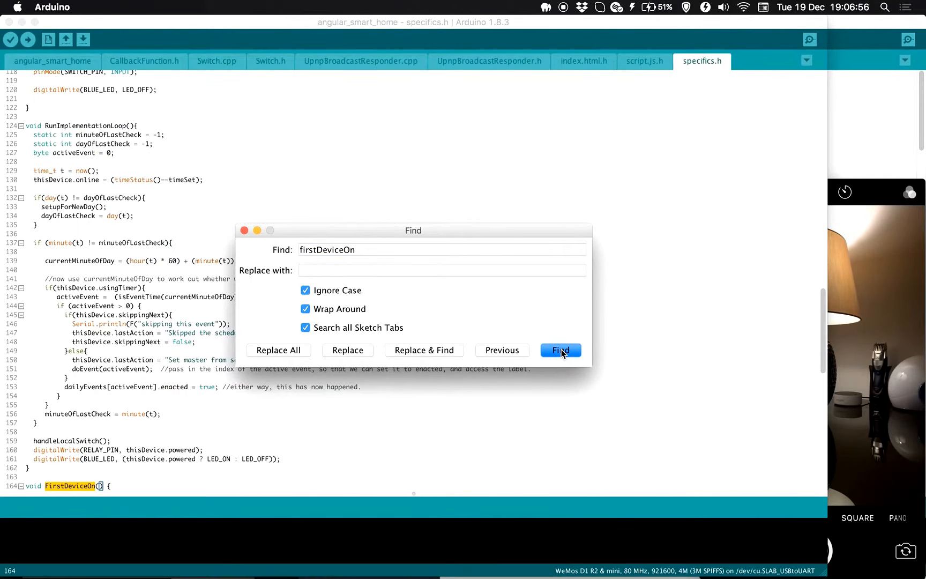
click(559, 350)
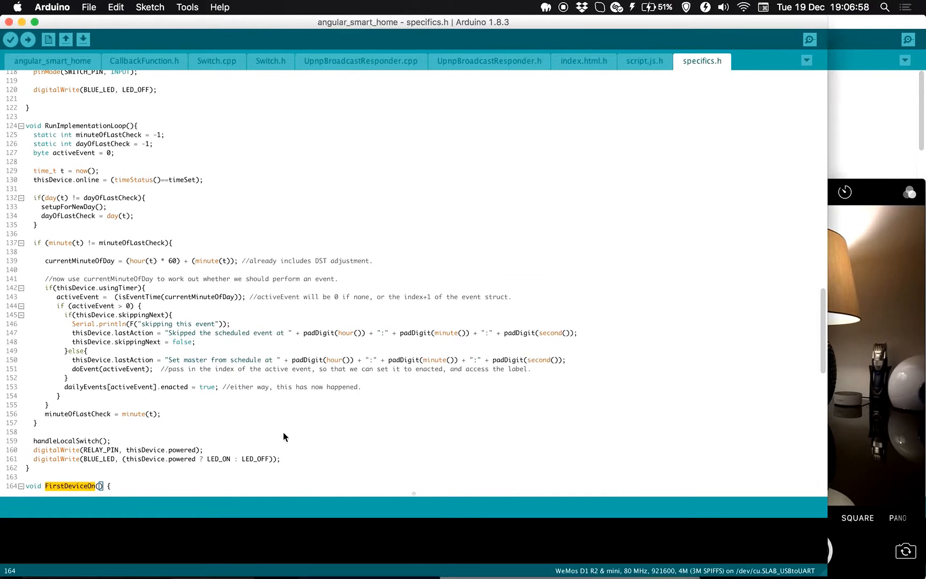
scroll(down, 3)
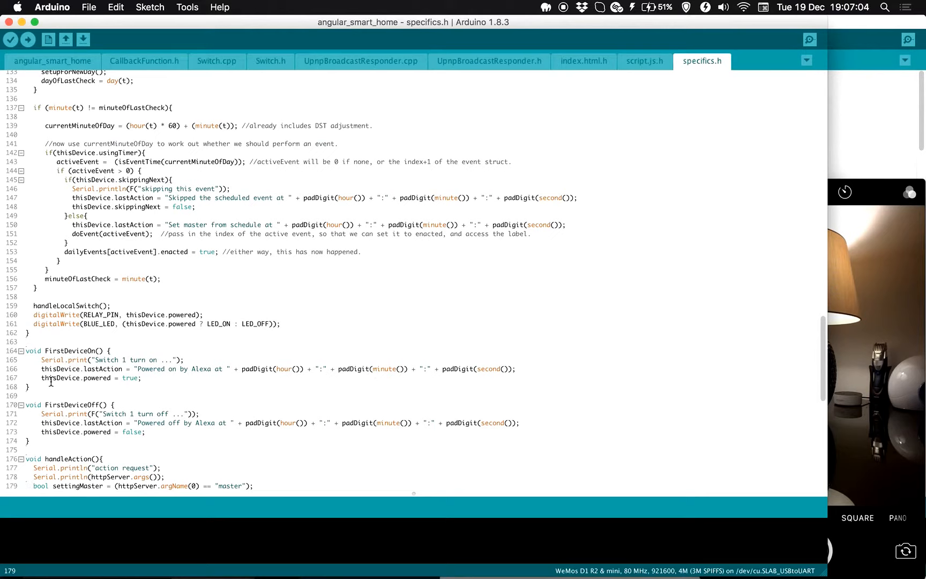
double_click(129, 378)
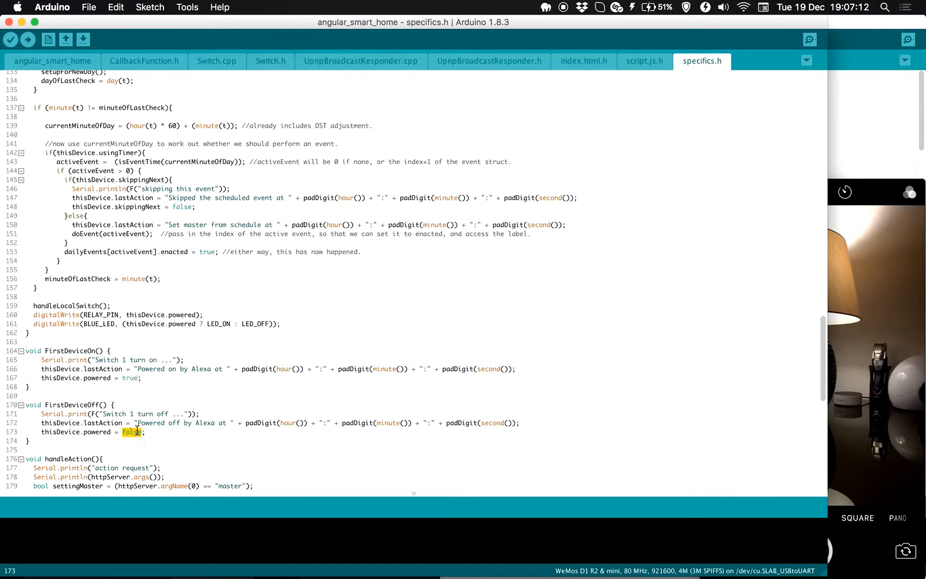
mouse_move(134, 428)
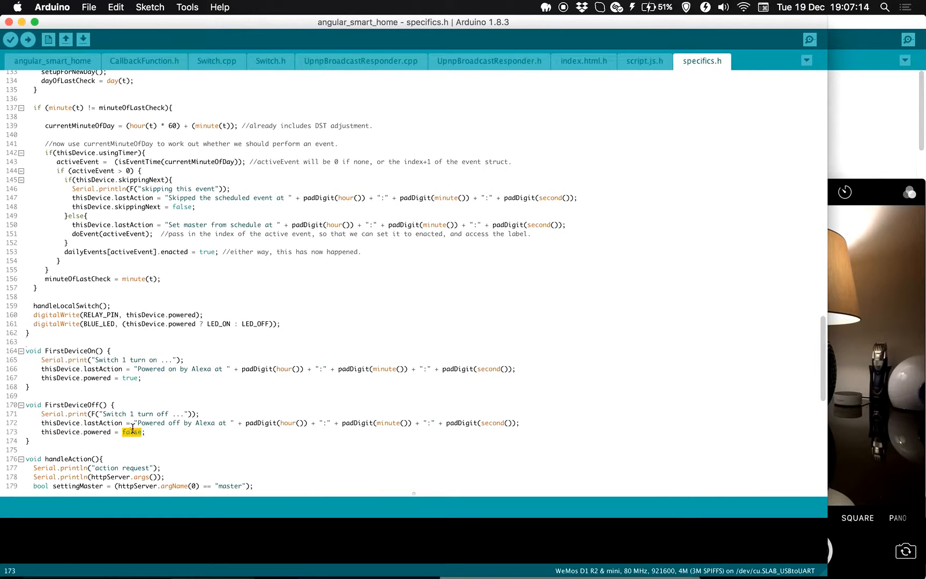
mouse_move(88, 348)
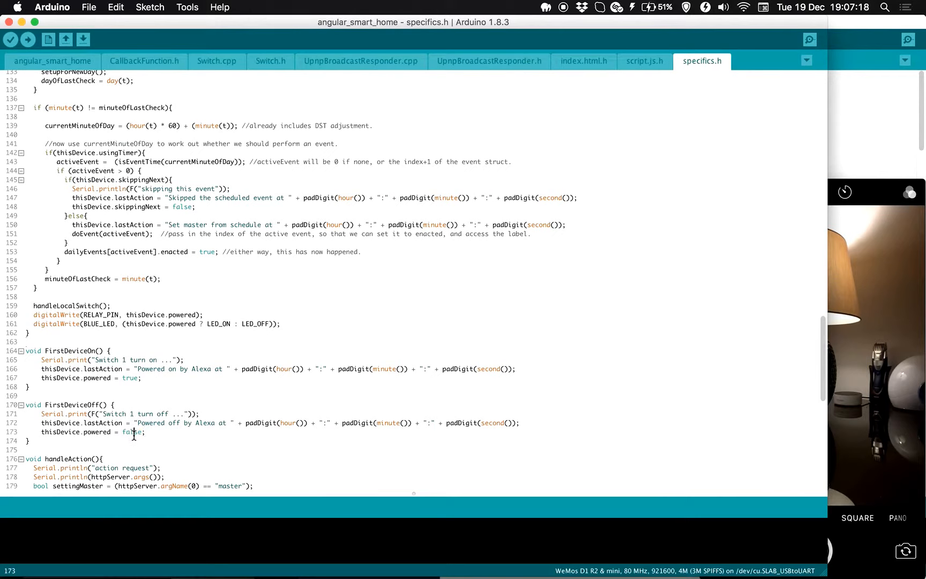
double_click(131, 432)
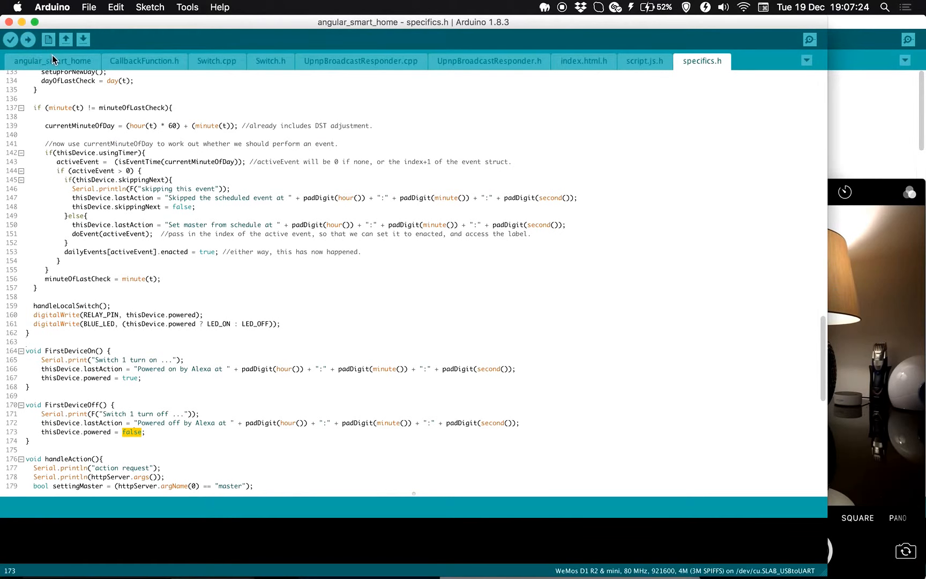
click(53, 61)
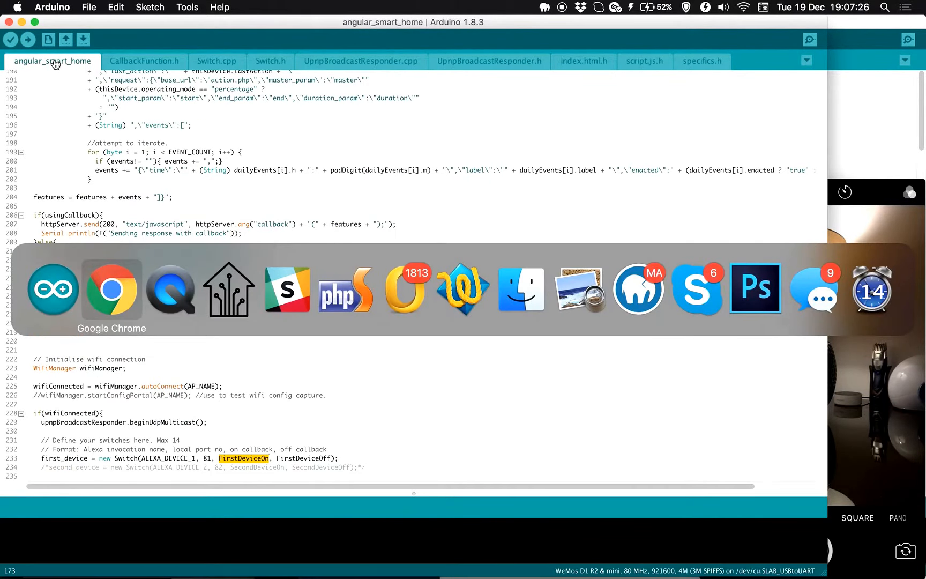
click(111, 288)
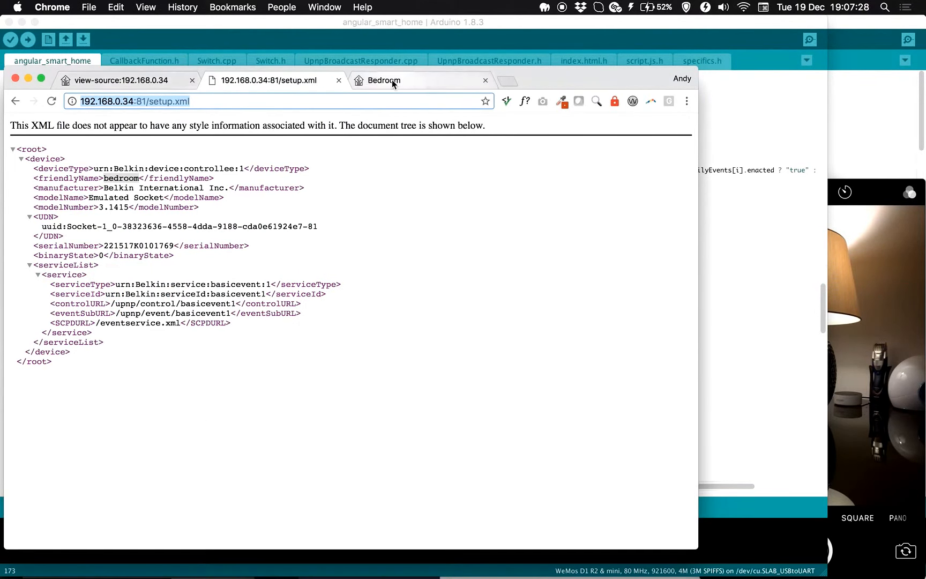
click(383, 80)
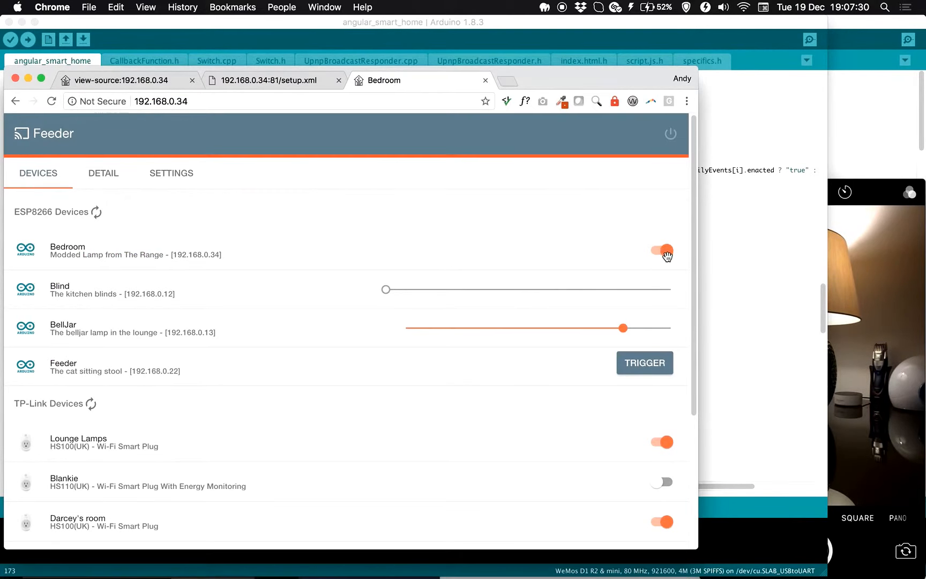
click(661, 251)
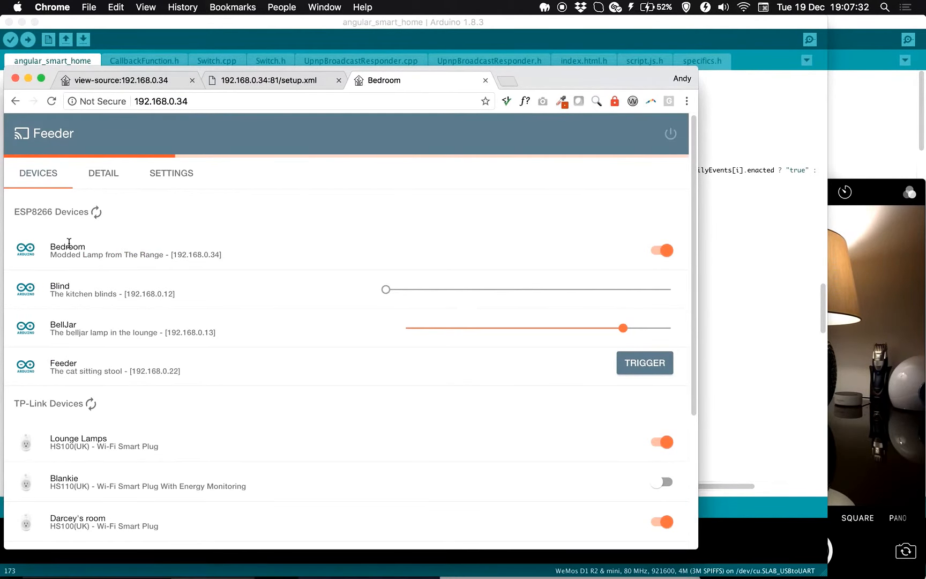
click(103, 172)
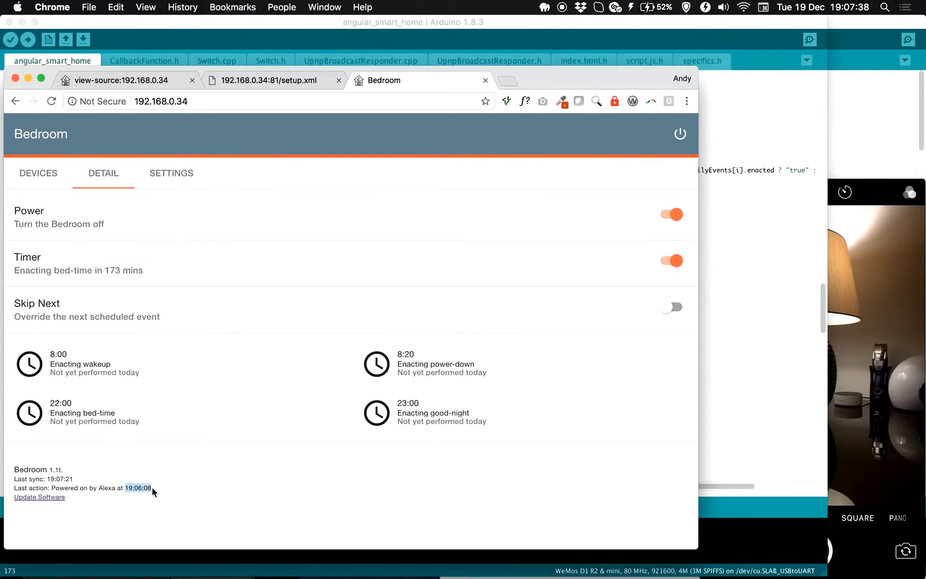
mouse_move(408, 225)
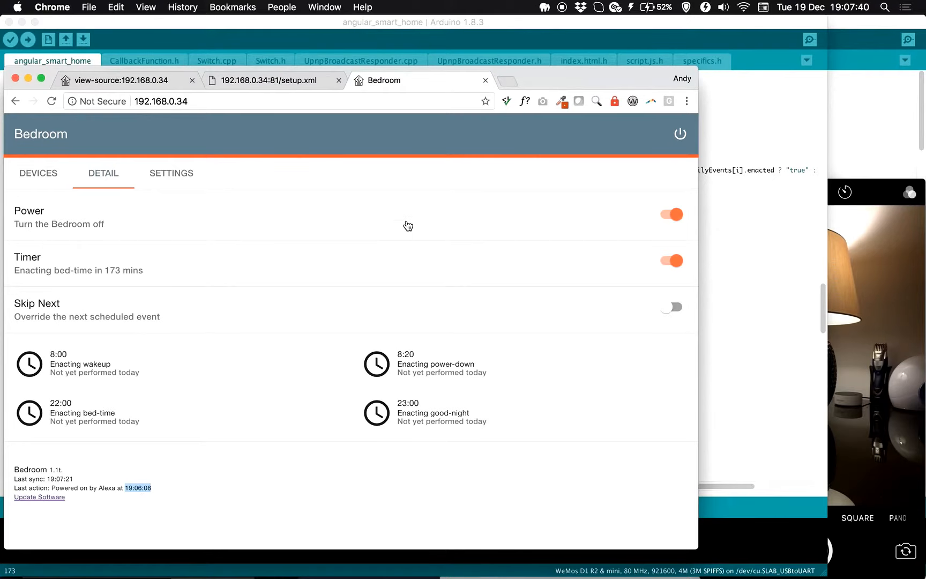
mouse_move(234, 468)
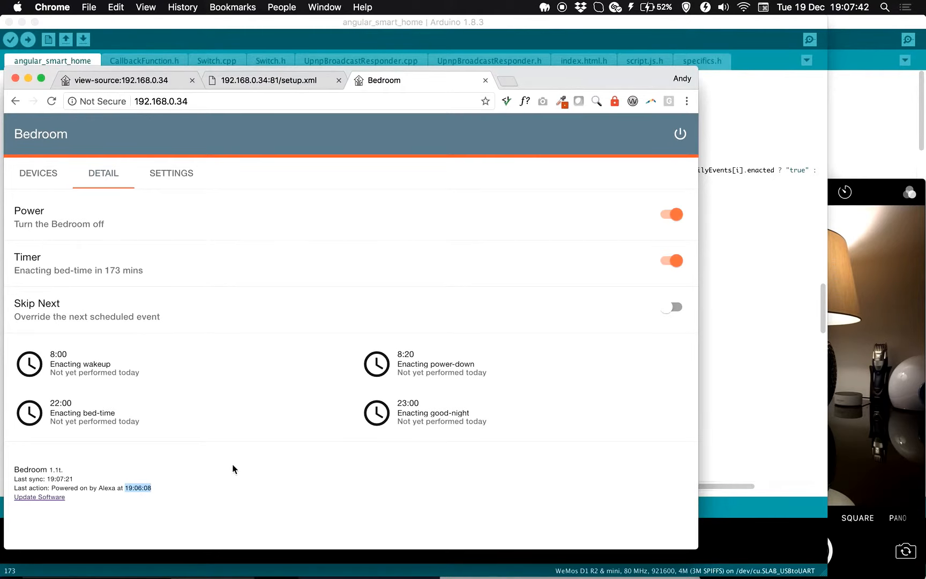
mouse_move(158, 139)
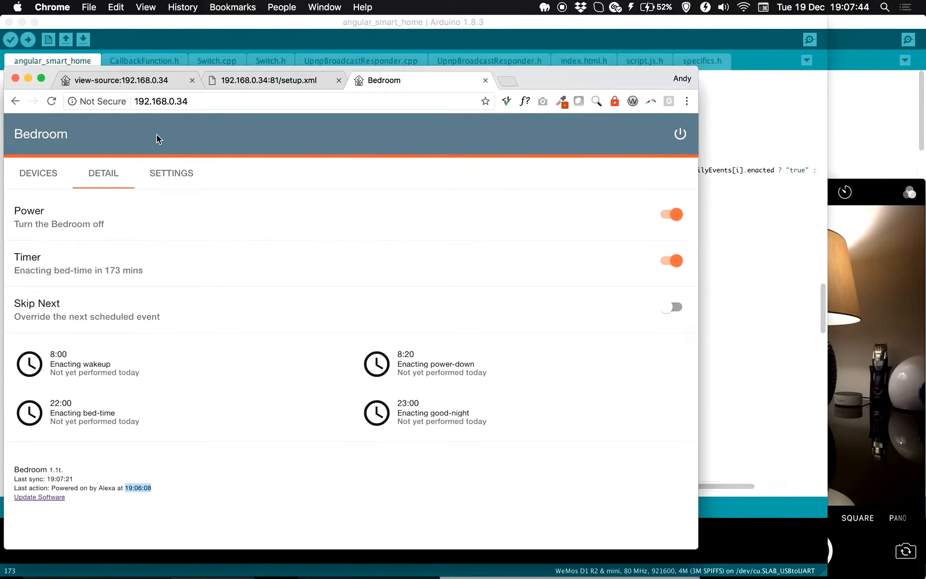
click(161, 101)
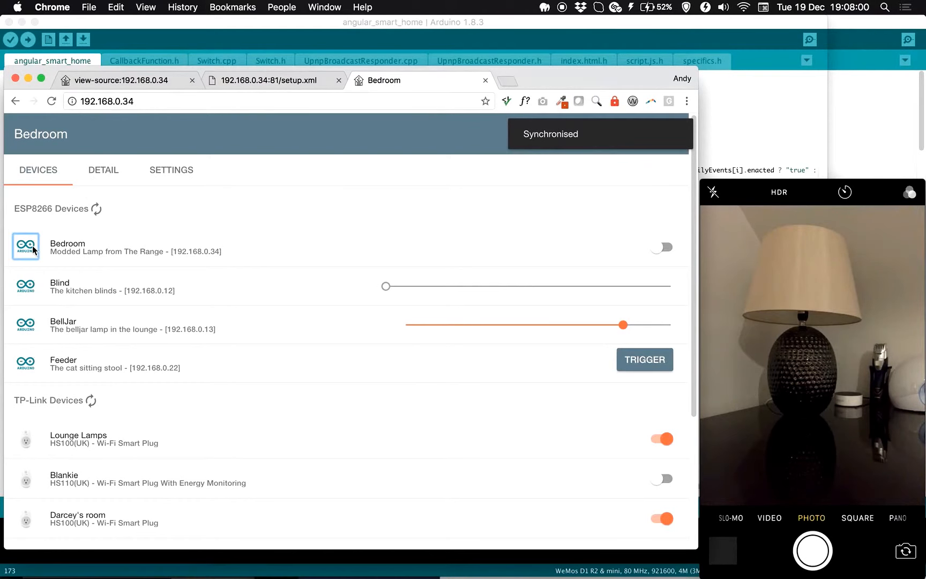
click(103, 170)
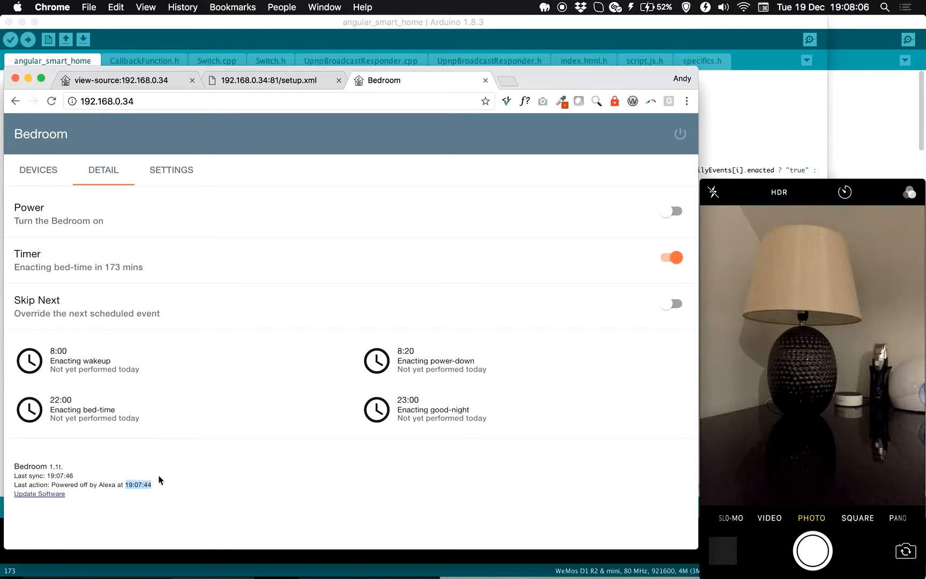
mouse_move(572, 81)
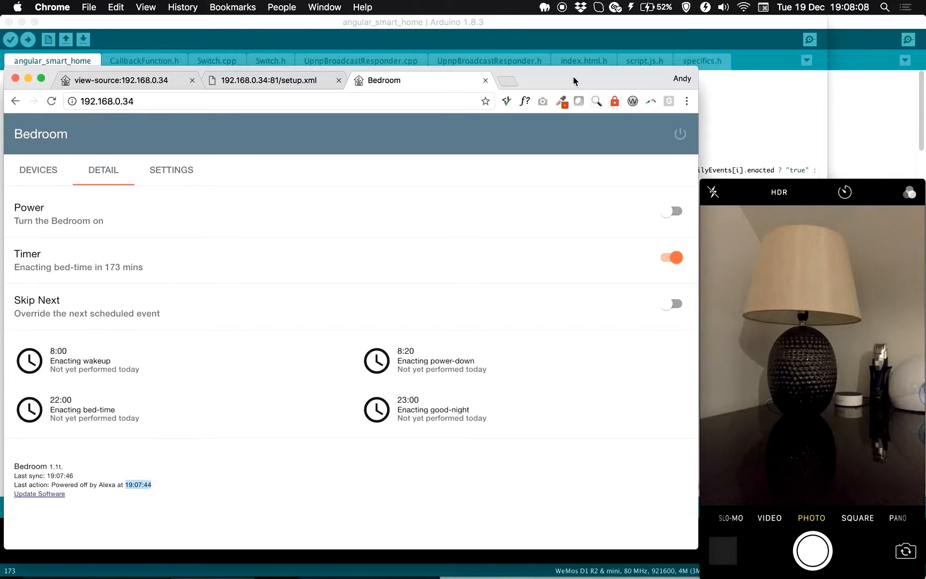
mouse_move(307, 219)
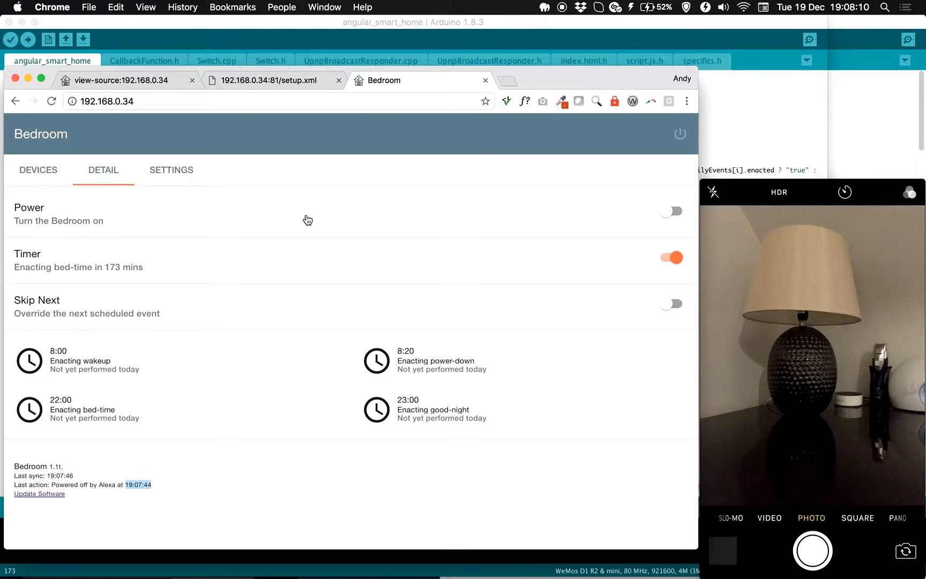
mouse_move(195, 419)
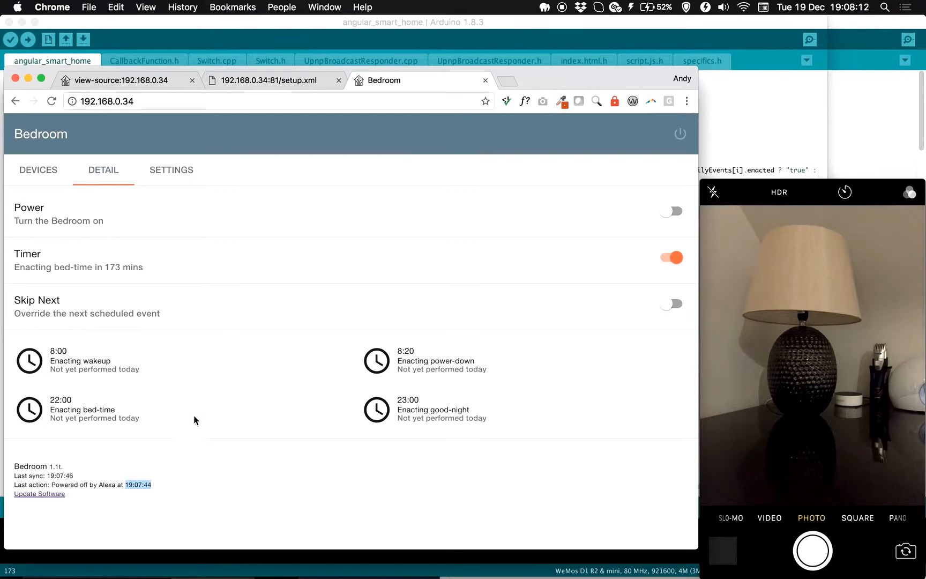
mouse_move(314, 233)
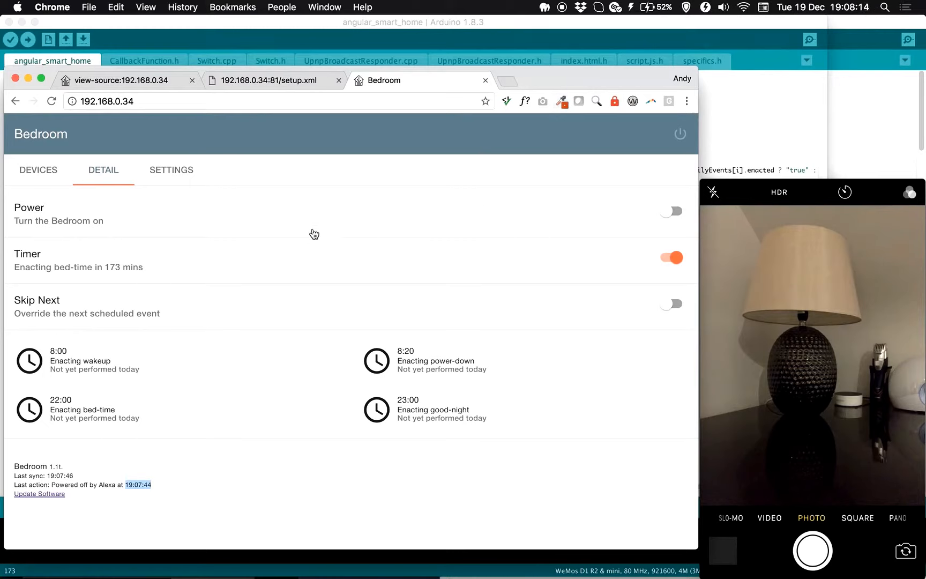
mouse_move(527, 210)
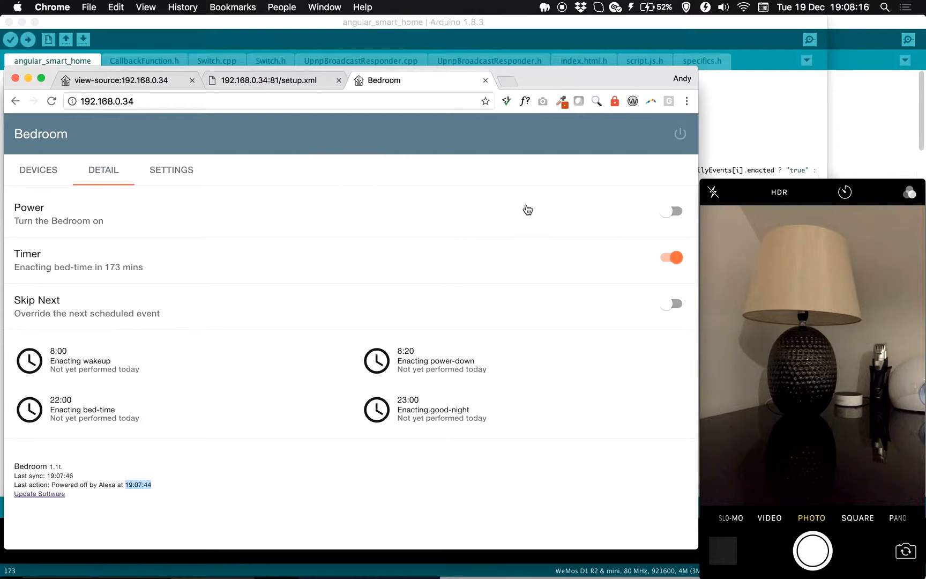
mouse_move(319, 211)
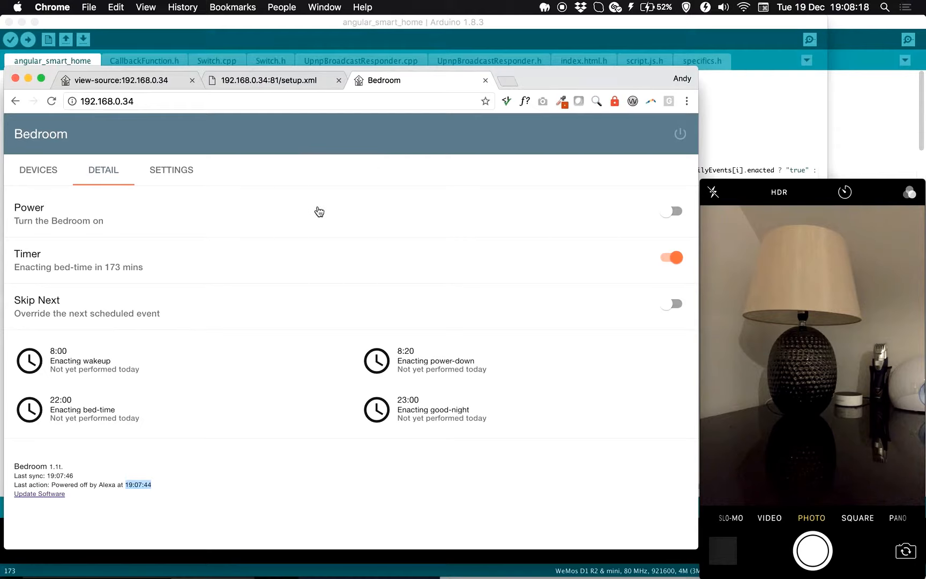
mouse_move(263, 106)
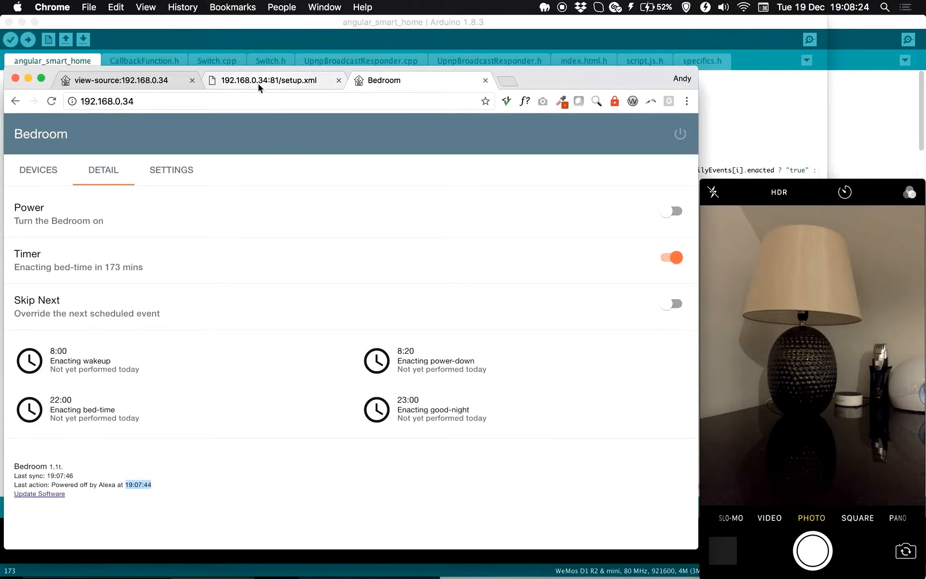
click(121, 80)
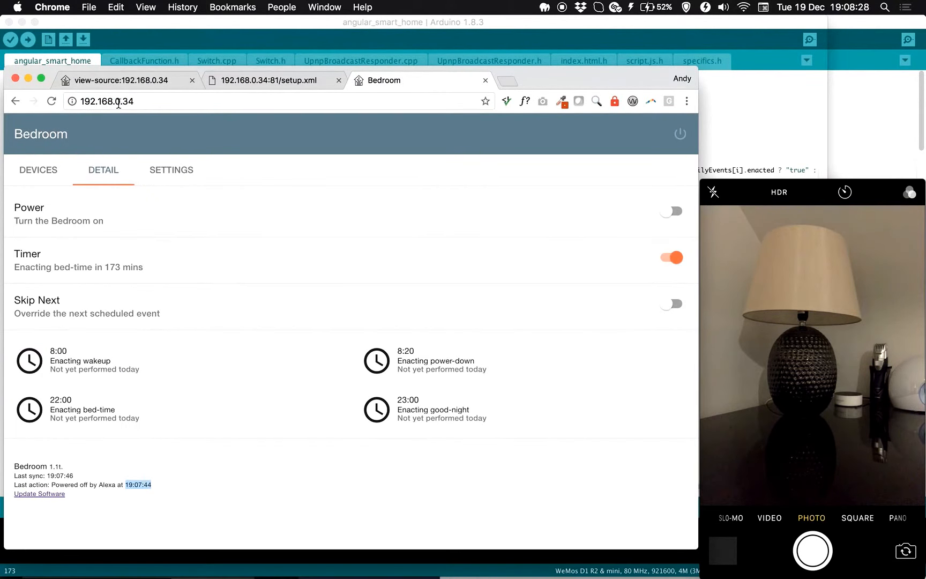
click(38, 170)
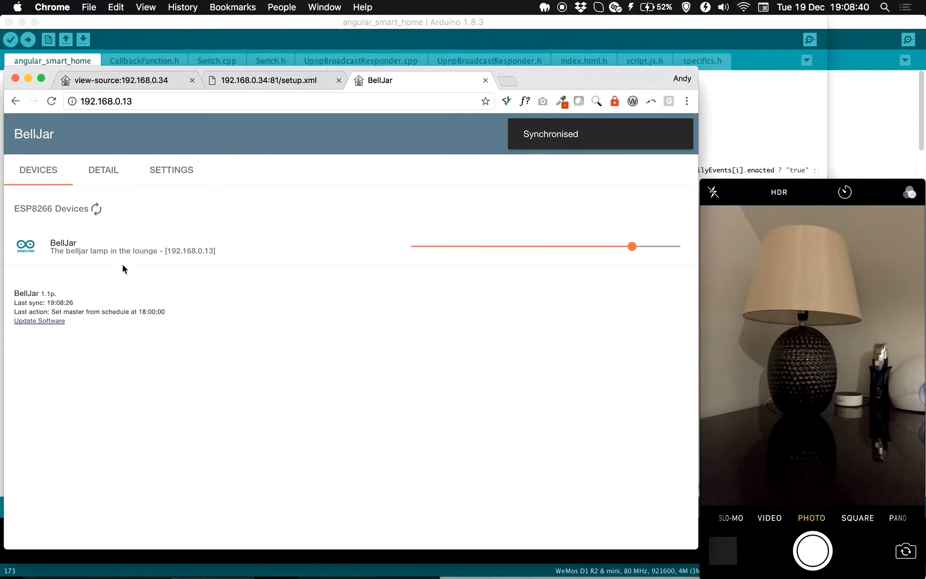
mouse_move(113, 152)
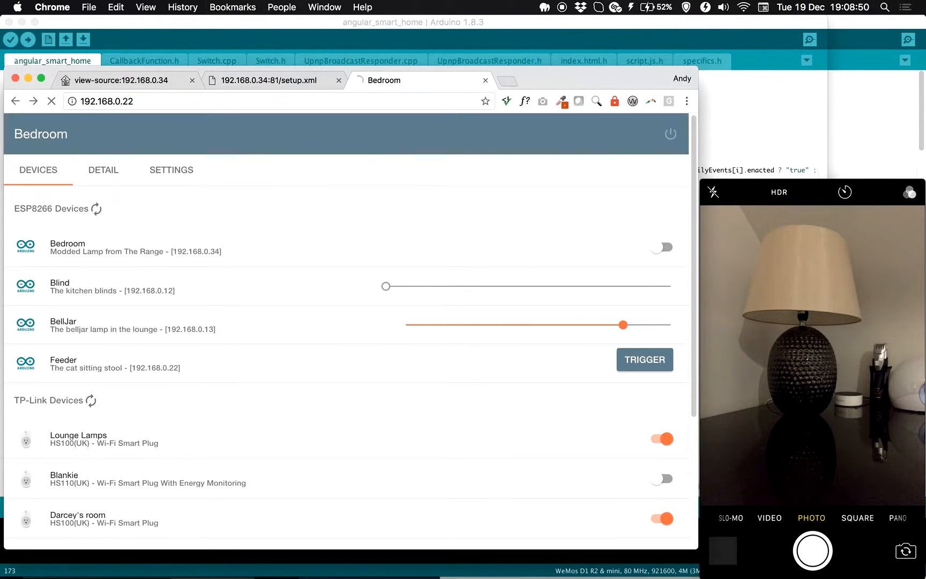
Load the BellJar lamp's UI at 192.168.0.13 and browse its Bedroom detail and settings views.
click(644, 360)
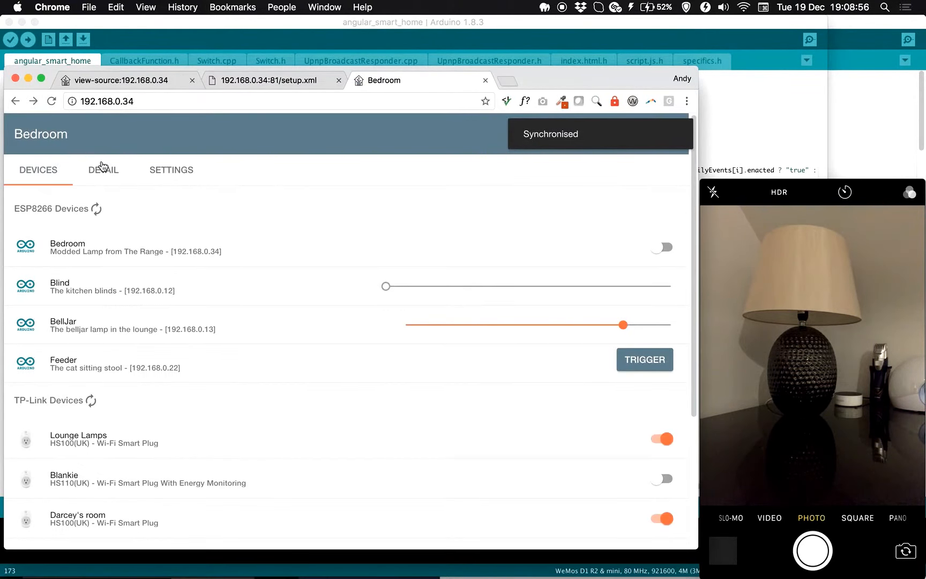
click(103, 171)
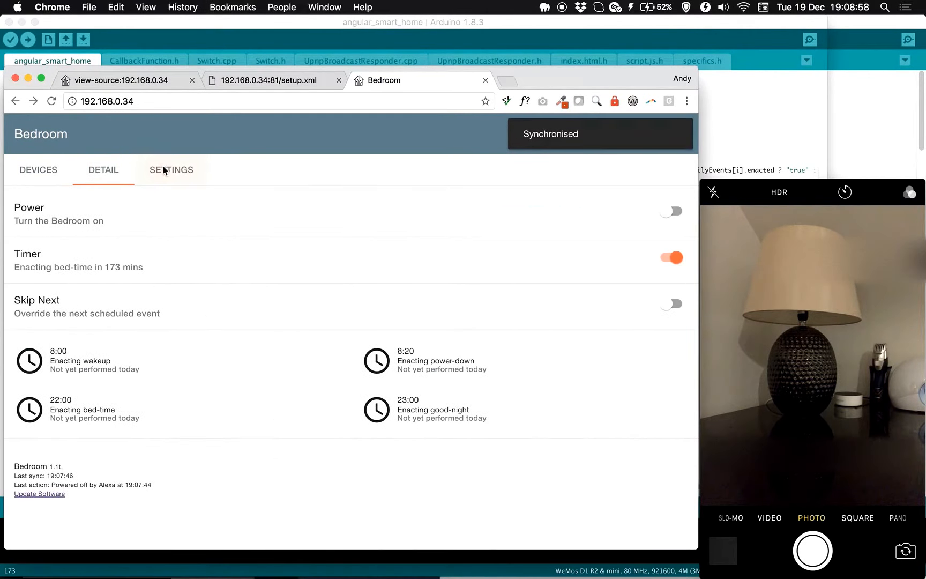
click(171, 170)
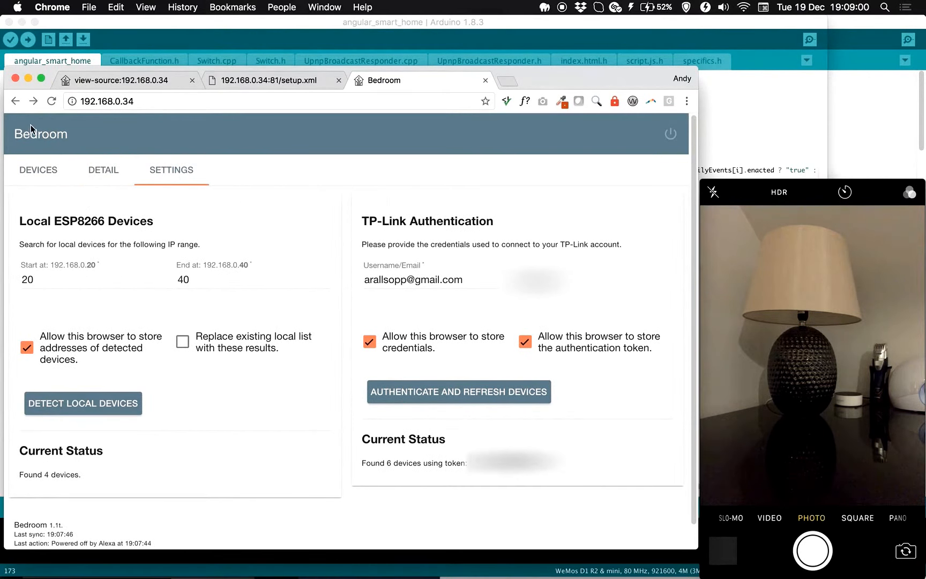
Return to the device list, then load the Feeder's page at 192.168.0.22 showing its discovery settings.
click(37, 171)
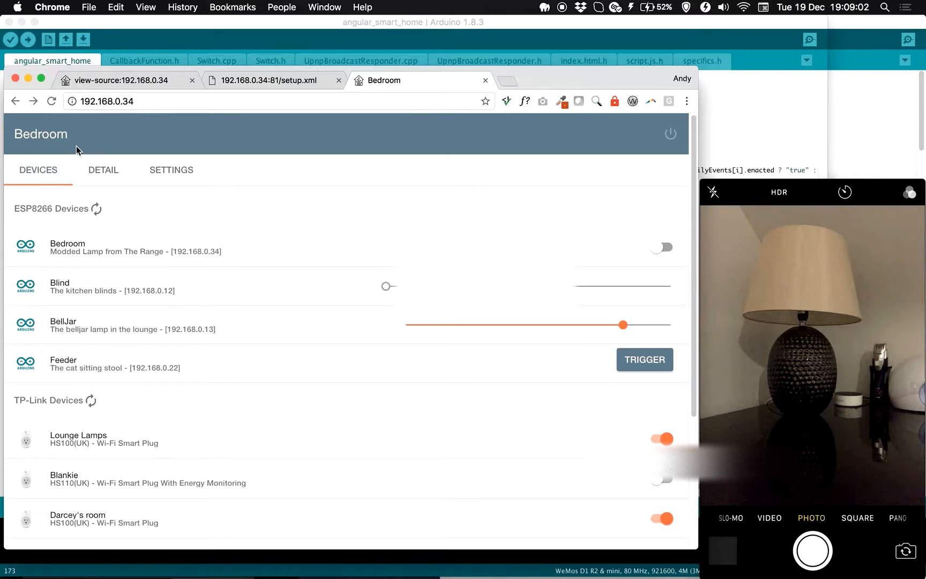
mouse_move(41, 118)
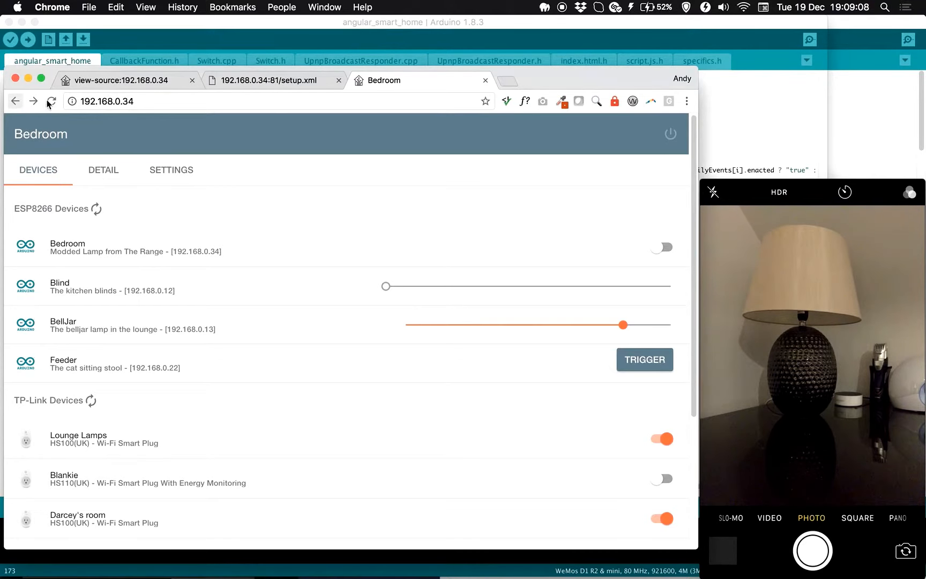
click(644, 359)
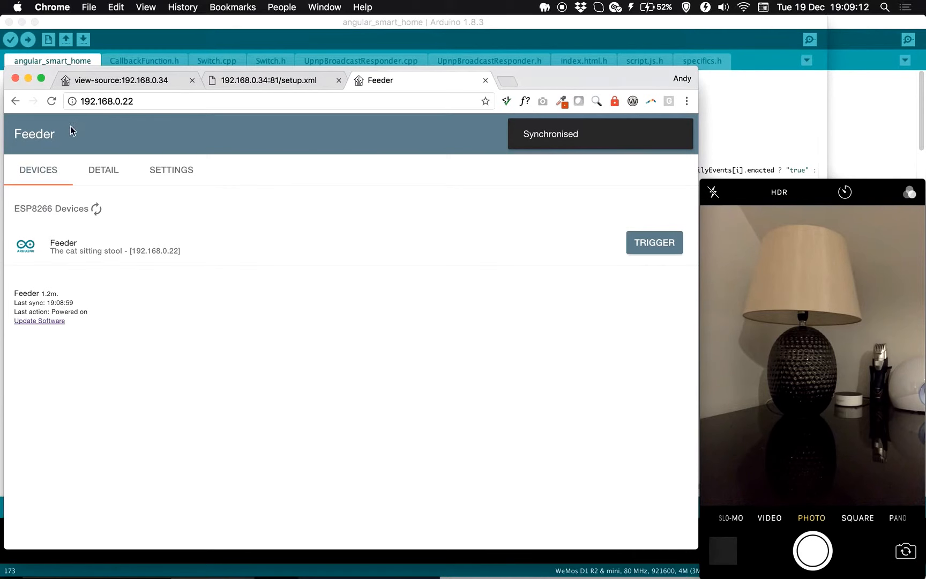
click(172, 171)
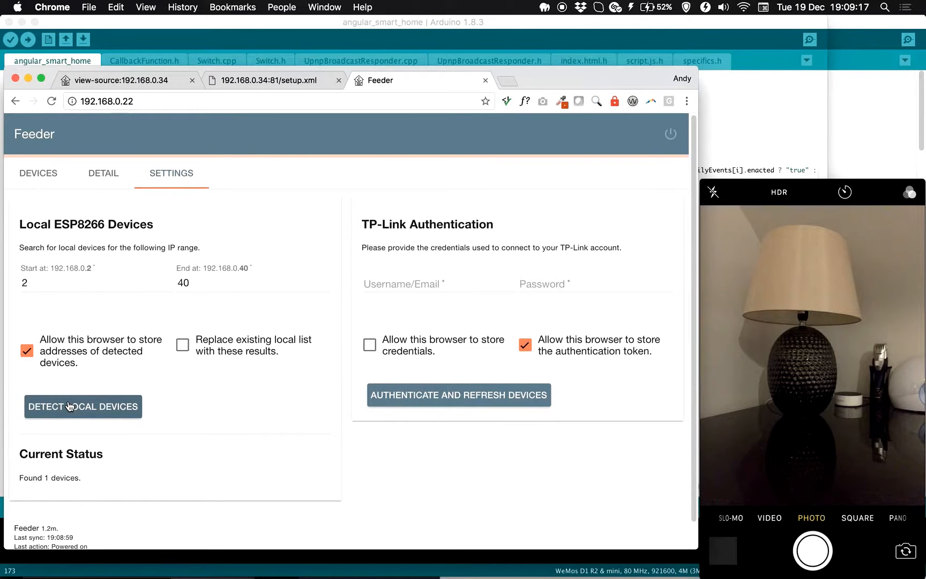
Run the local ESP8266 device detection, which finds 3 devices.
click(82, 406)
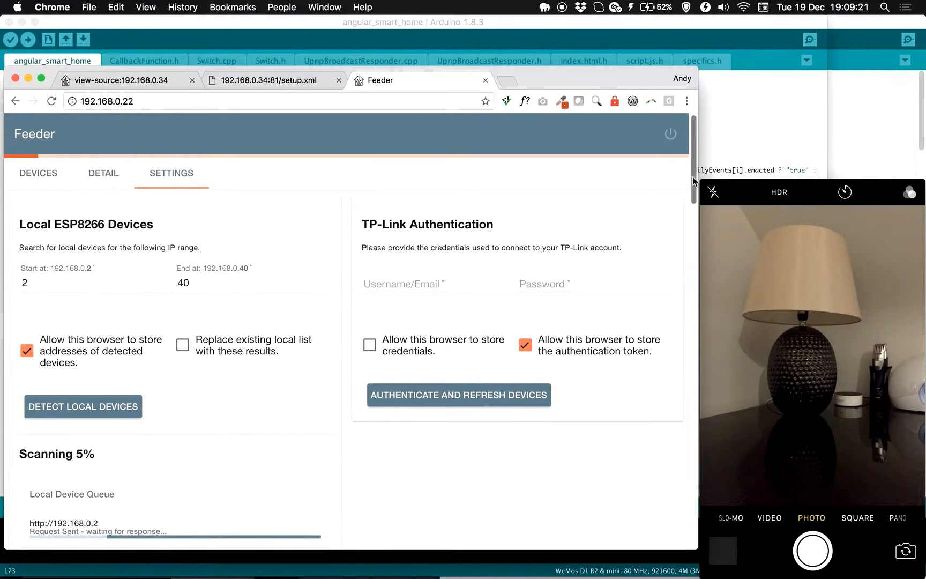
scroll(down, 3)
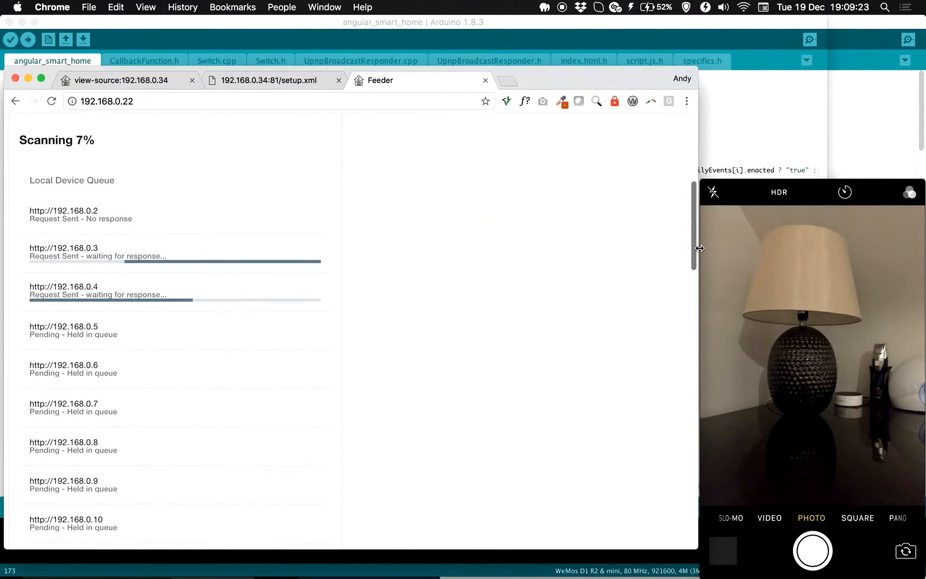
scroll(down, 3)
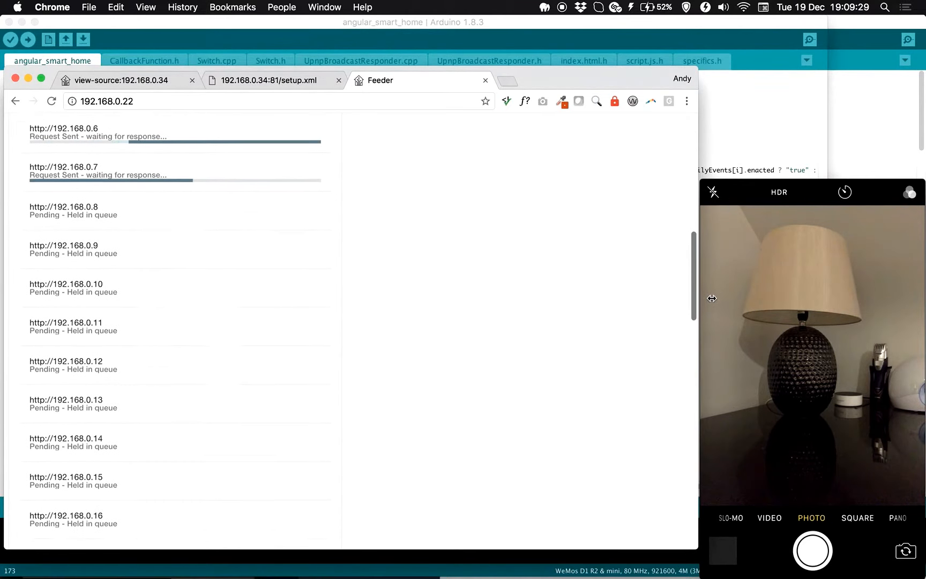
scroll(down, 3)
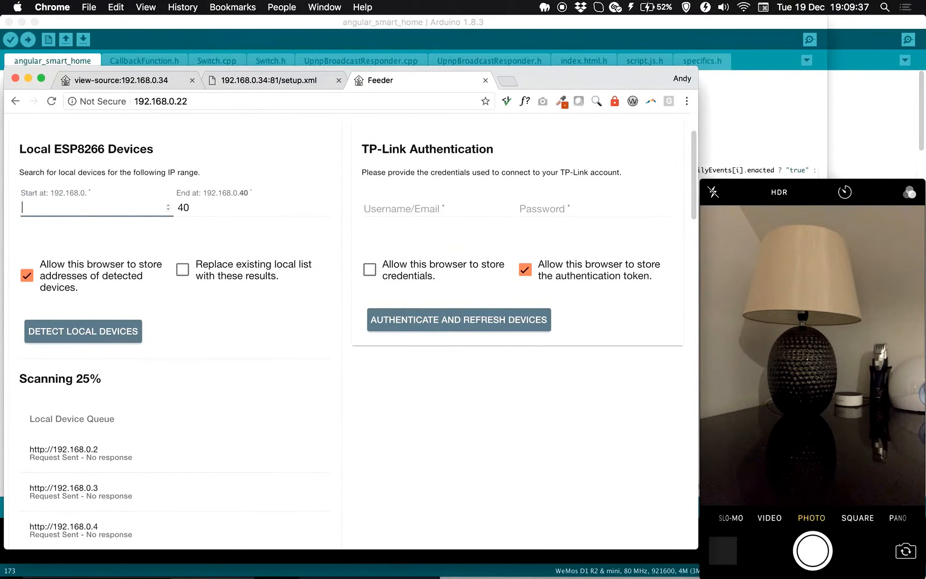
Narrow the scan to start at address 30 and run the detection again.
text(30)
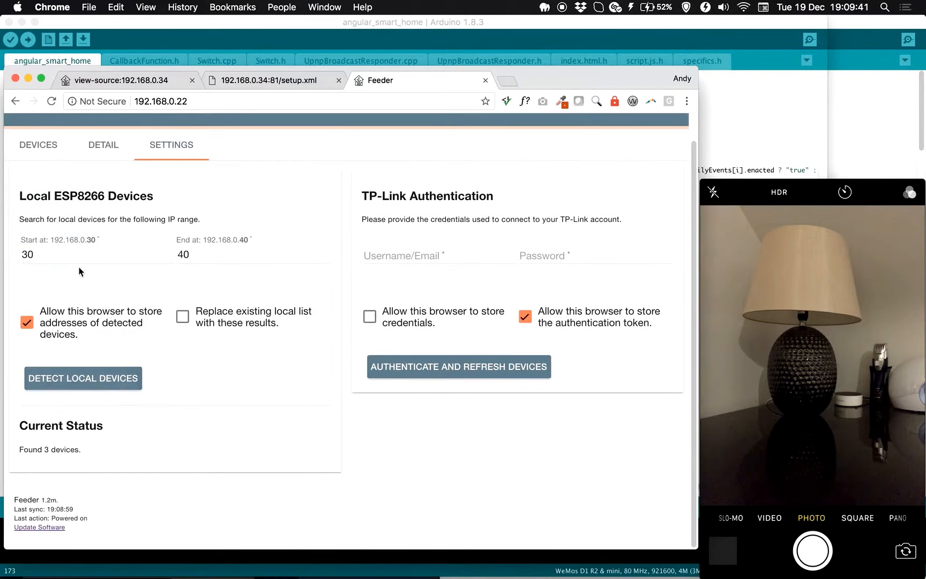
click(82, 378)
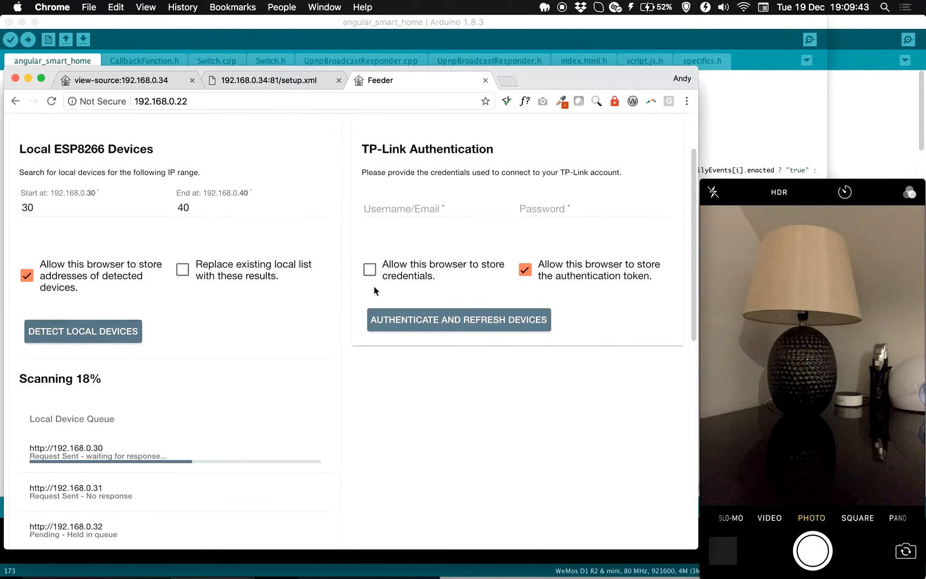
scroll(down, 3)
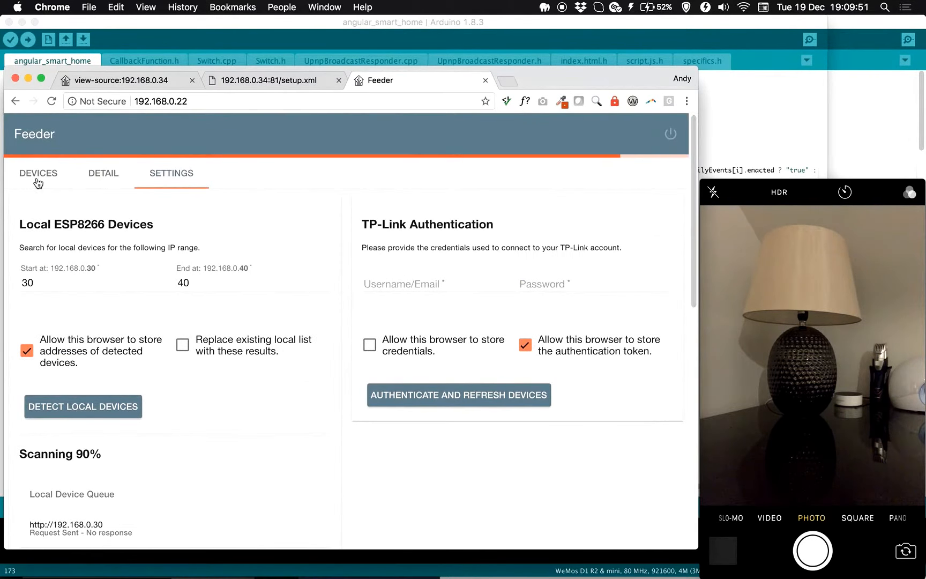
Show the four detected devices and switch the Bedroom lamp on, lighting the real lamp.
click(38, 172)
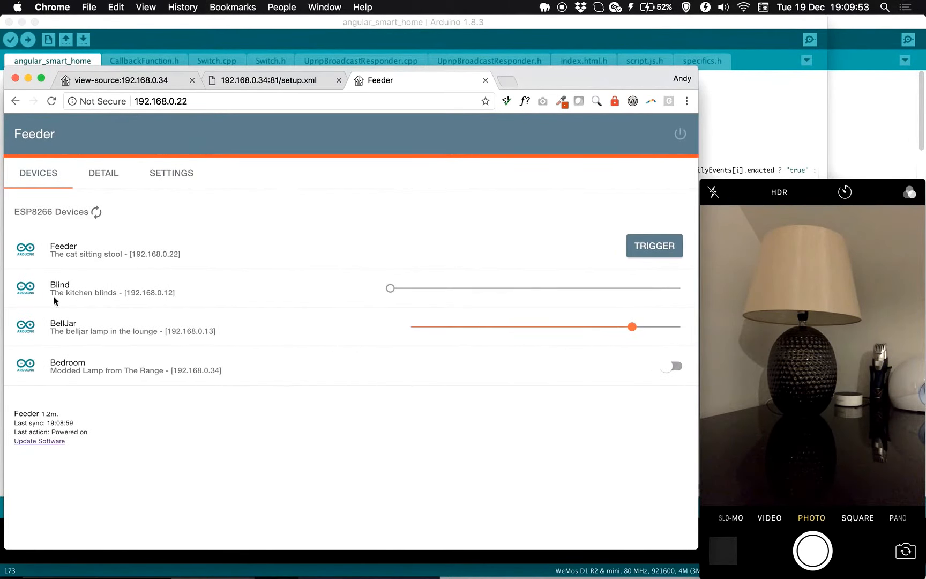
mouse_move(587, 376)
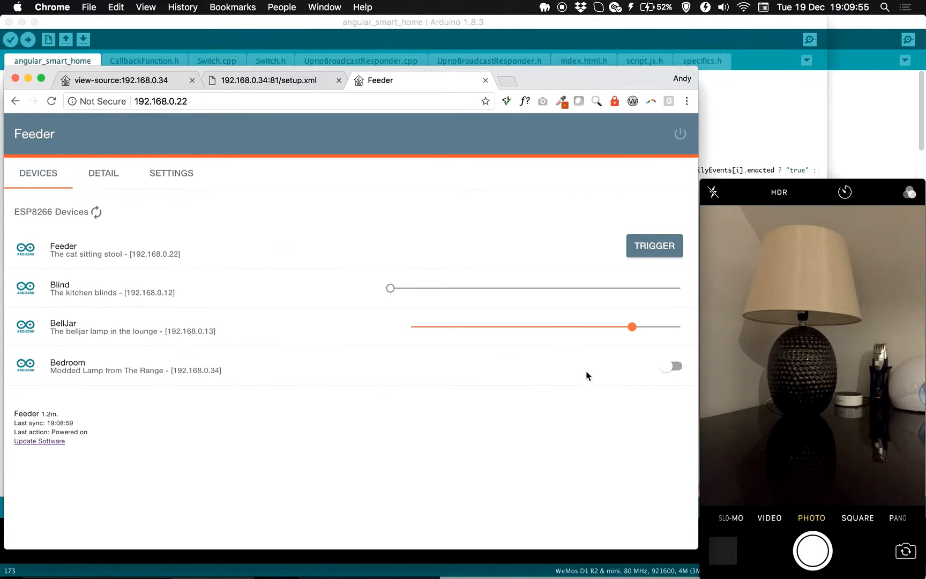
click(670, 366)
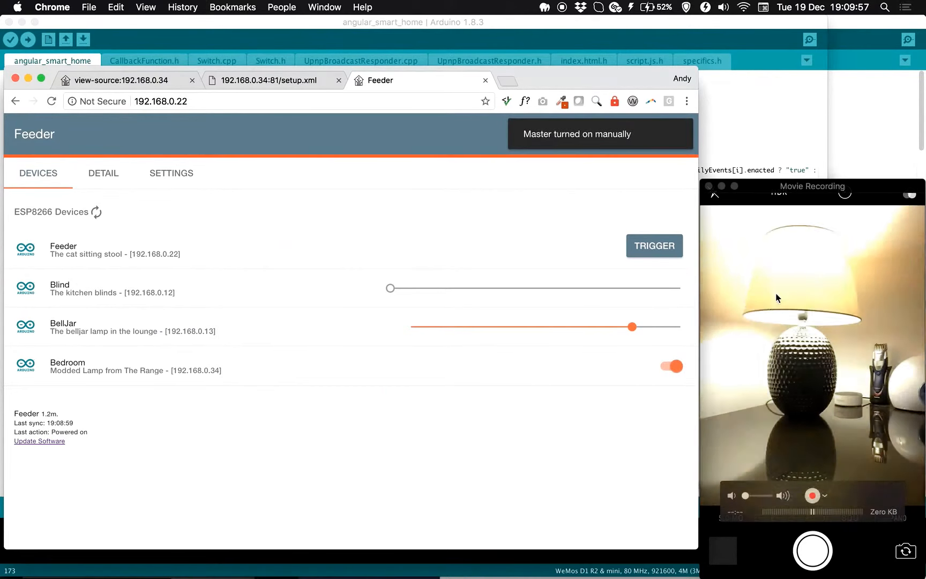
click(161, 101)
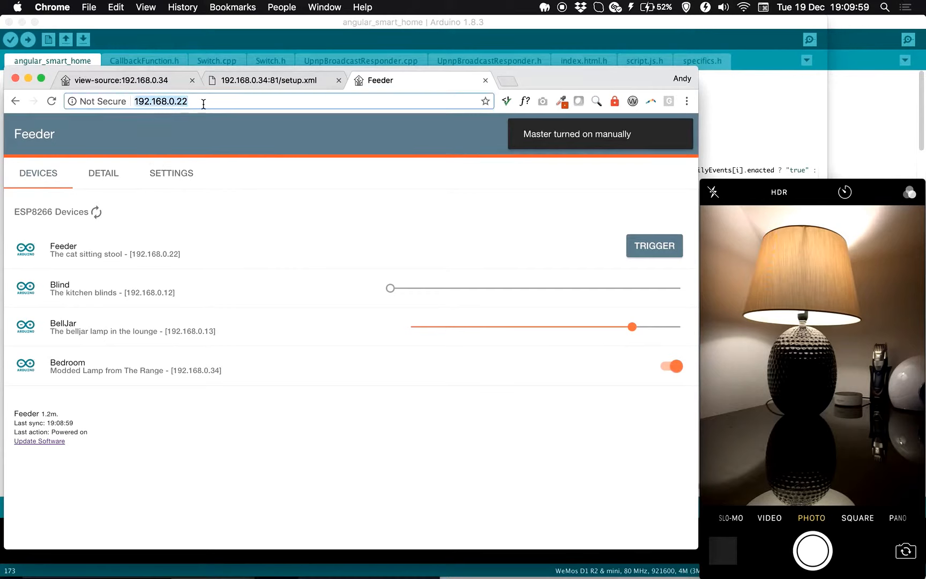